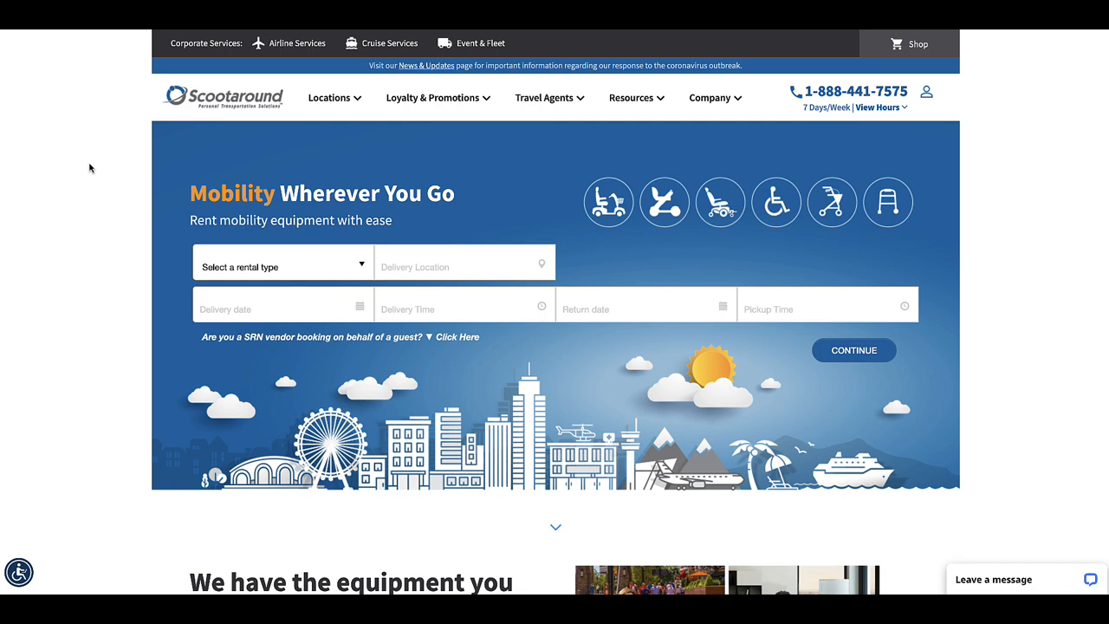
{"action": "mouse_move", "coordinate": [194, 222]}
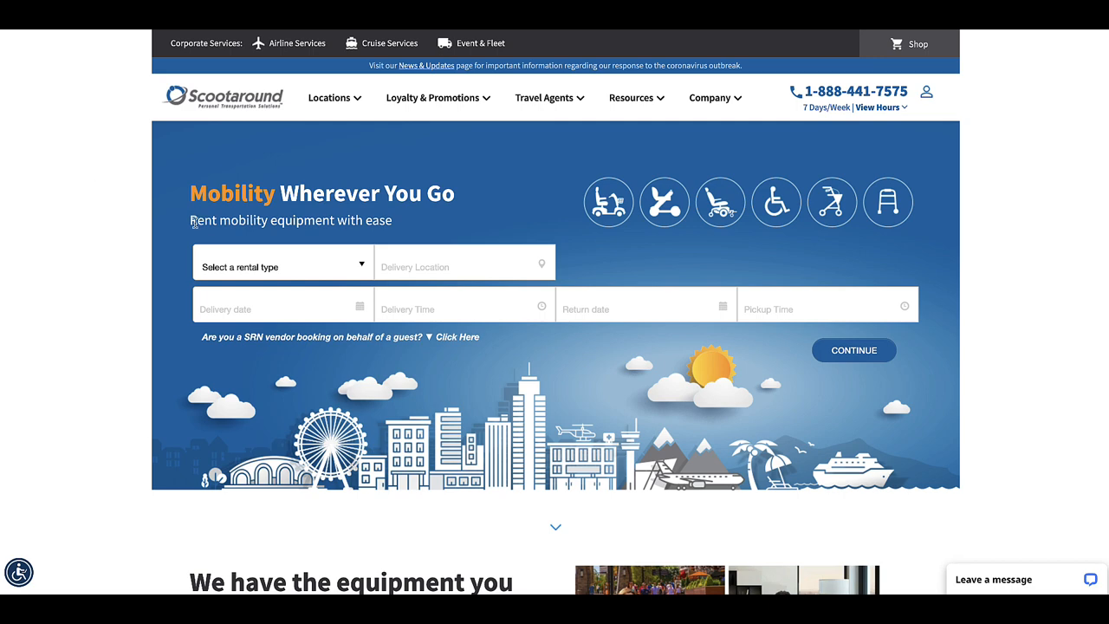
Choose a Cruise rental departing Galveston and submit the rental search
{"action": "left_click", "coordinate": [281, 266]}
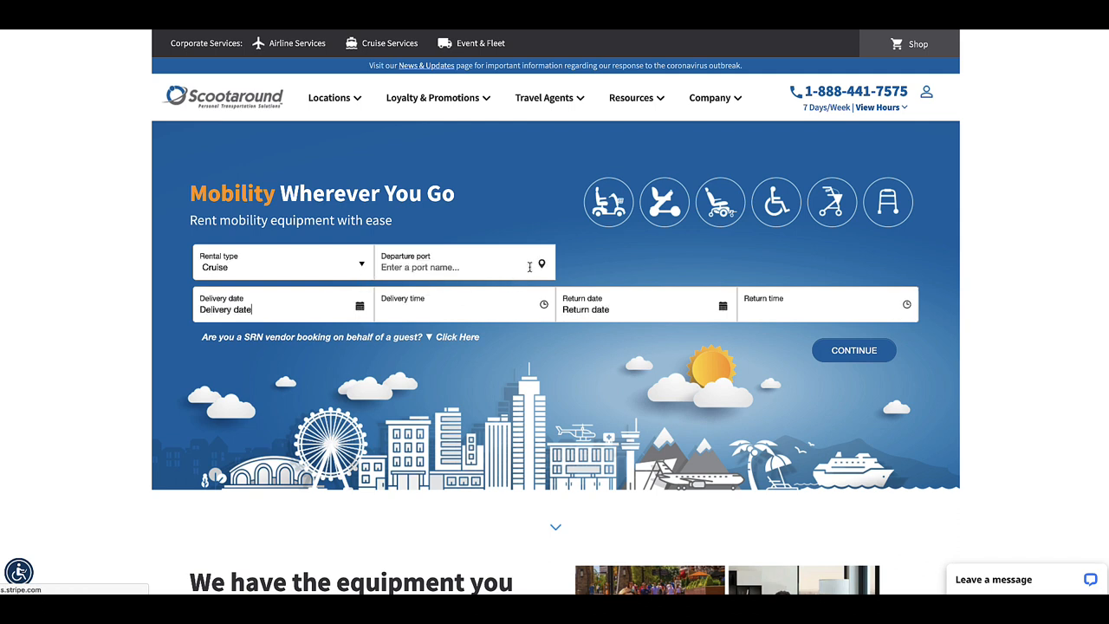
{"action": "left_click", "coordinate": [463, 262]}
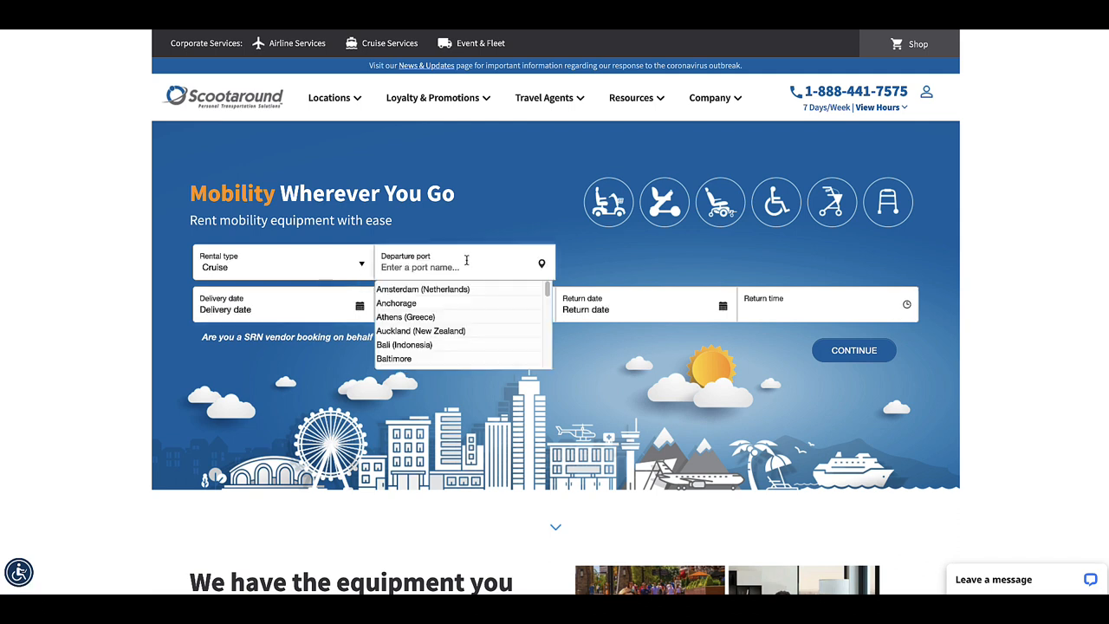
{"action": "type", "text": "Galves"}
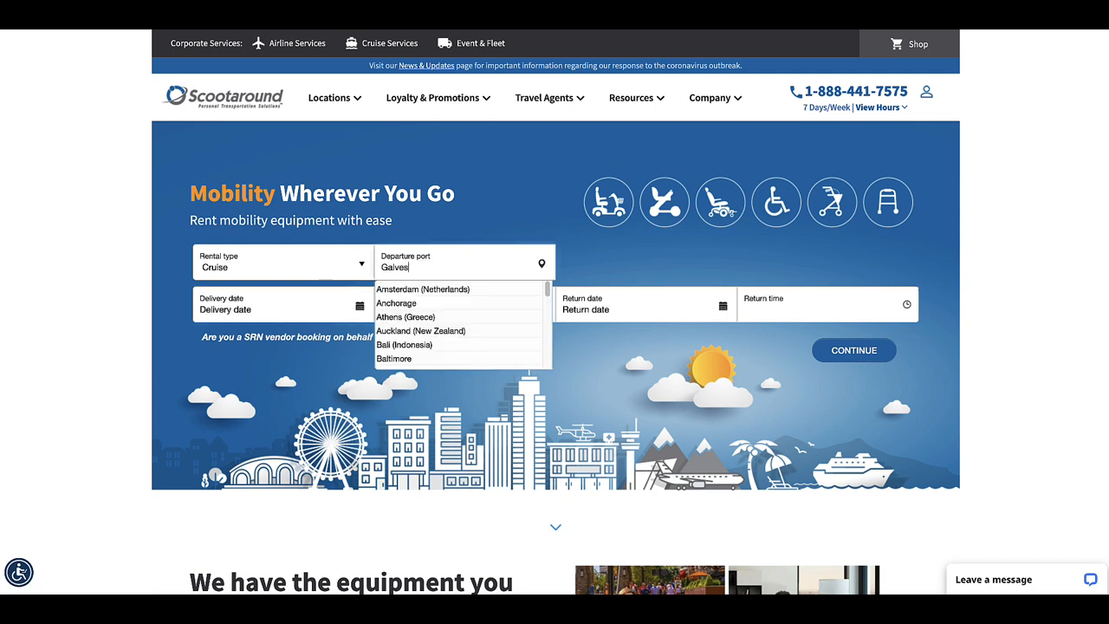
{"action": "left_click", "coordinate": [423, 289]}
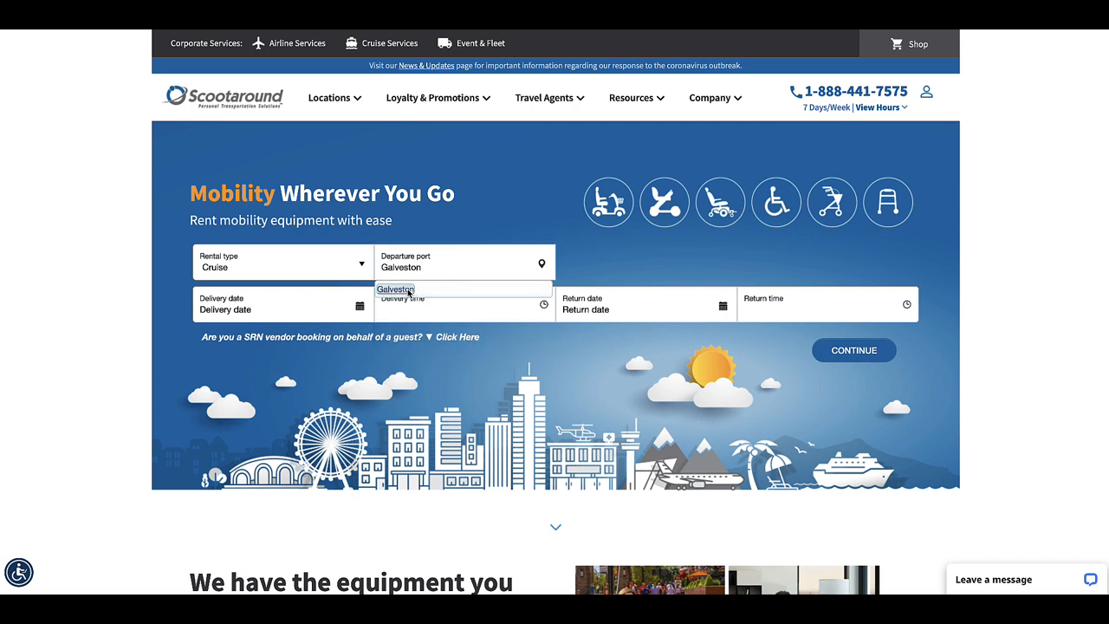
{"action": "left_click", "coordinate": [281, 303]}
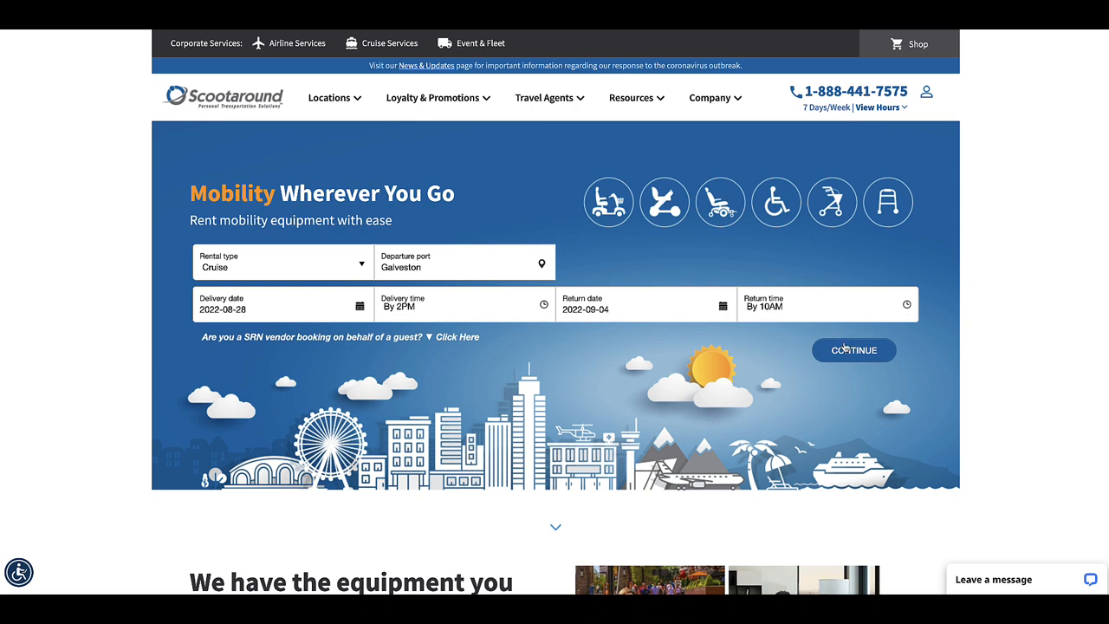
{"action": "left_click", "coordinate": [853, 350]}
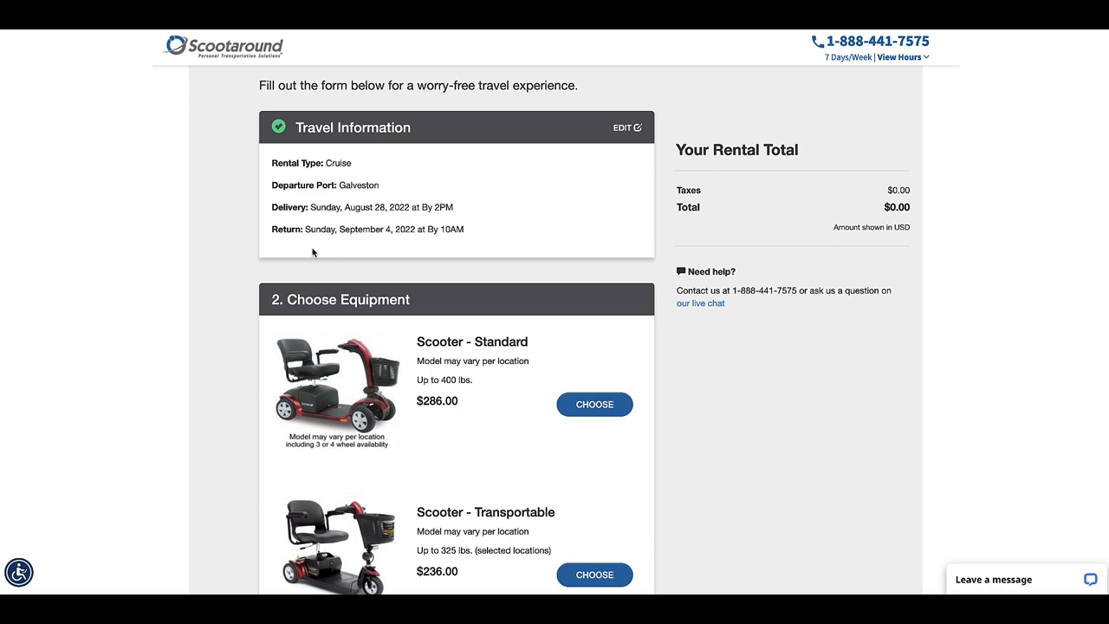
{"action": "scroll", "scroll_direction": "down", "scroll_amount": 3}
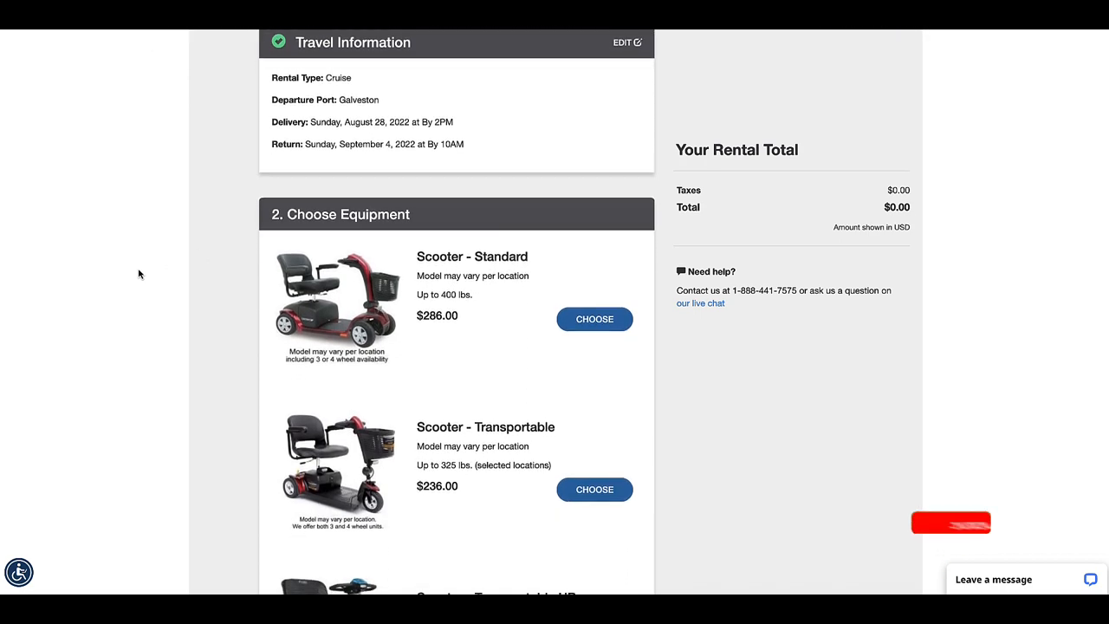
{"action": "scroll", "scroll_direction": "down", "scroll_amount": 3}
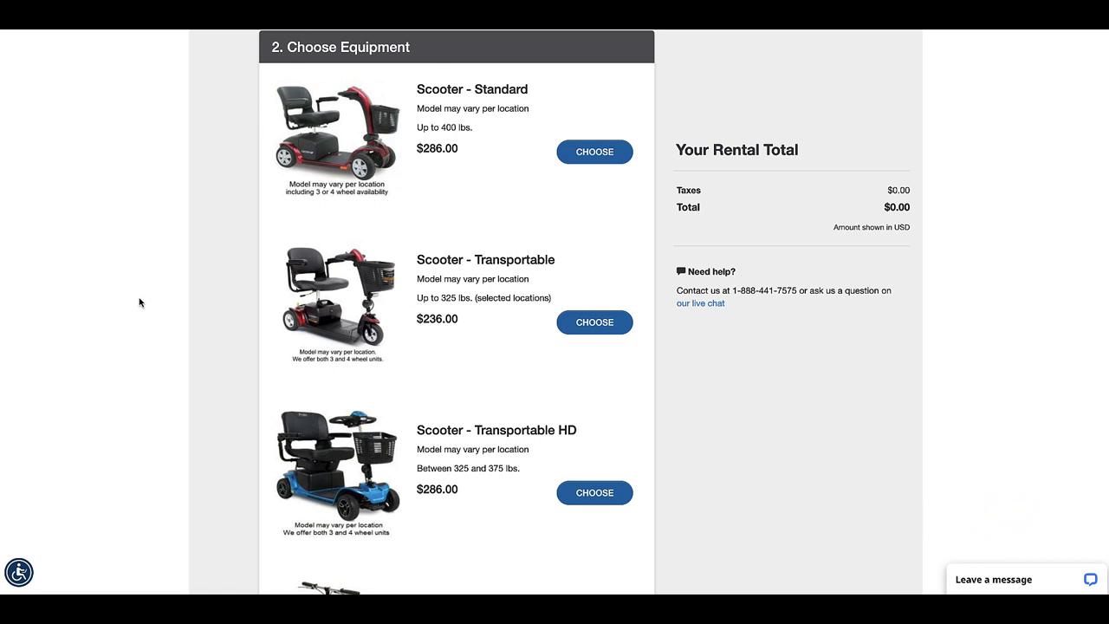
{"action": "scroll", "scroll_direction": "down", "scroll_amount": 3}
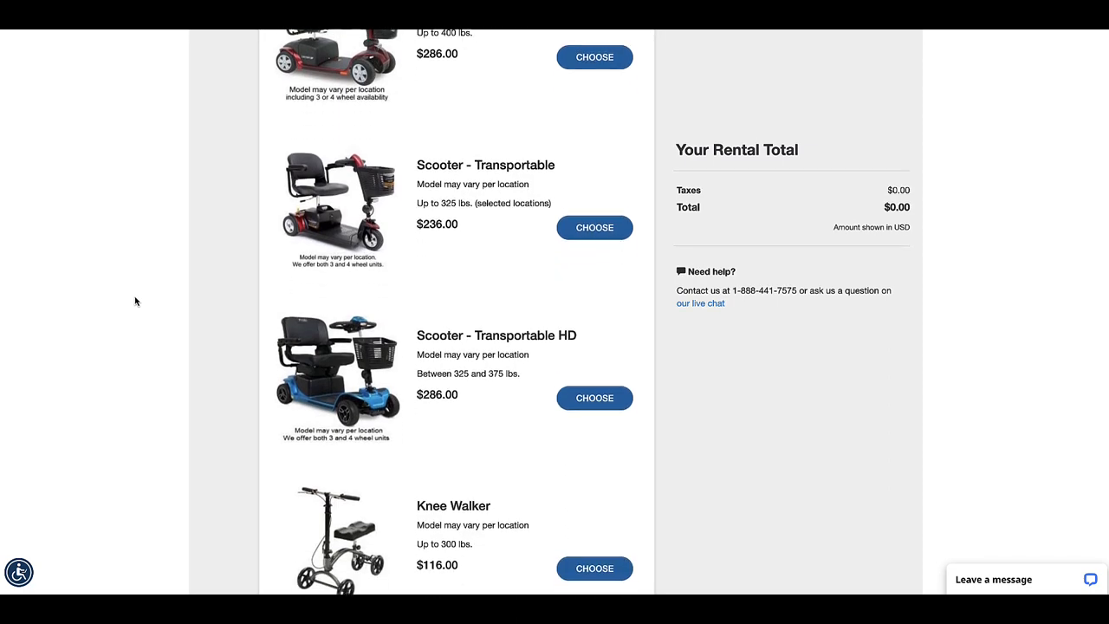
{"action": "scroll", "scroll_direction": "down", "scroll_amount": 3}
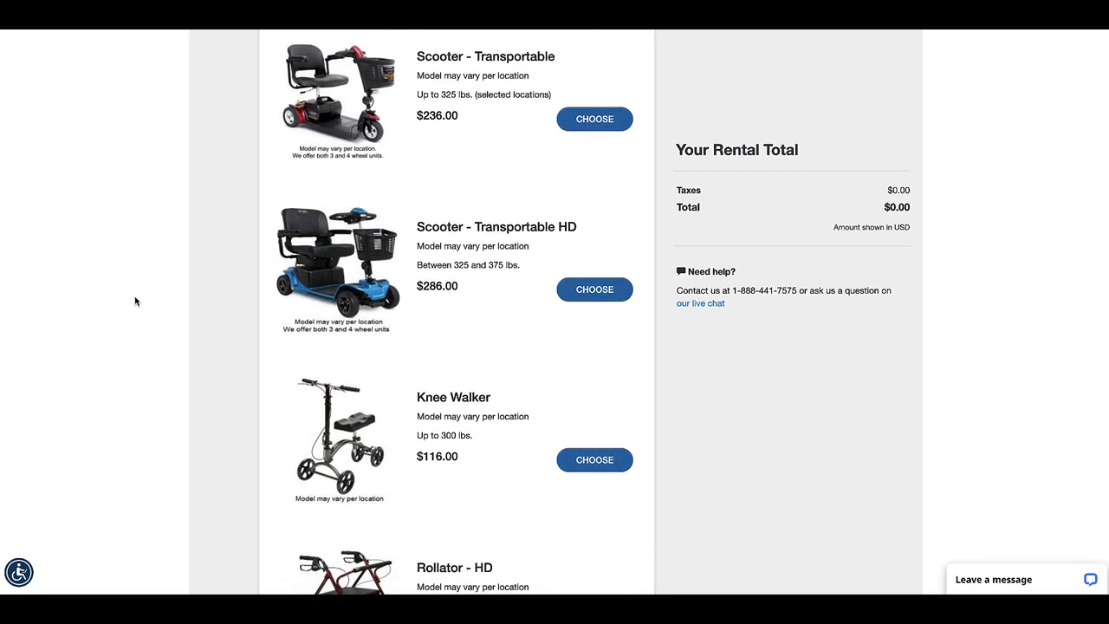
{"action": "scroll", "scroll_direction": "down", "scroll_amount": 3}
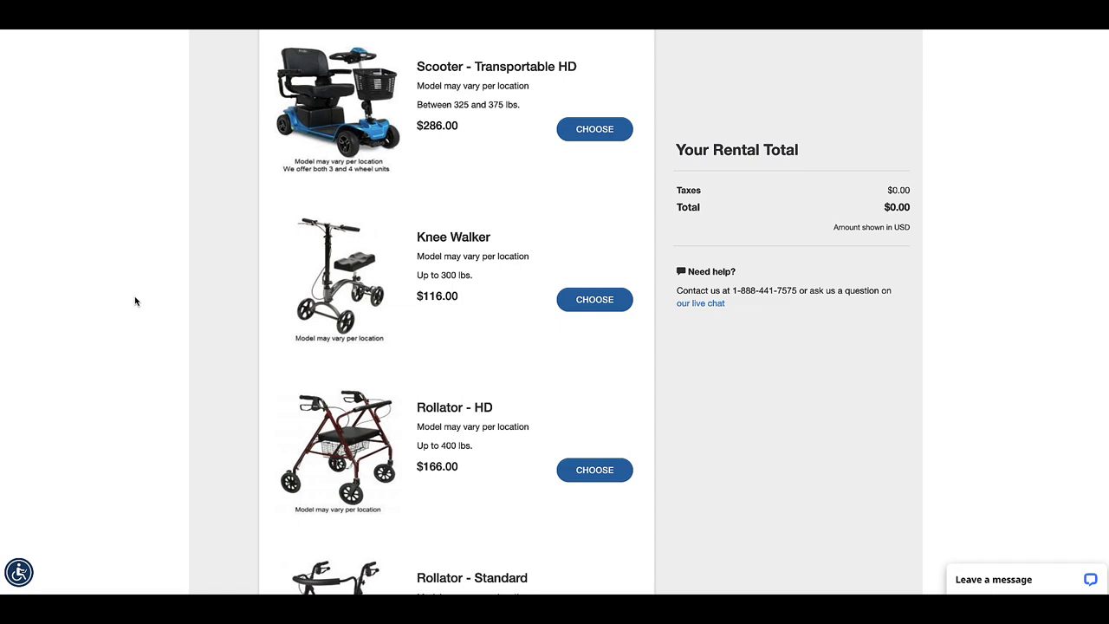
{"action": "scroll", "scroll_direction": "down", "scroll_amount": 3}
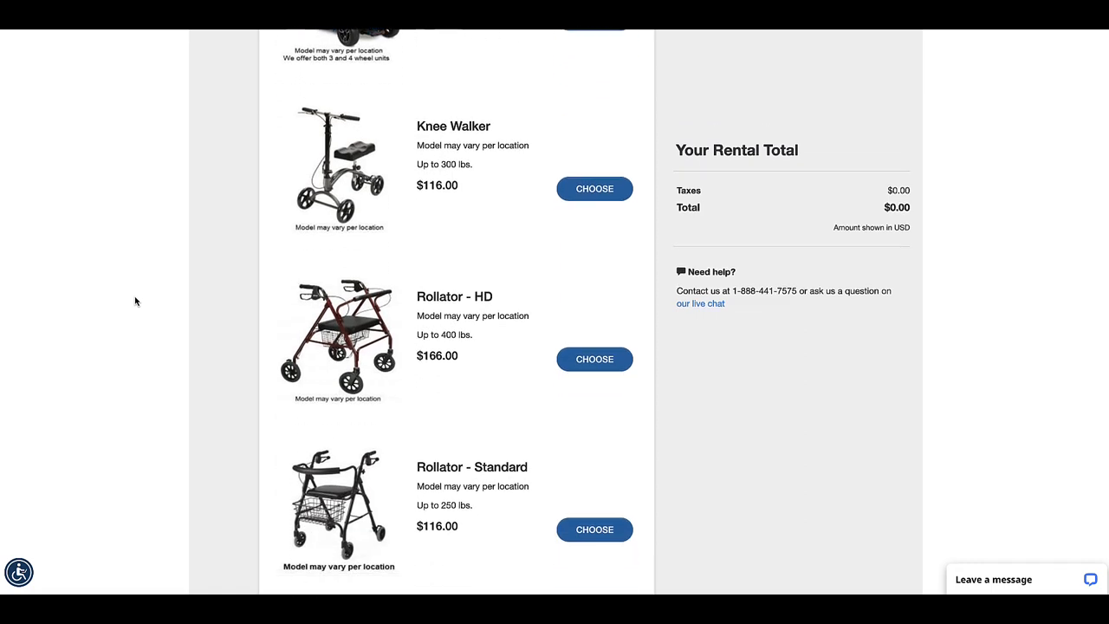
{"action": "scroll", "scroll_direction": "down", "scroll_amount": 3}
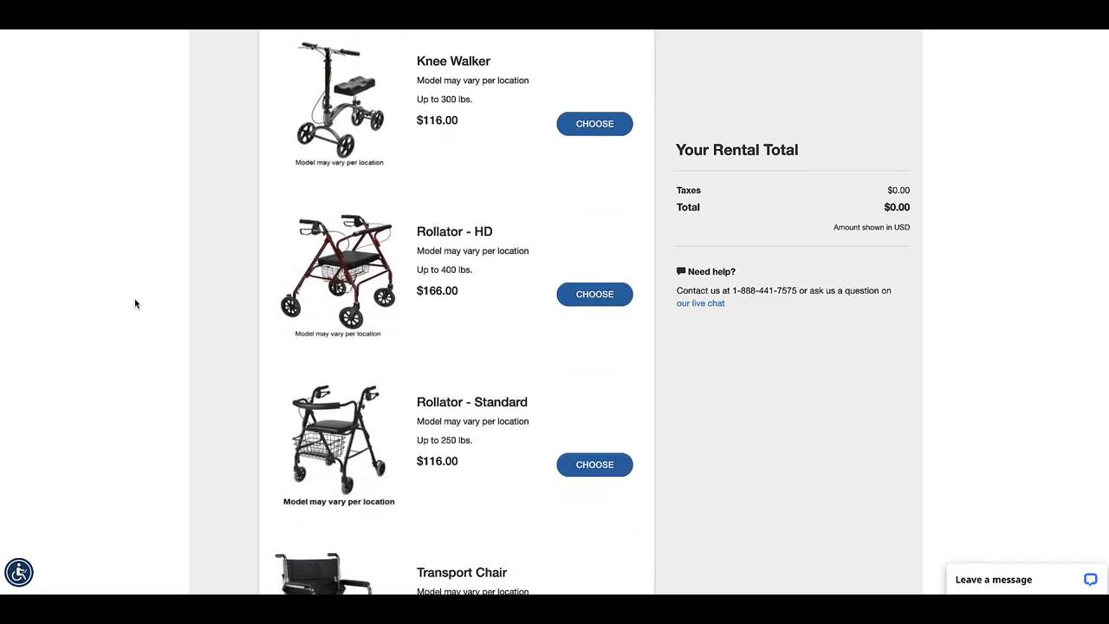
{"action": "scroll", "scroll_direction": "down", "scroll_amount": 3}
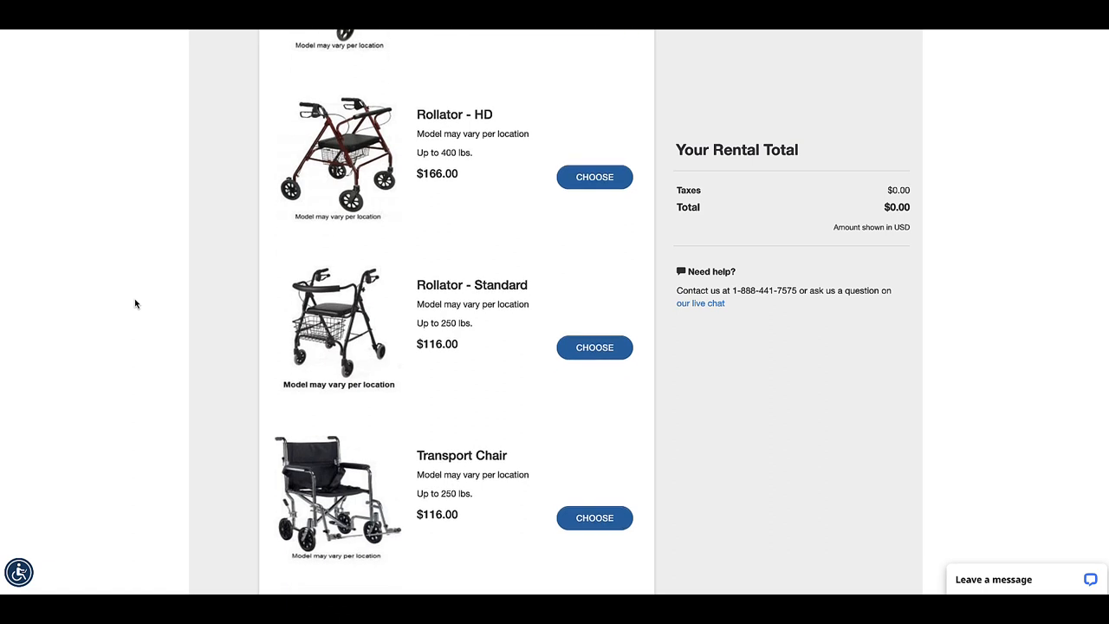
{"action": "scroll", "scroll_direction": "down", "scroll_amount": 3}
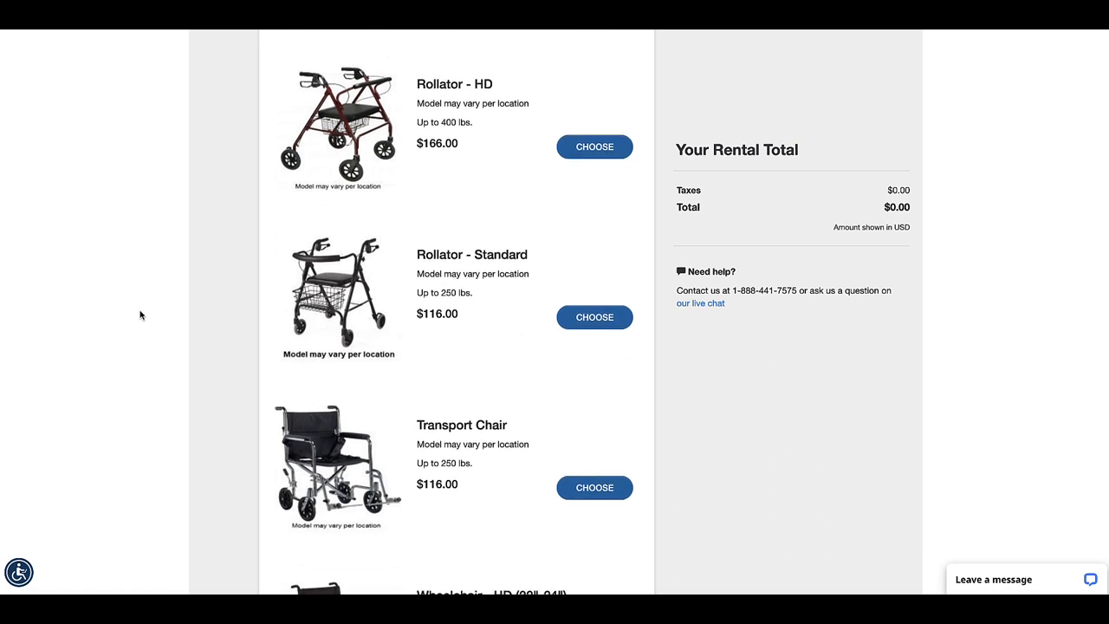
{"action": "scroll", "scroll_direction": "down", "scroll_amount": 3}
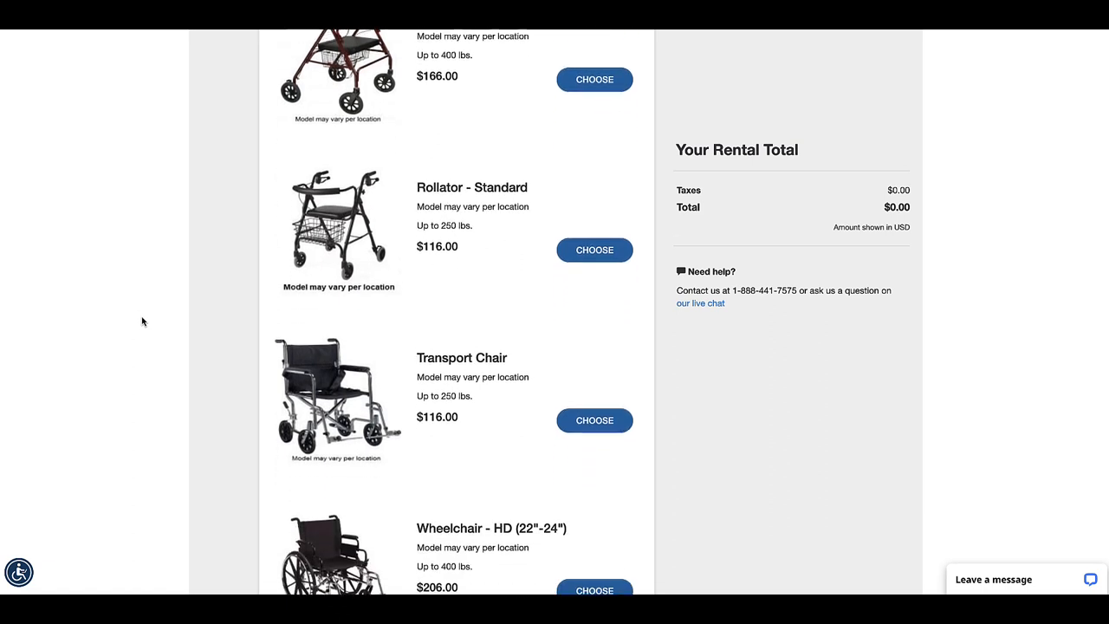
{"action": "scroll", "scroll_direction": "down", "scroll_amount": 3}
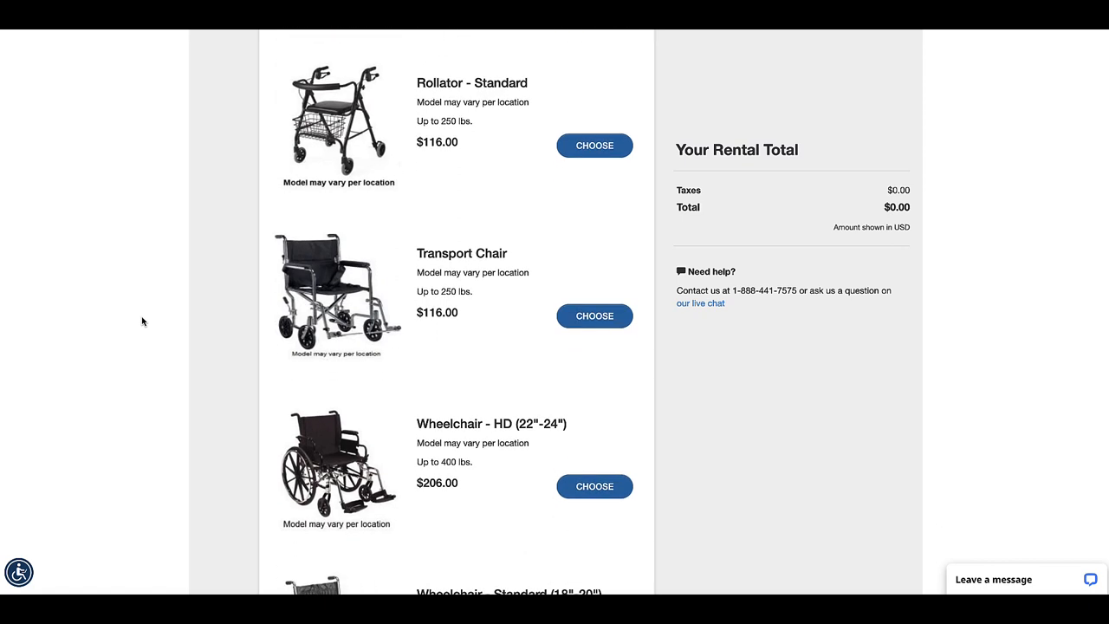
{"action": "scroll", "scroll_direction": "down", "scroll_amount": 3}
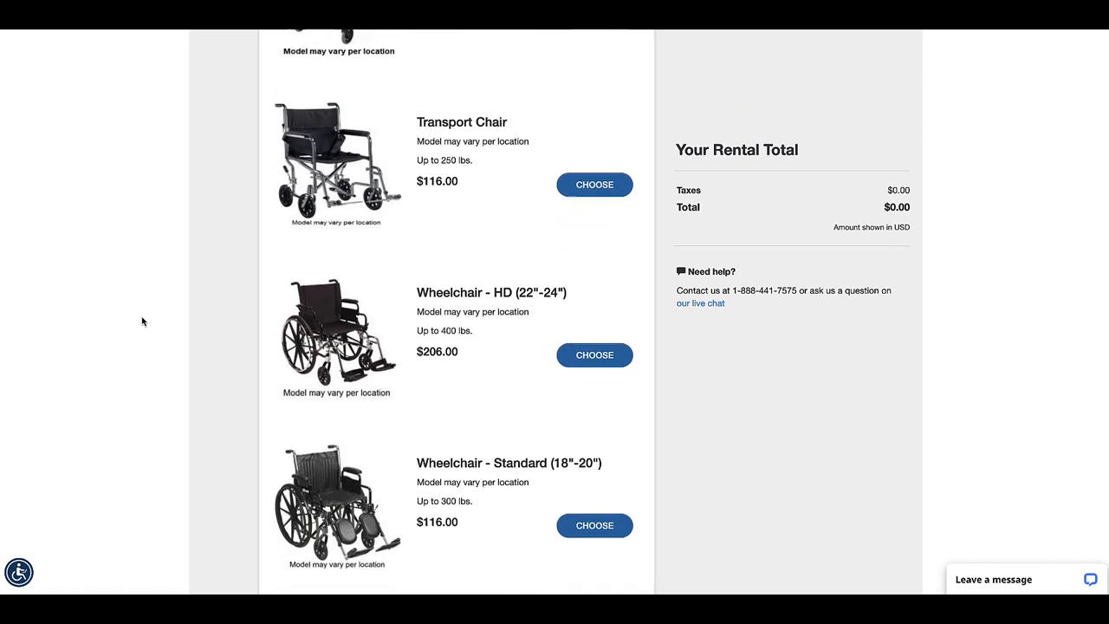
{"action": "scroll", "scroll_direction": "down", "scroll_amount": 3}
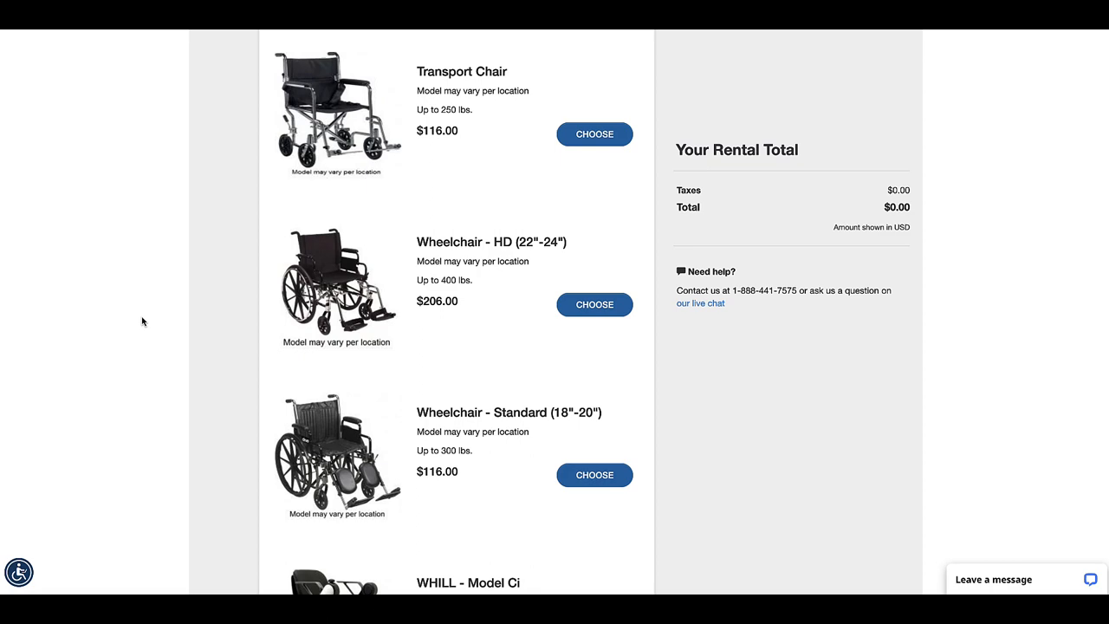
{"action": "scroll", "scroll_direction": "down", "scroll_amount": 3}
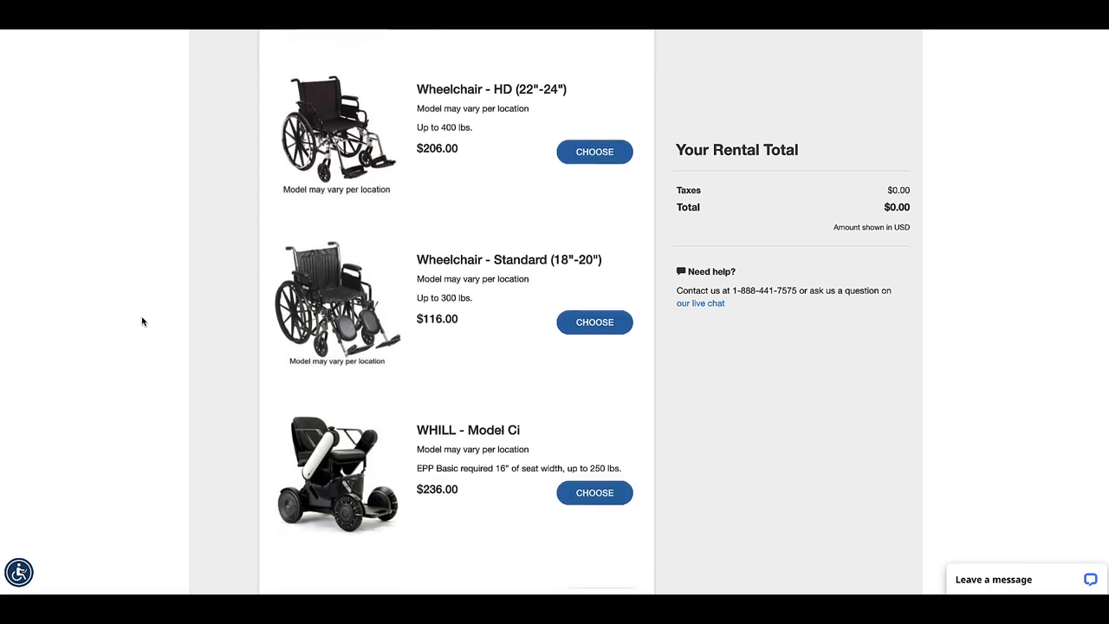
{"action": "scroll", "scroll_direction": "down", "scroll_amount": 3}
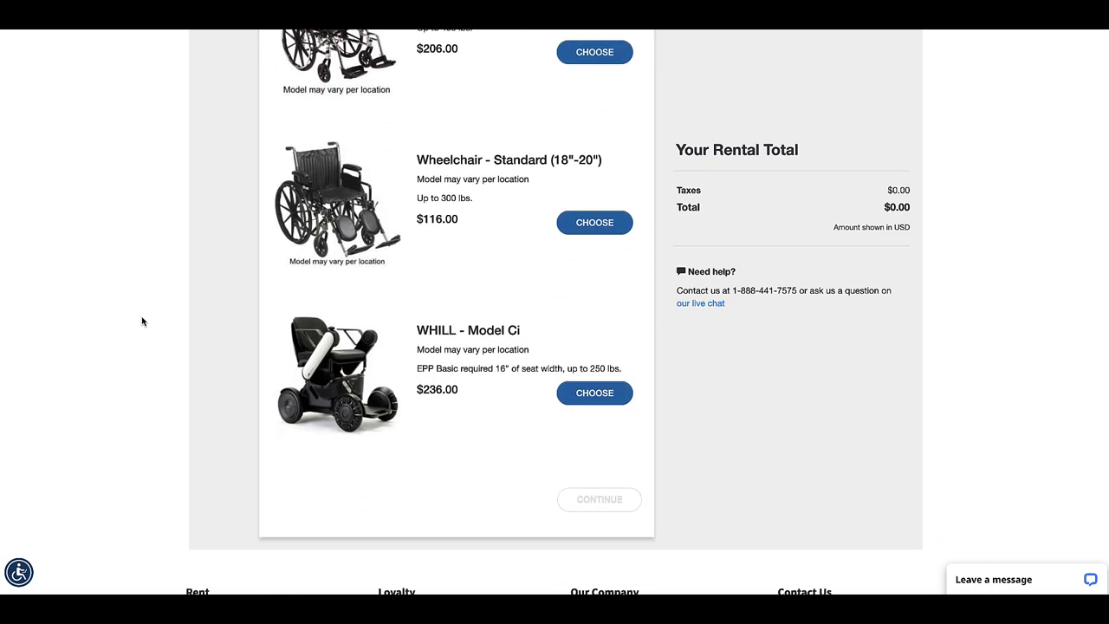
{"action": "scroll", "scroll_direction": "down", "scroll_amount": 3}
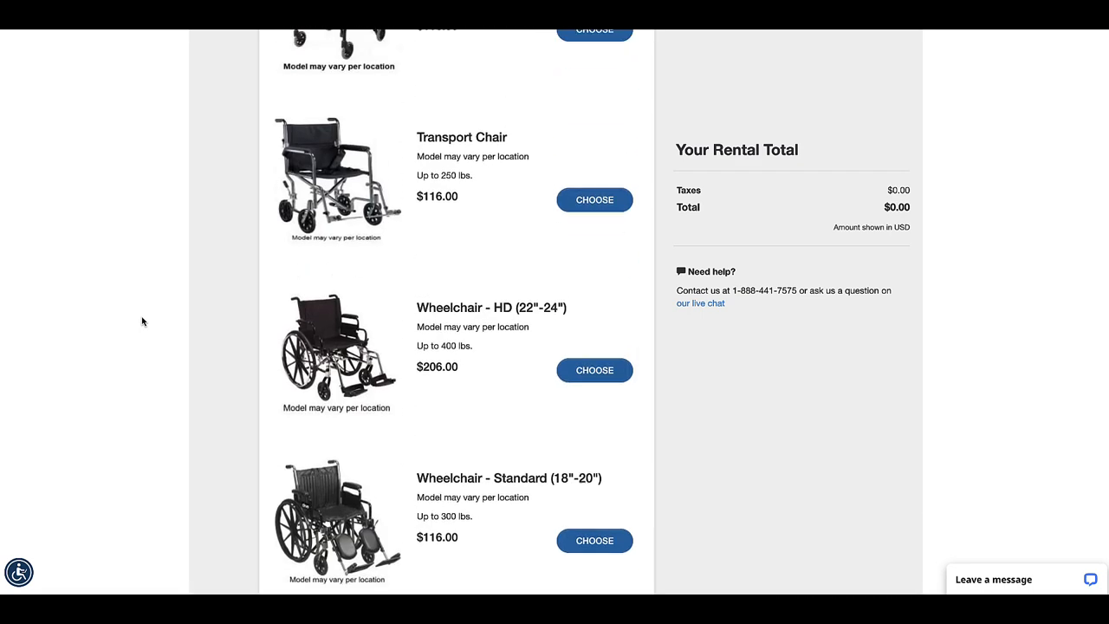
{"action": "scroll", "scroll_direction": "down", "scroll_amount": 3}
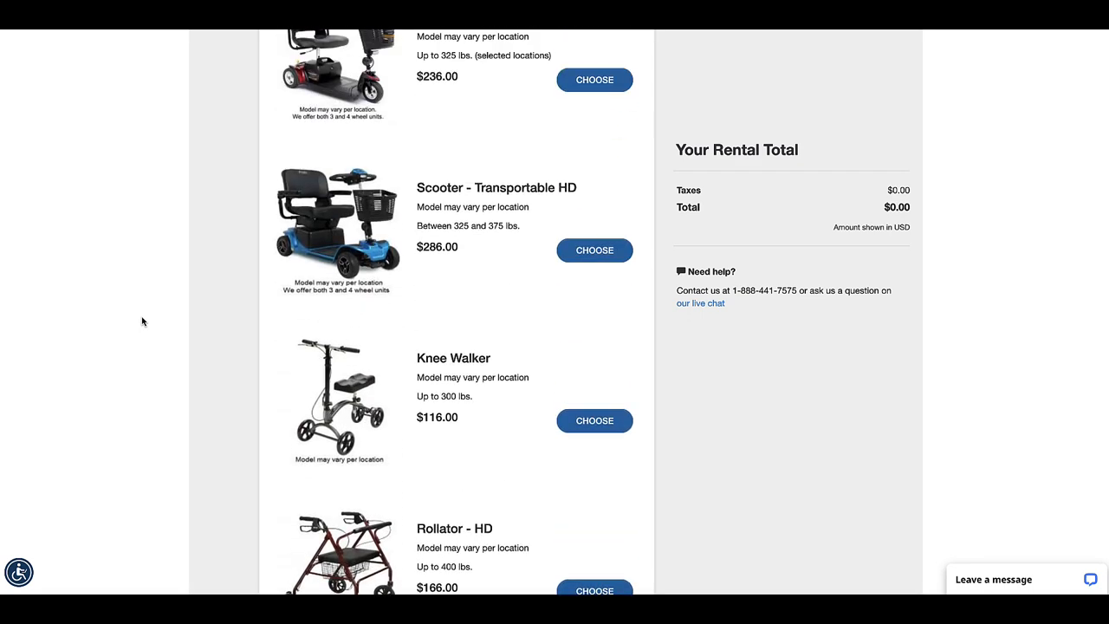
{"action": "scroll", "scroll_direction": "up", "scroll_amount": 3}
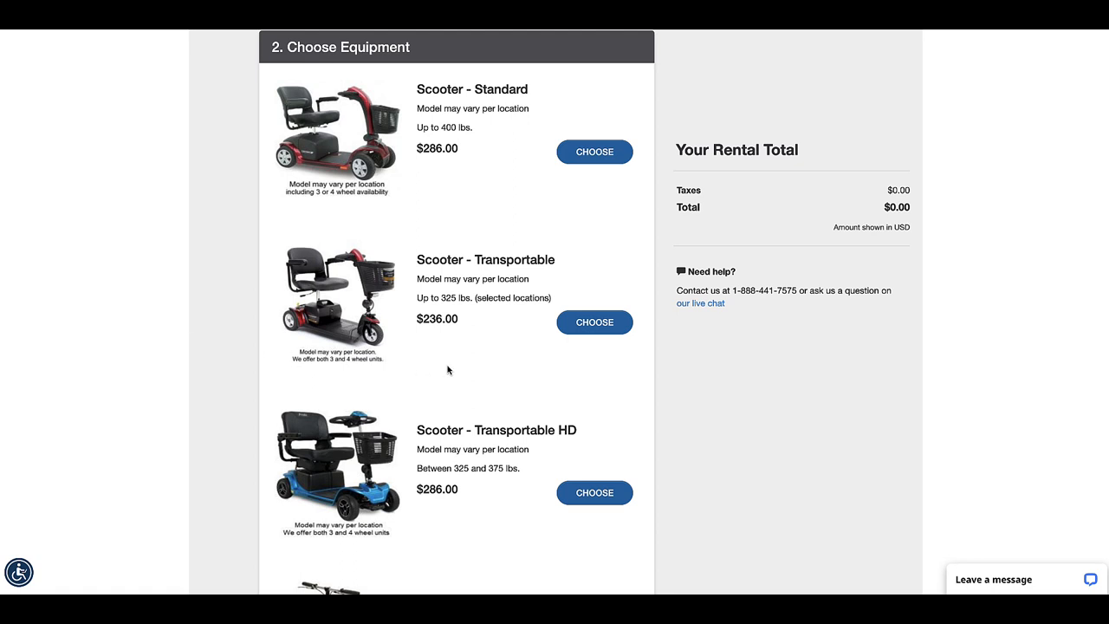
{"action": "mouse_move", "coordinate": [469, 295]}
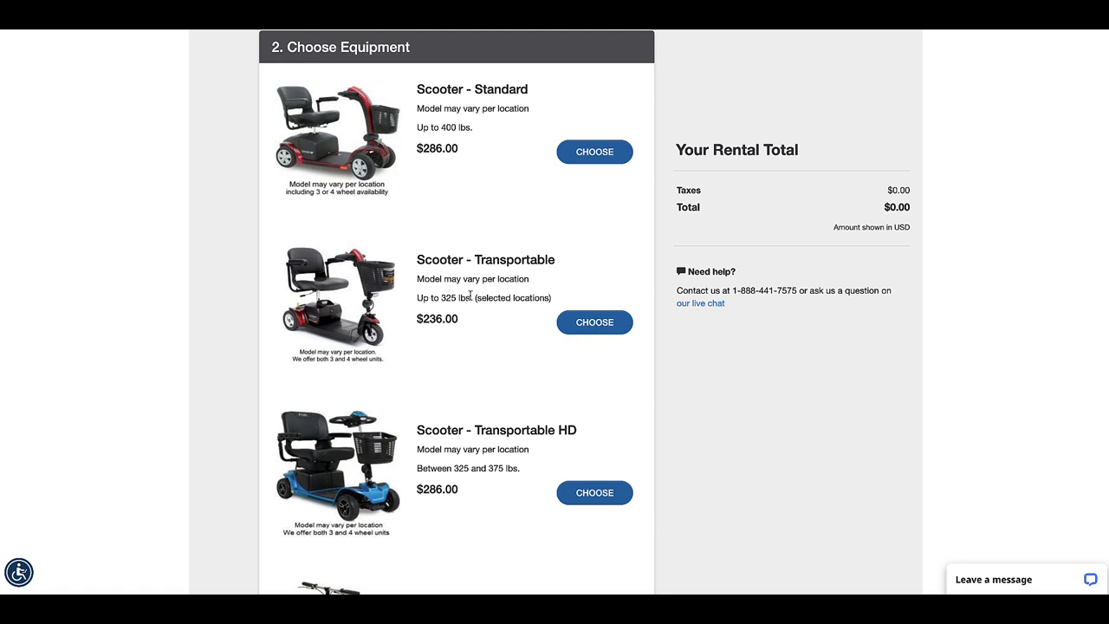
Rent the Transportable scooter and continue past equipment selection
{"action": "left_click", "coordinate": [595, 322]}
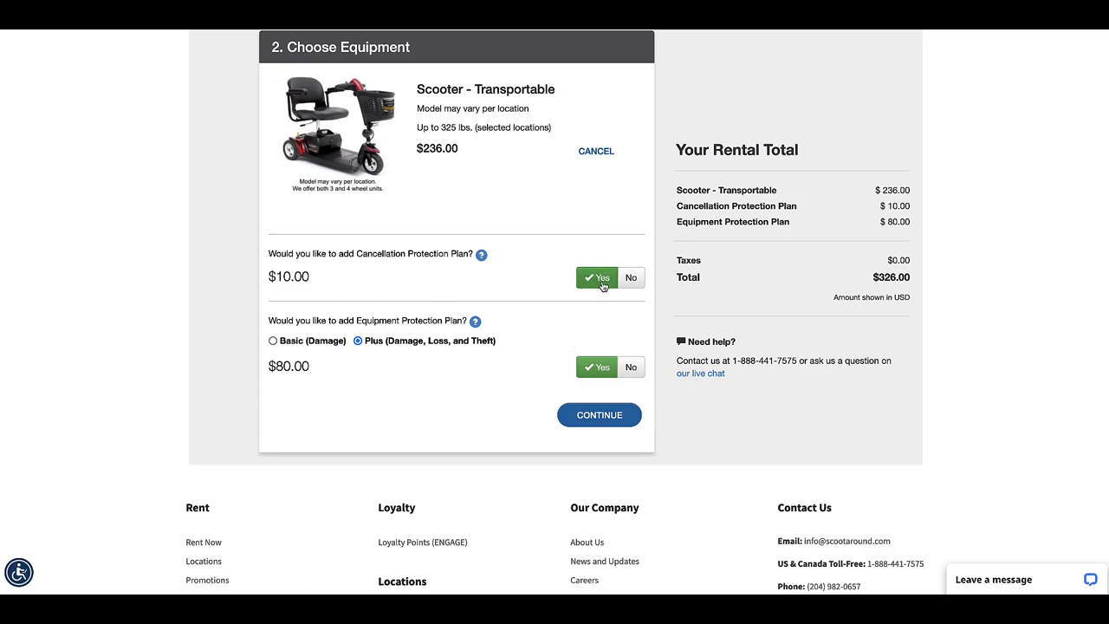
{"action": "mouse_move", "coordinate": [401, 350]}
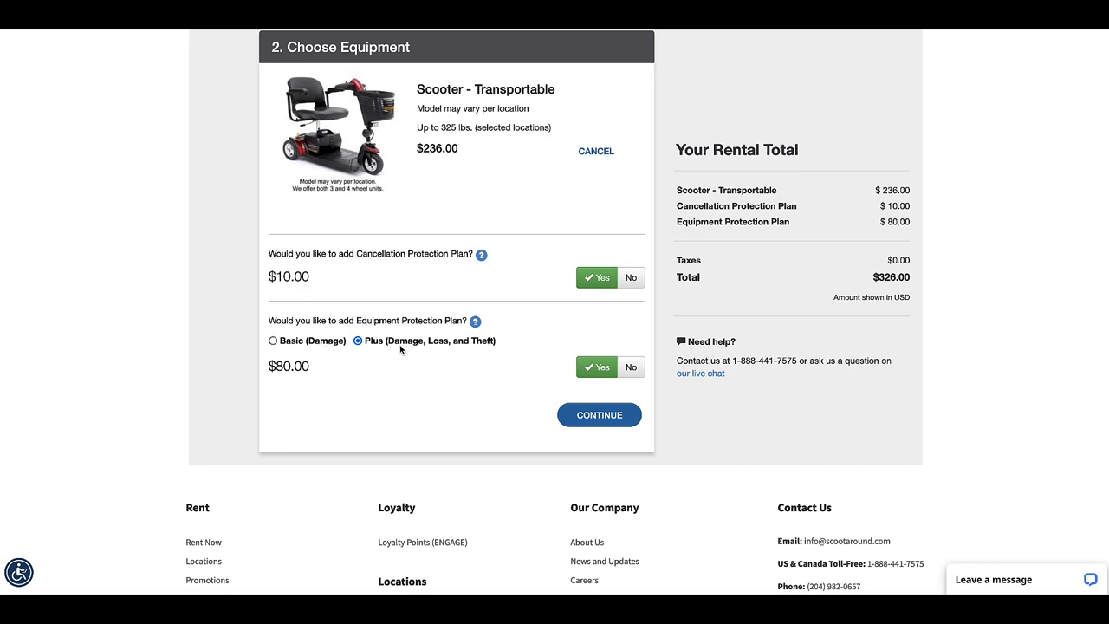
{"action": "left_click", "coordinate": [598, 414]}
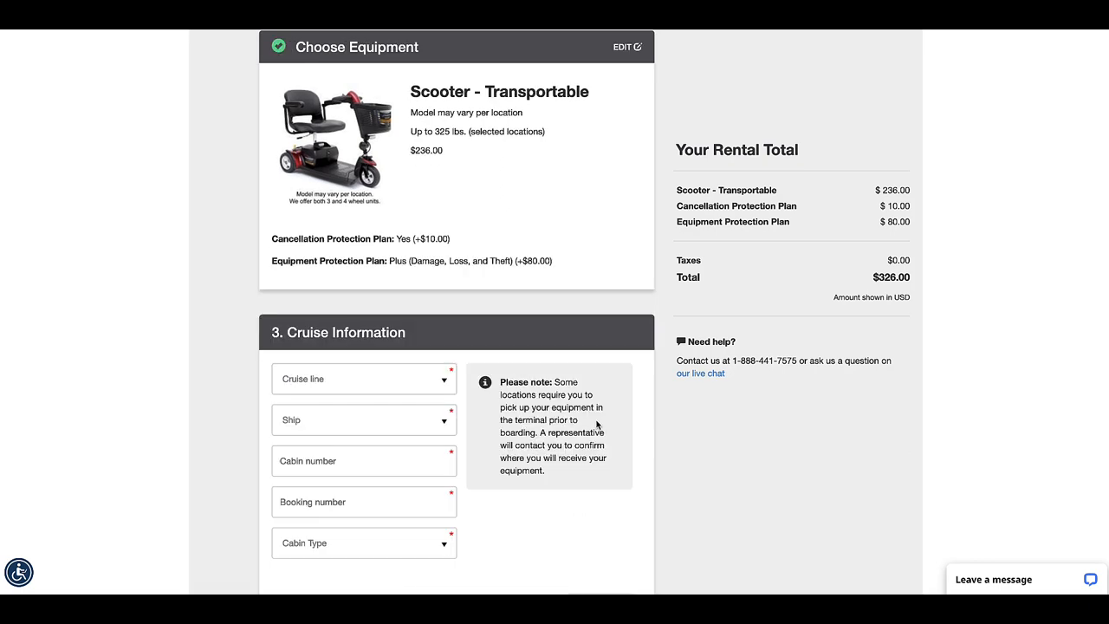
Select Royal Caribbean as the cruise line
{"action": "scroll", "scroll_direction": "down", "scroll_amount": 3}
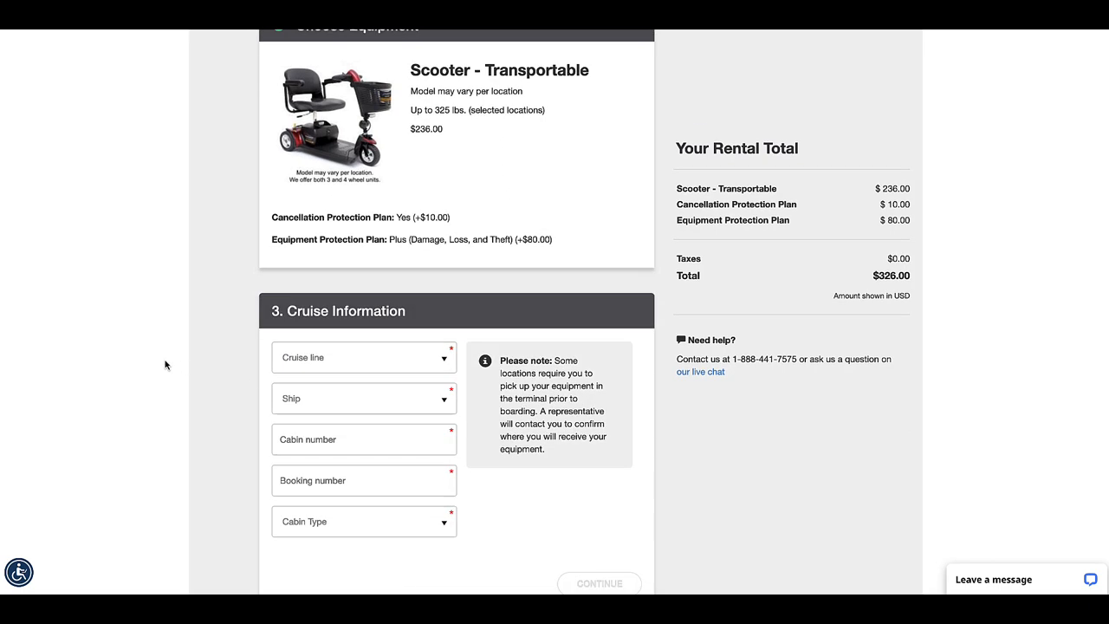
{"action": "scroll", "scroll_direction": "down", "scroll_amount": 3}
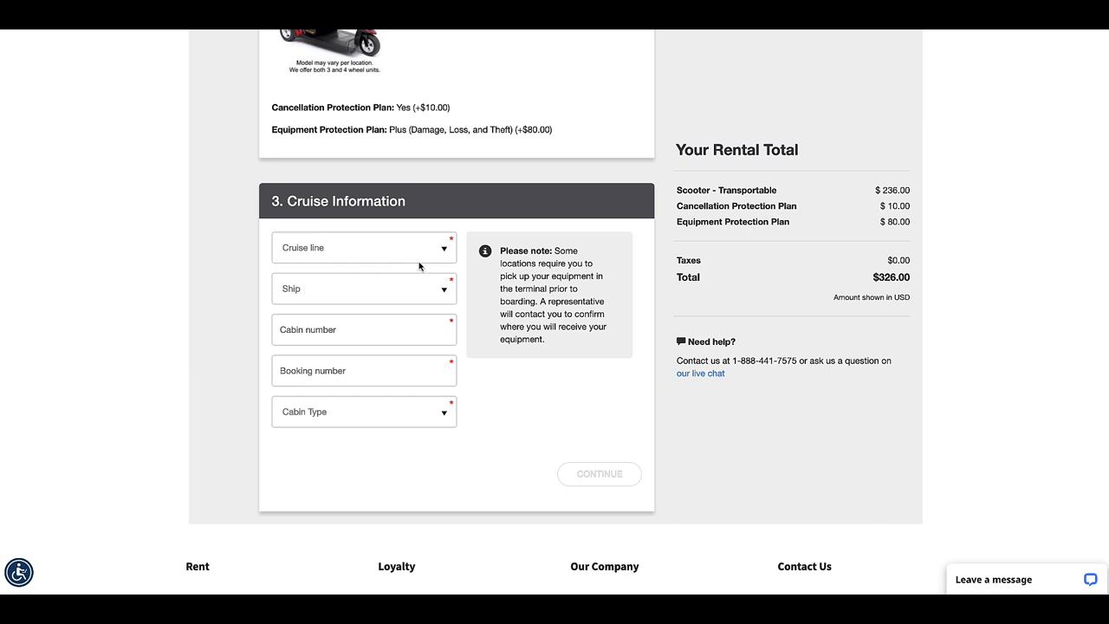
{"action": "left_click", "coordinate": [363, 247]}
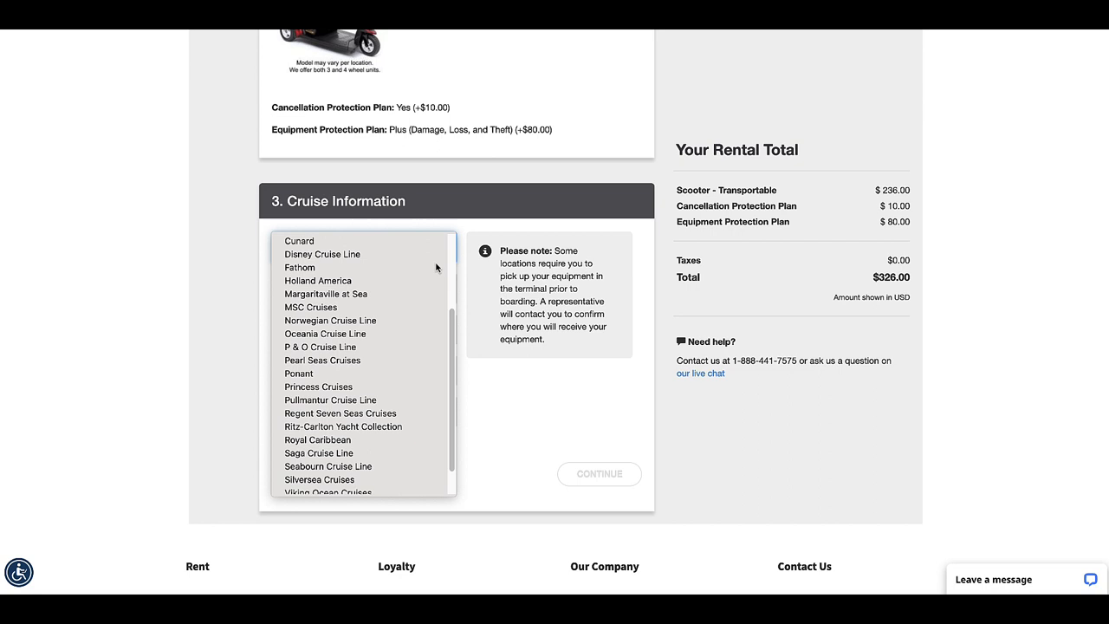
{"action": "scroll", "scroll_direction": "down", "scroll_amount": 3}
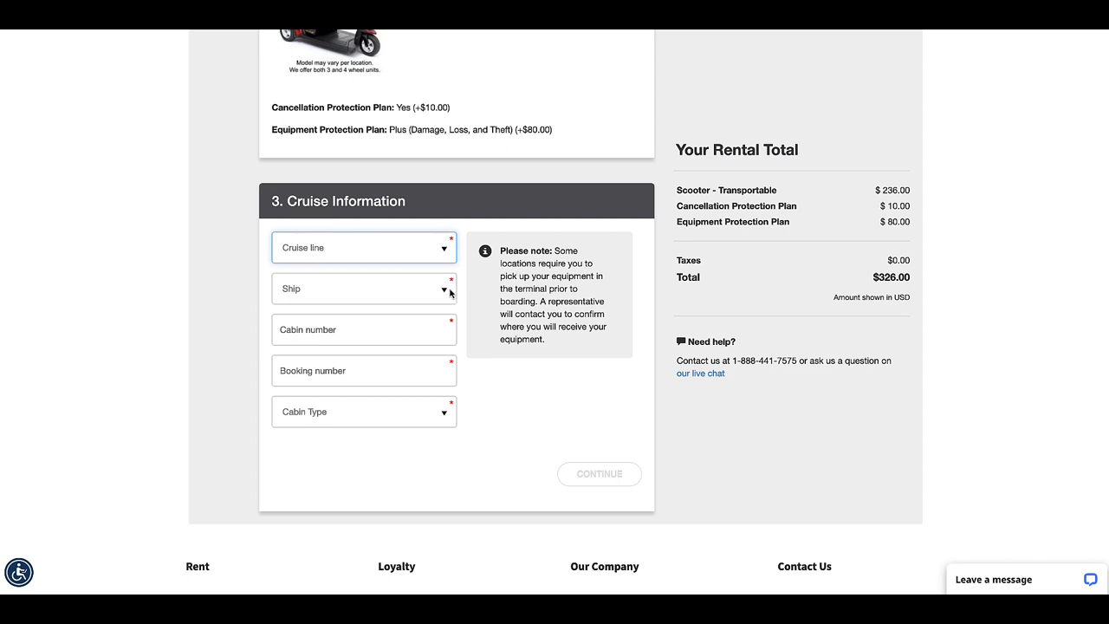
{"action": "left_click", "coordinate": [363, 247]}
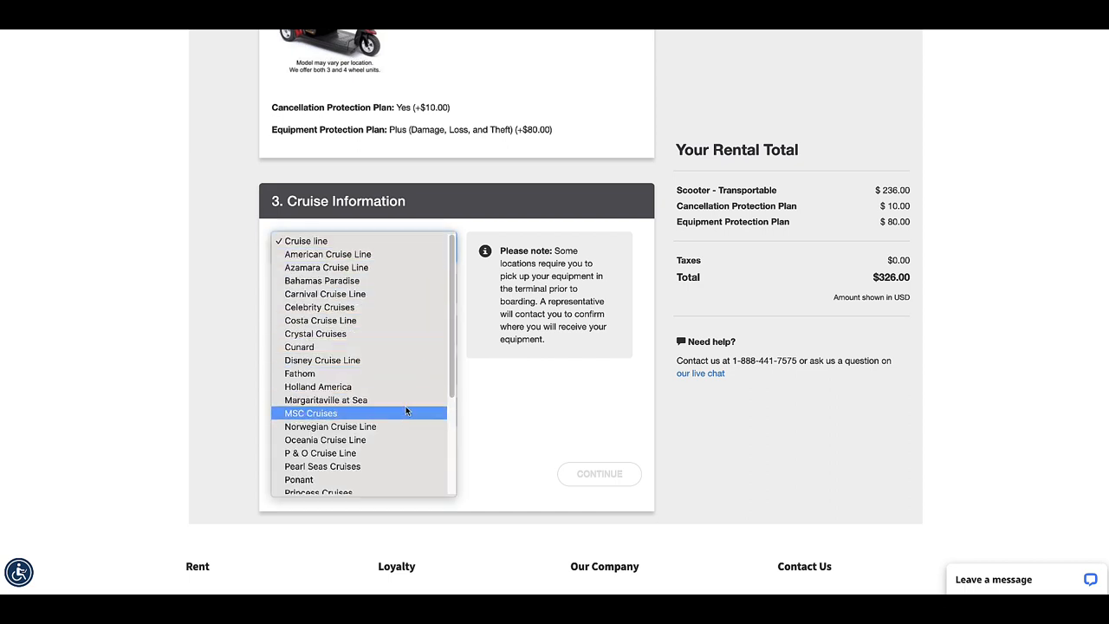
{"action": "scroll", "scroll_direction": "down", "scroll_amount": 3}
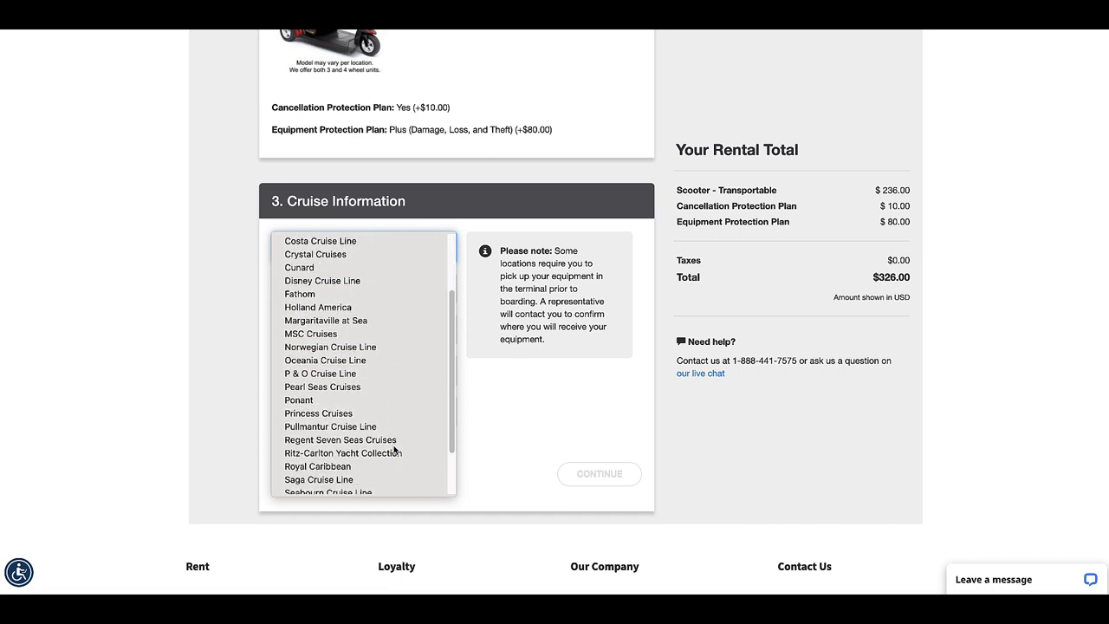
{"action": "left_click", "coordinate": [318, 466]}
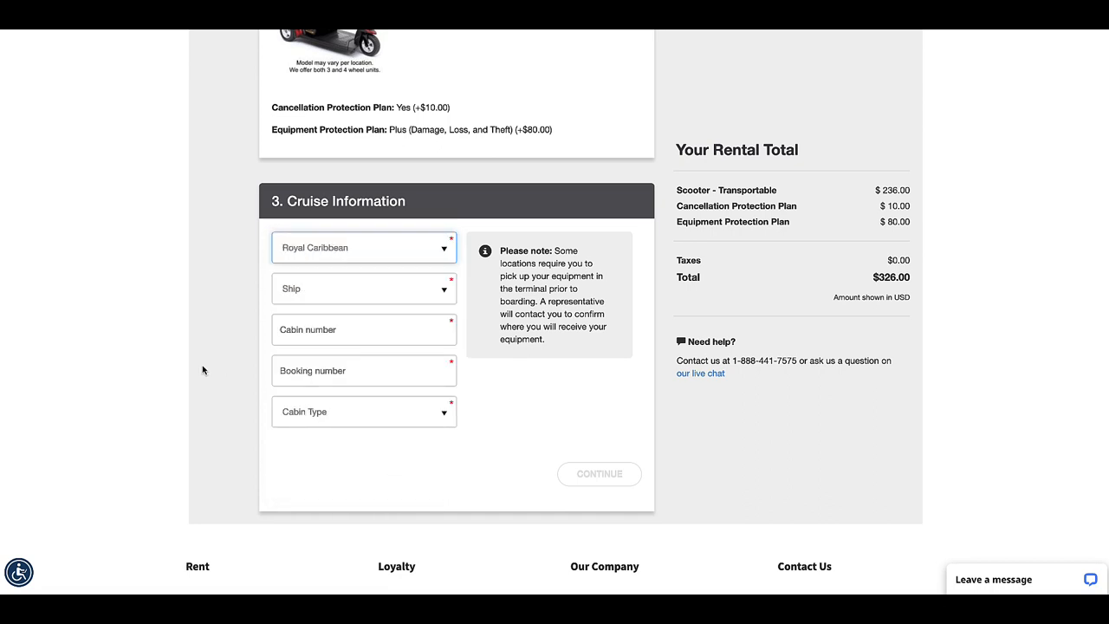
Pick Liberty of the Seas as the ship and a Standard cabin type
{"action": "left_click", "coordinate": [363, 289]}
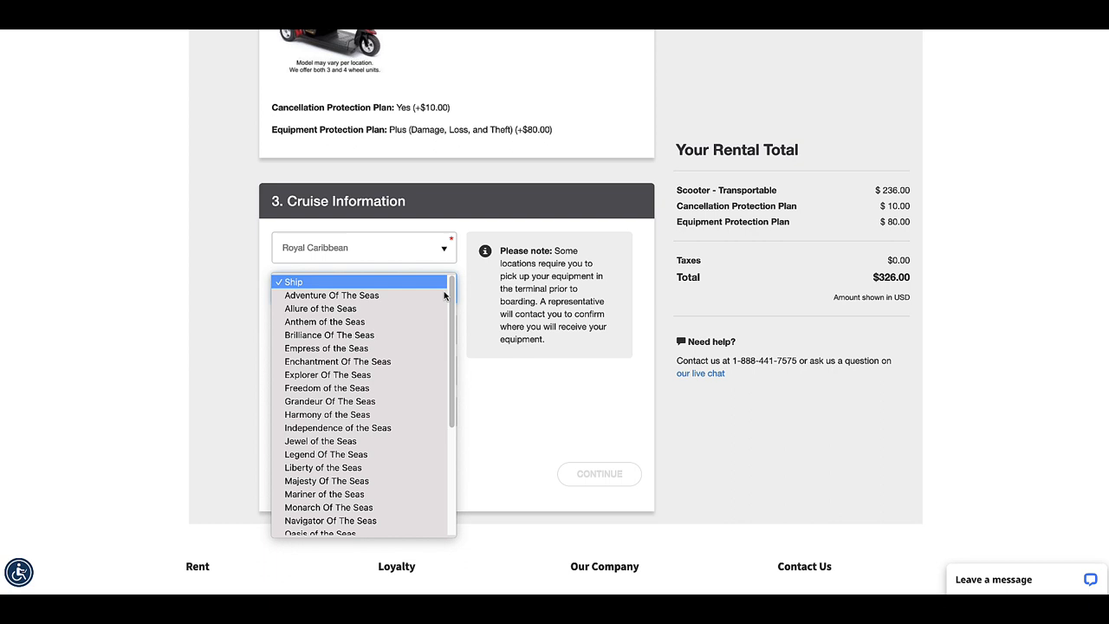
{"action": "mouse_move", "coordinate": [423, 440]}
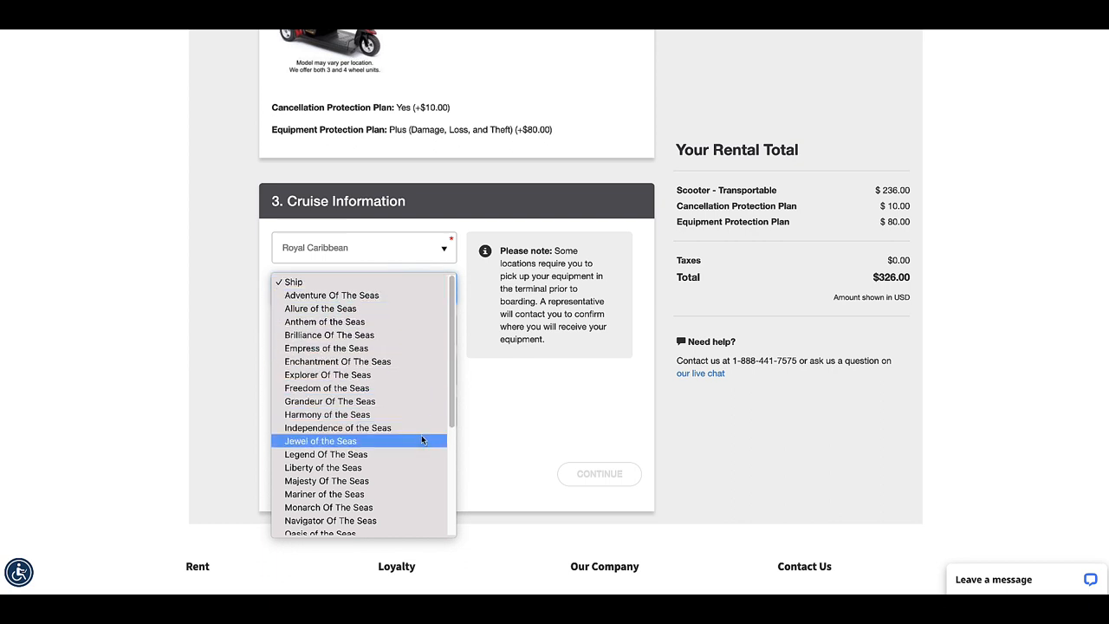
{"action": "left_click", "coordinate": [324, 467]}
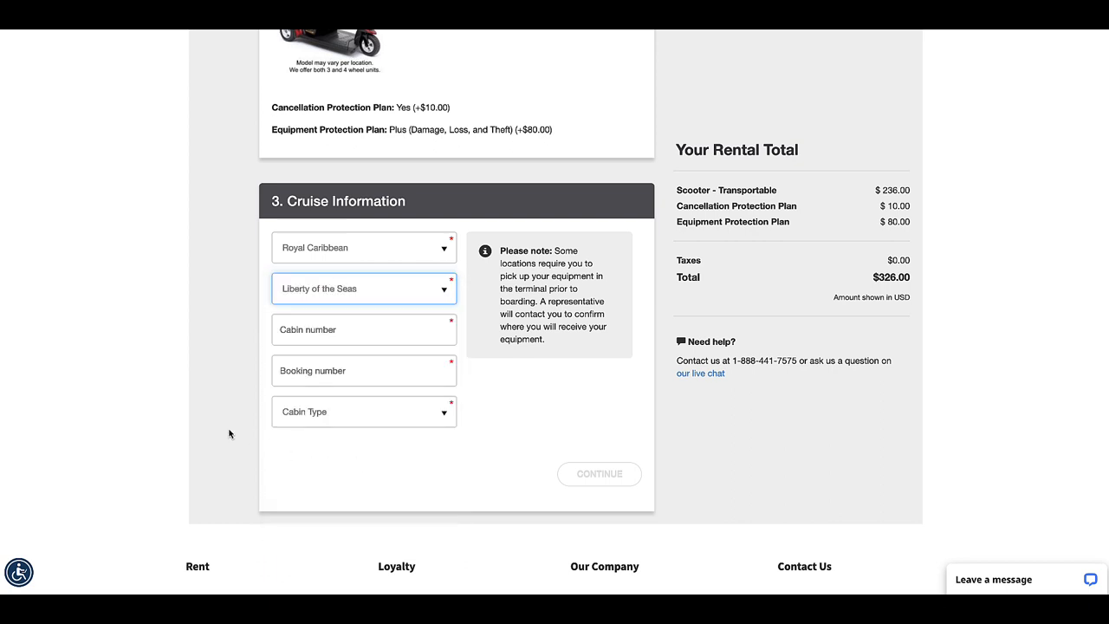
{"action": "scroll", "scroll_direction": "down", "scroll_amount": 3}
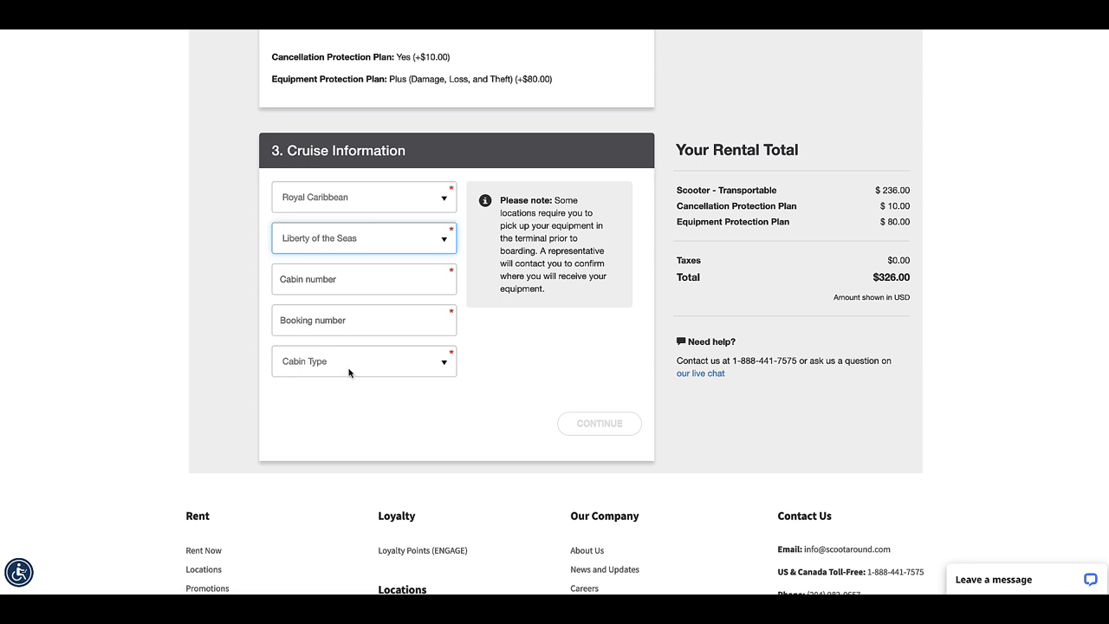
{"action": "left_click", "coordinate": [363, 360]}
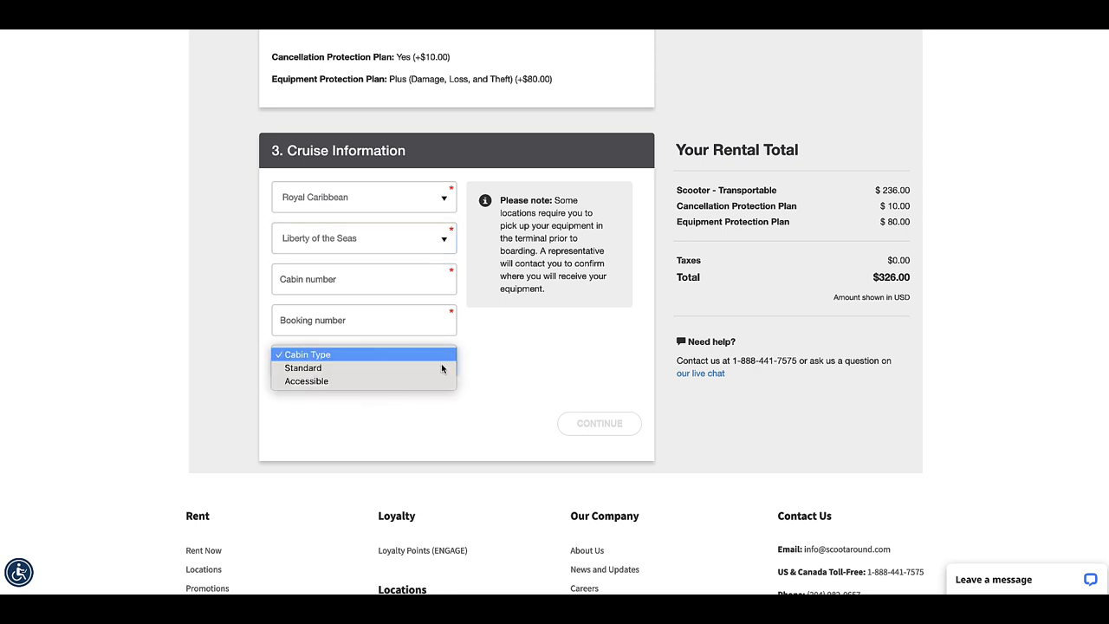
{"action": "left_click", "coordinate": [302, 367]}
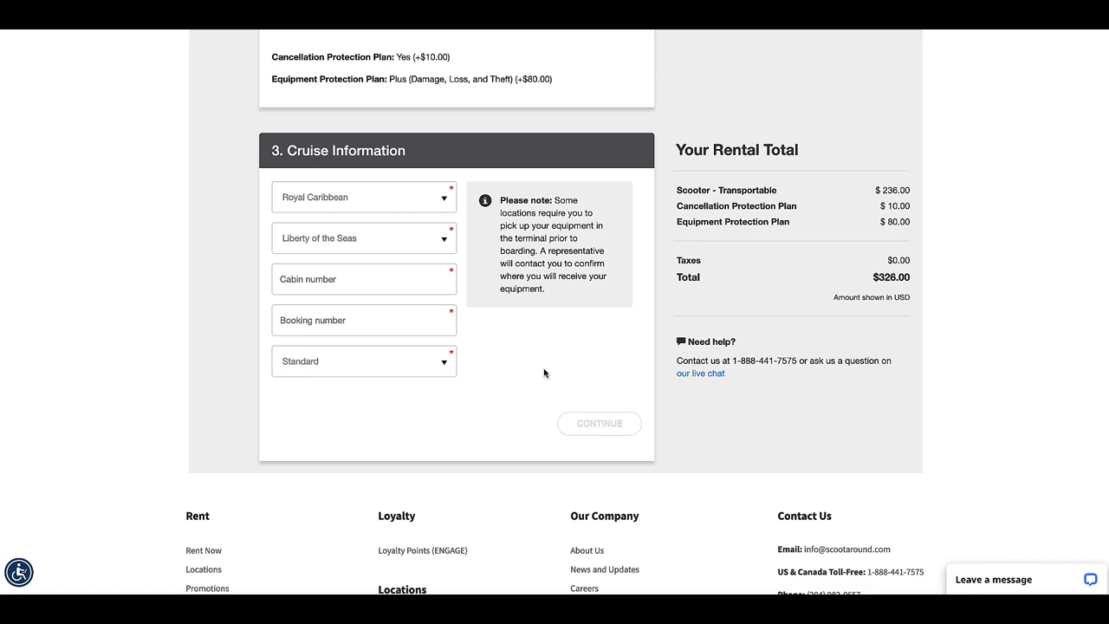
{"action": "mouse_move", "coordinate": [901, 310]}
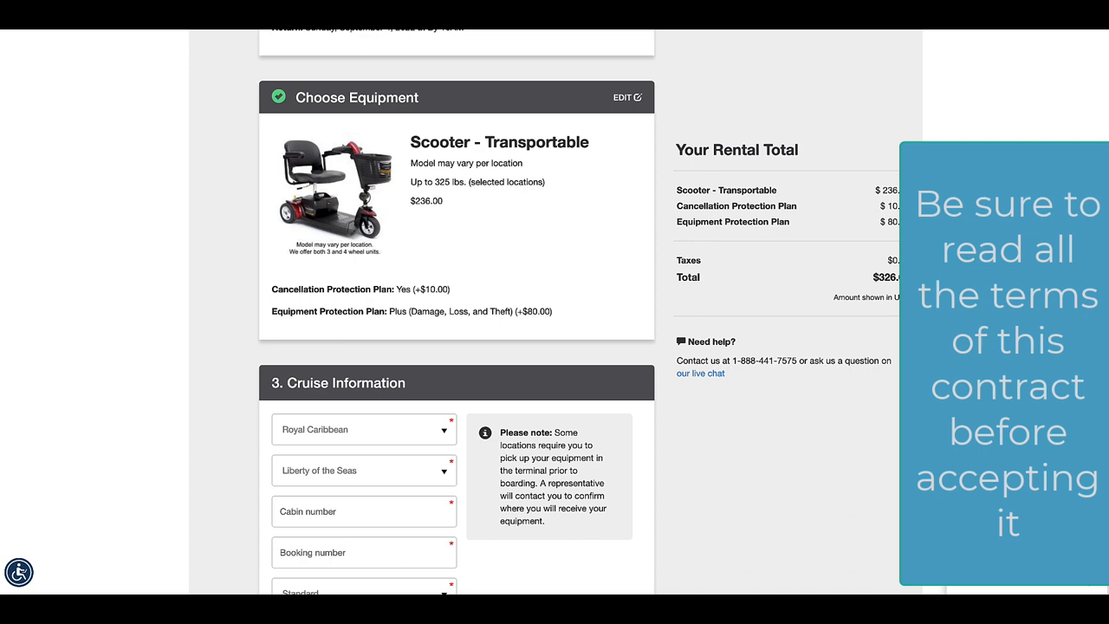
{"action": "scroll", "scroll_direction": "up", "scroll_amount": 3}
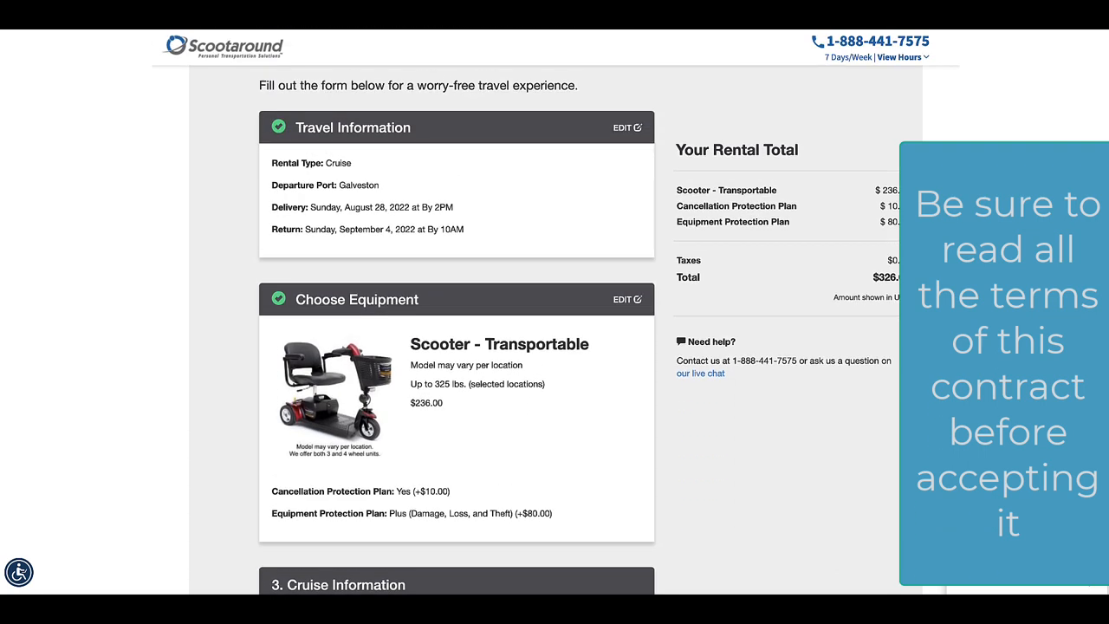
{"action": "mouse_move", "coordinate": [380, 54]}
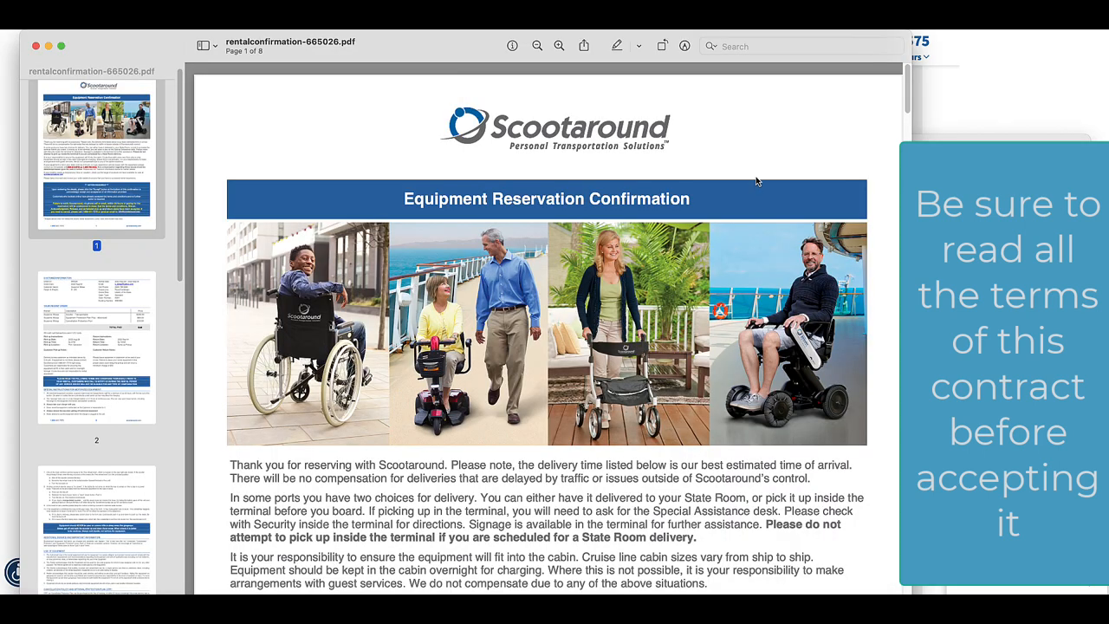
Read pages 1–2 of the confirmation, past the $326 order and pickup terms
{"action": "scroll", "scroll_direction": "down", "scroll_amount": 3}
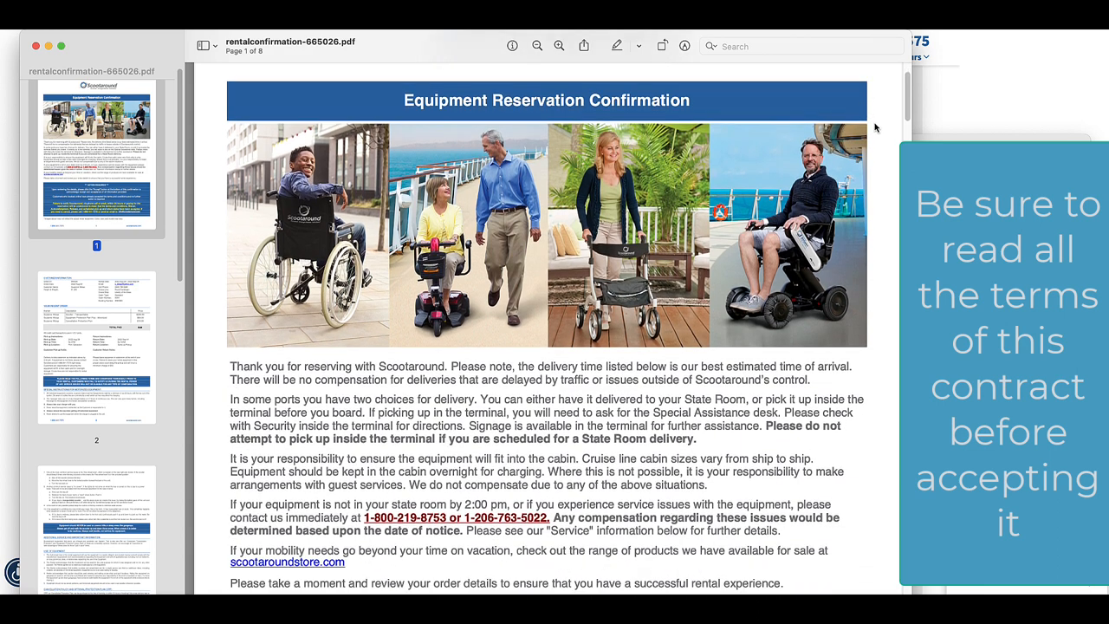
{"action": "scroll", "scroll_direction": "down", "scroll_amount": 3}
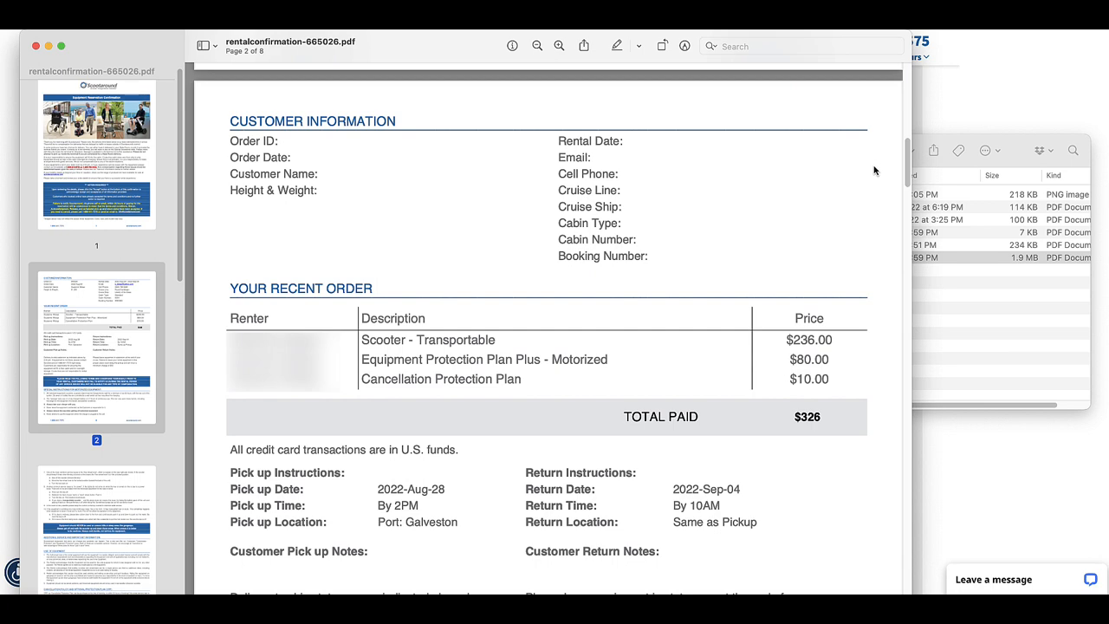
{"action": "scroll", "scroll_direction": "down", "scroll_amount": 3}
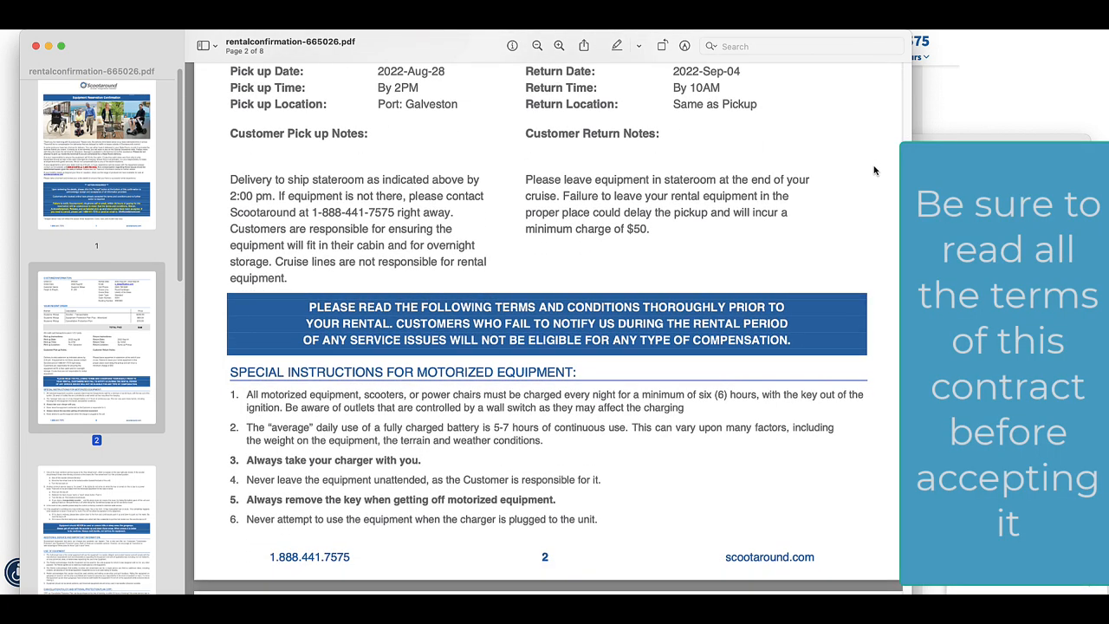
{"action": "scroll", "scroll_direction": "down", "scroll_amount": 3}
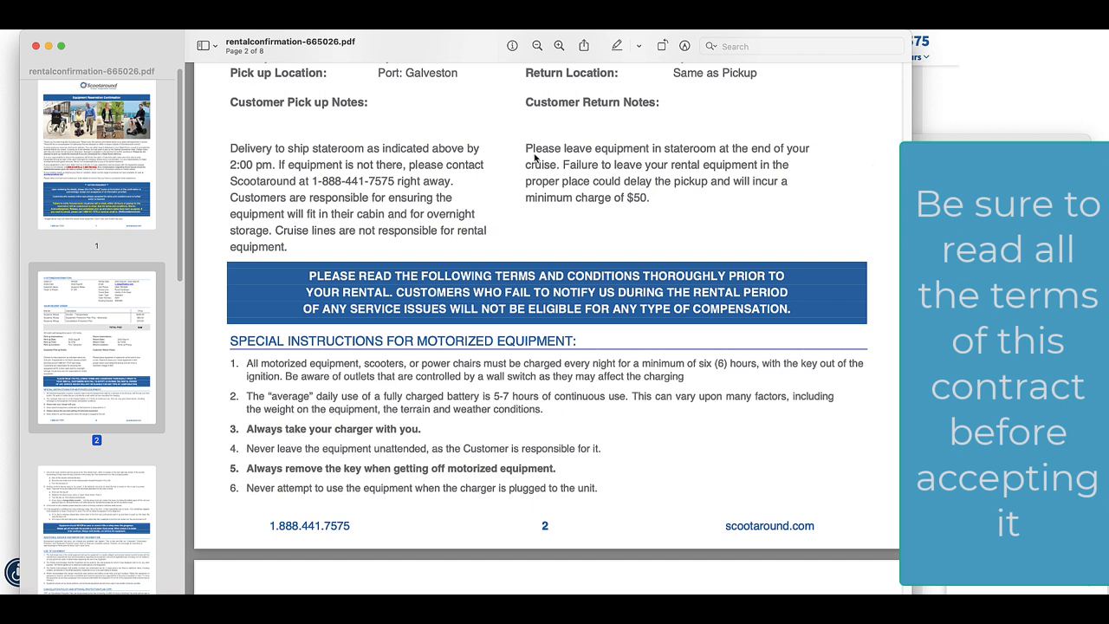
{"action": "mouse_move", "coordinate": [680, 207]}
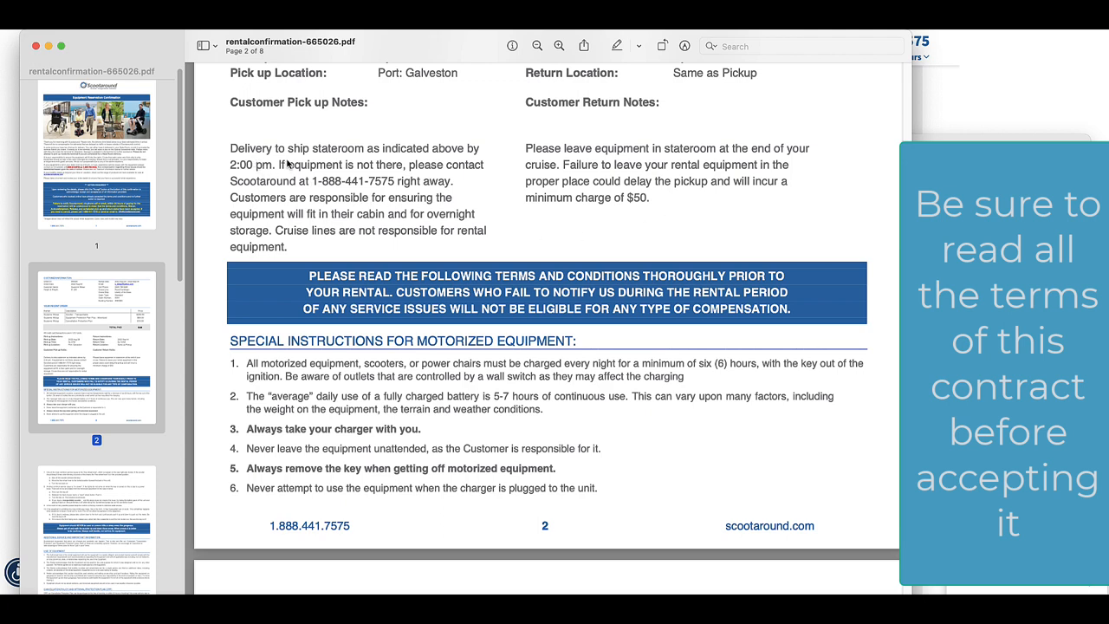
{"action": "mouse_move", "coordinate": [532, 245]}
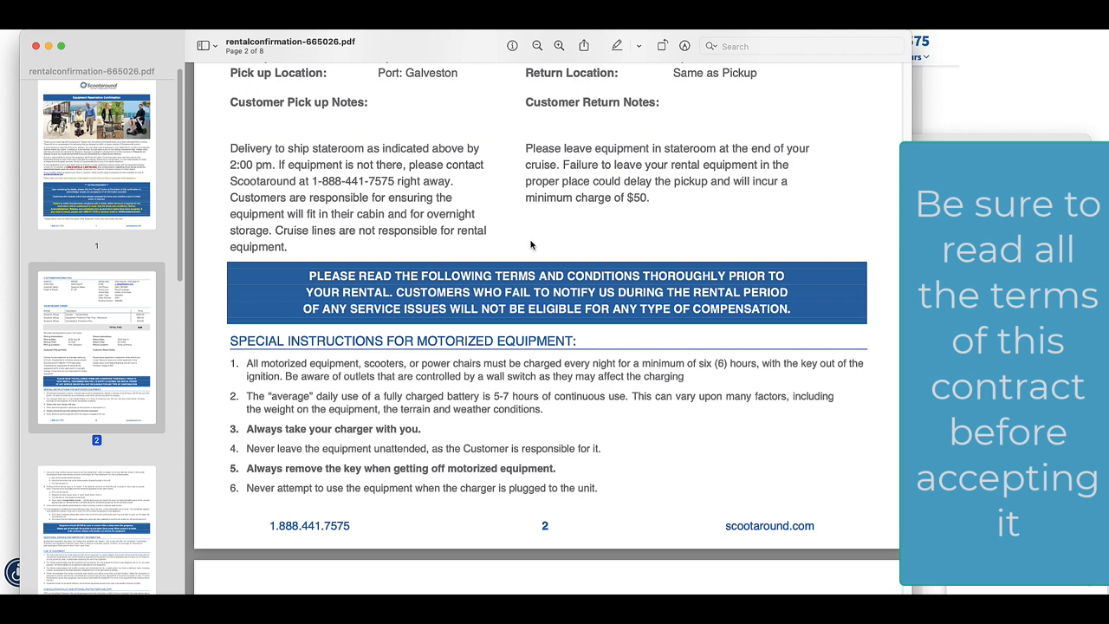
{"action": "scroll", "scroll_direction": "down", "scroll_amount": 3}
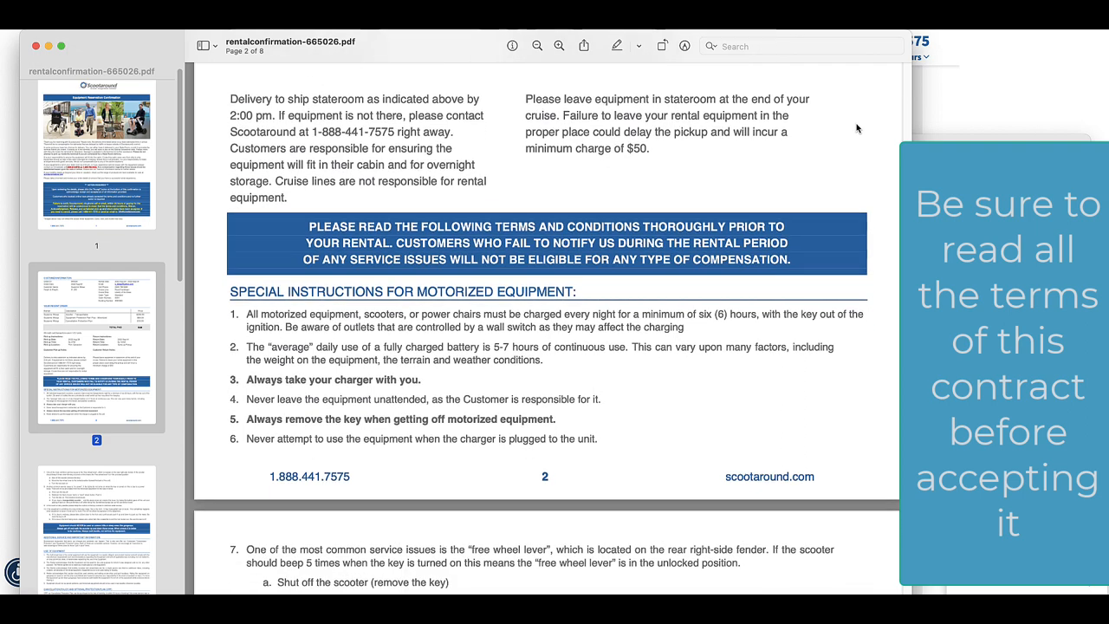
{"action": "scroll", "scroll_direction": "down", "scroll_amount": 3}
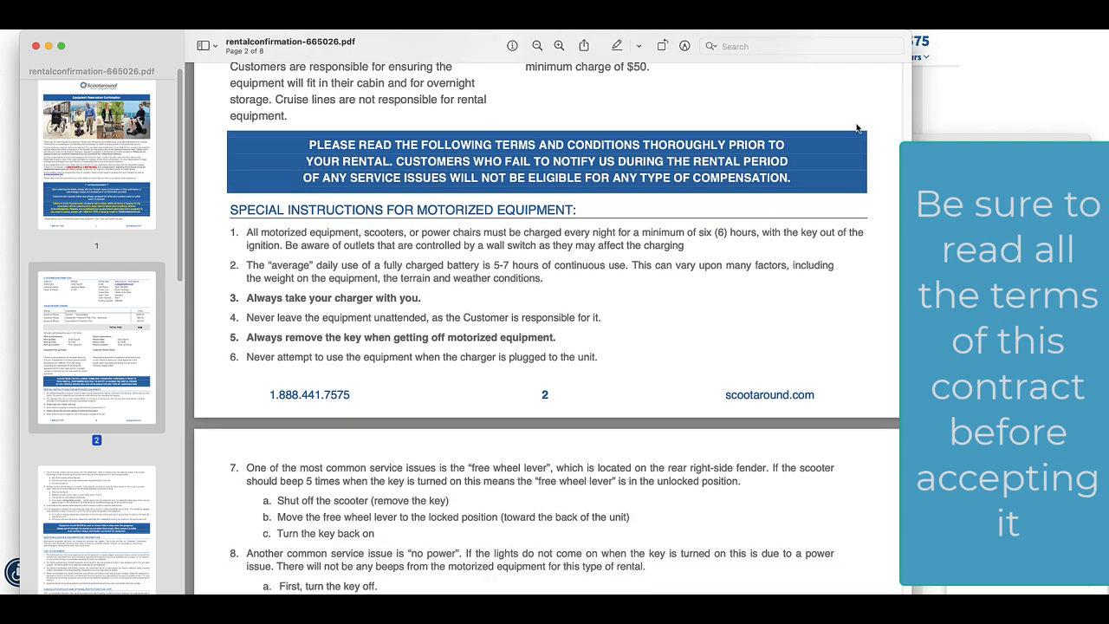
{"action": "scroll", "scroll_direction": "down", "scroll_amount": 3}
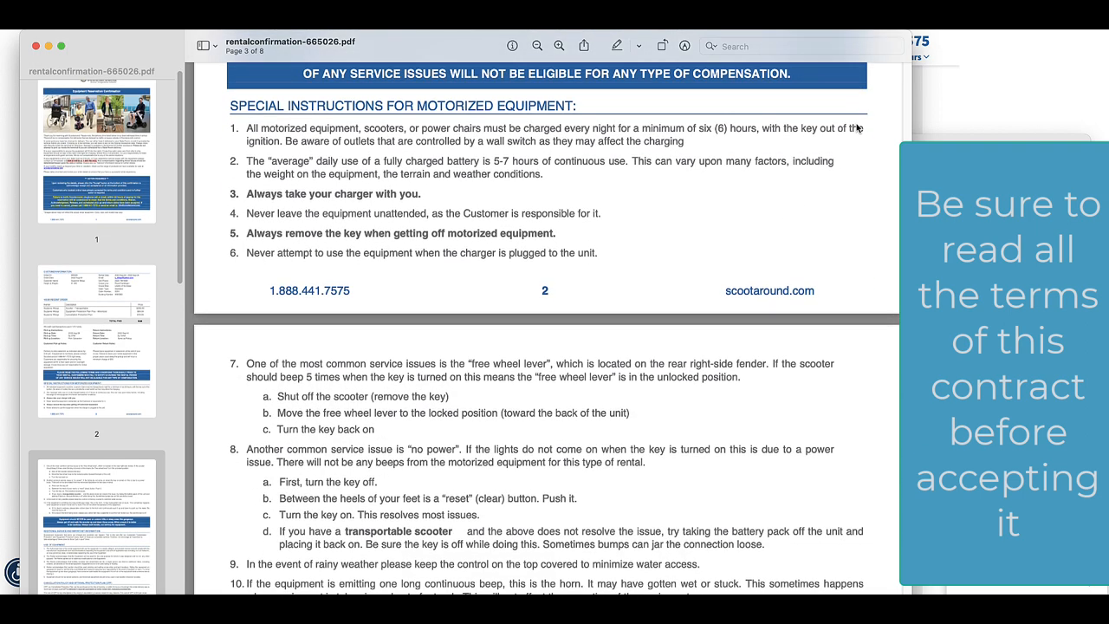
Read pages 3–4, past cancellation and shortened-rental terms, to the Equipment Protection Plan
{"action": "scroll", "scroll_direction": "down", "scroll_amount": 3}
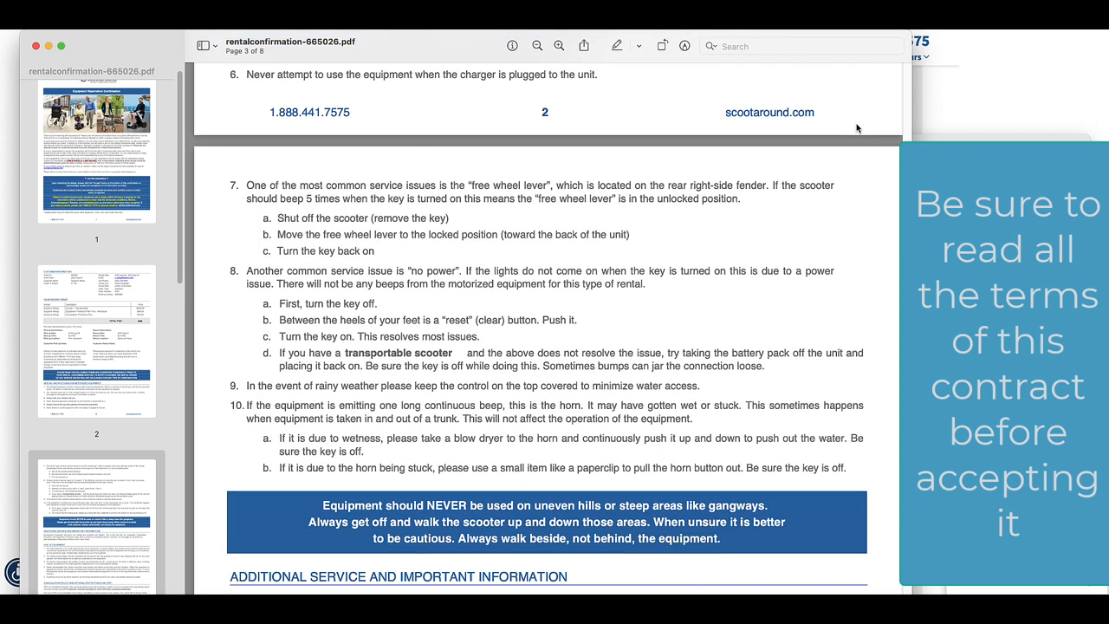
{"action": "scroll", "scroll_direction": "down", "scroll_amount": 3}
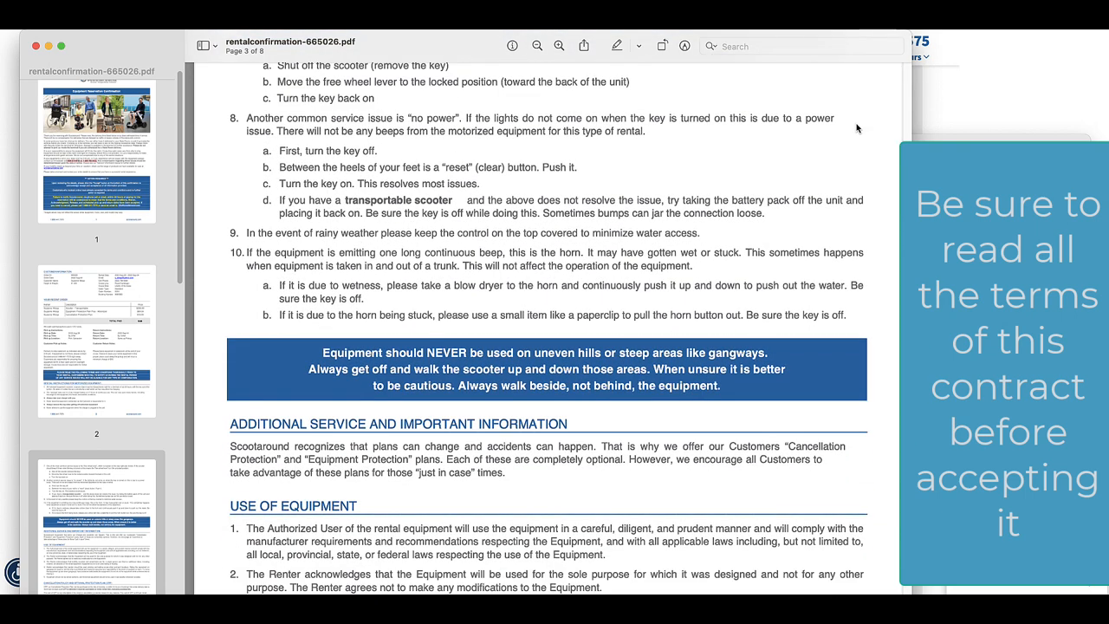
{"action": "scroll", "scroll_direction": "down", "scroll_amount": 3}
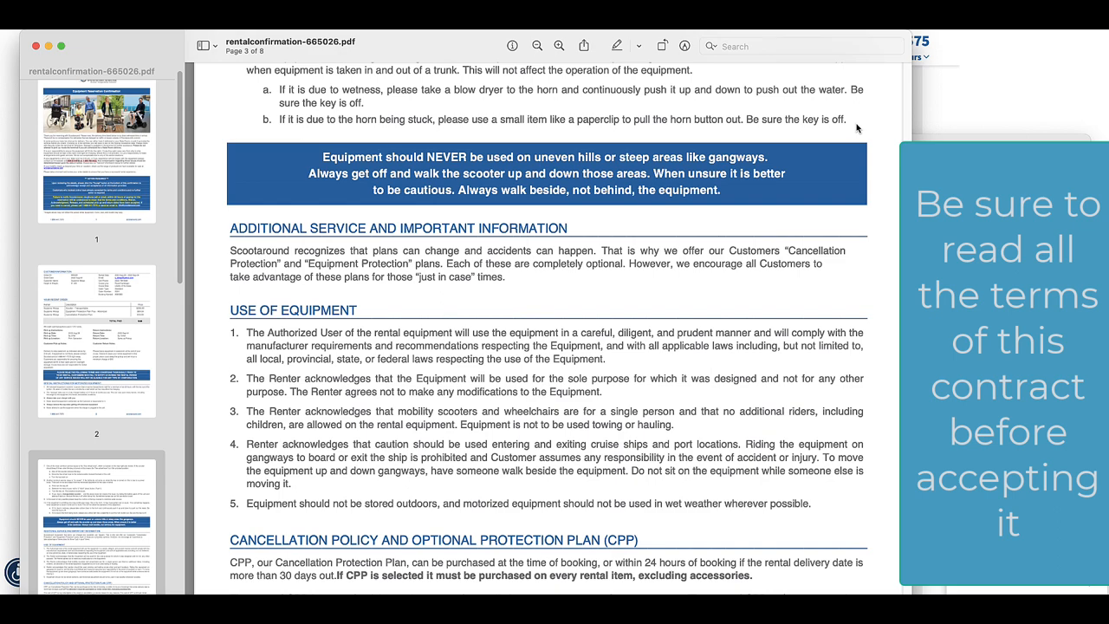
{"action": "scroll", "scroll_direction": "down", "scroll_amount": 3}
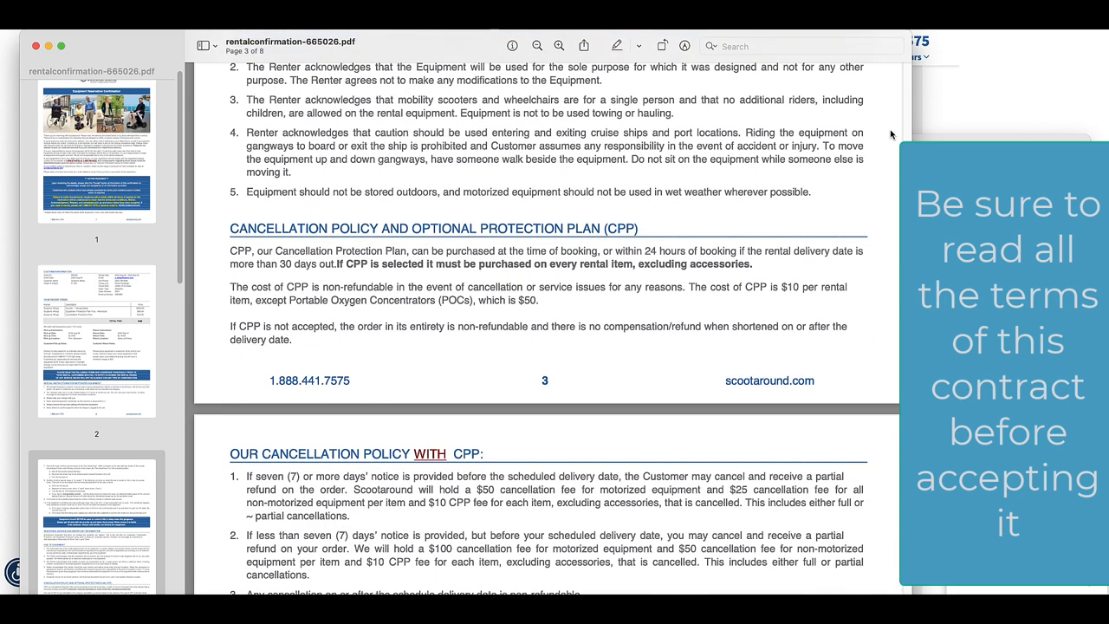
{"action": "scroll", "scroll_direction": "down", "scroll_amount": 3}
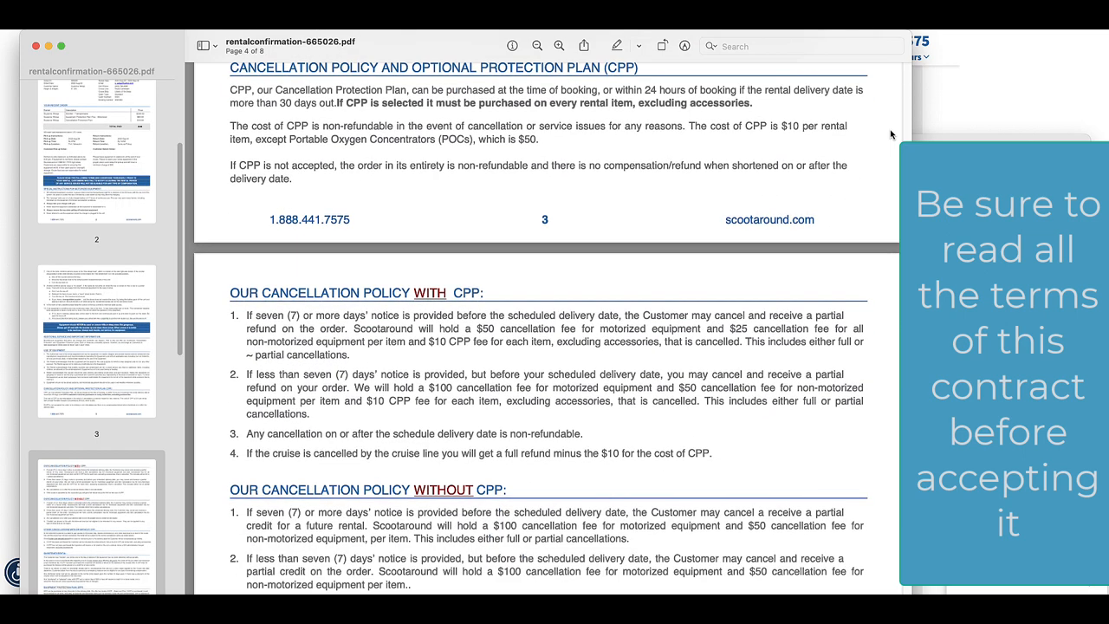
{"action": "scroll", "scroll_direction": "down", "scroll_amount": 3}
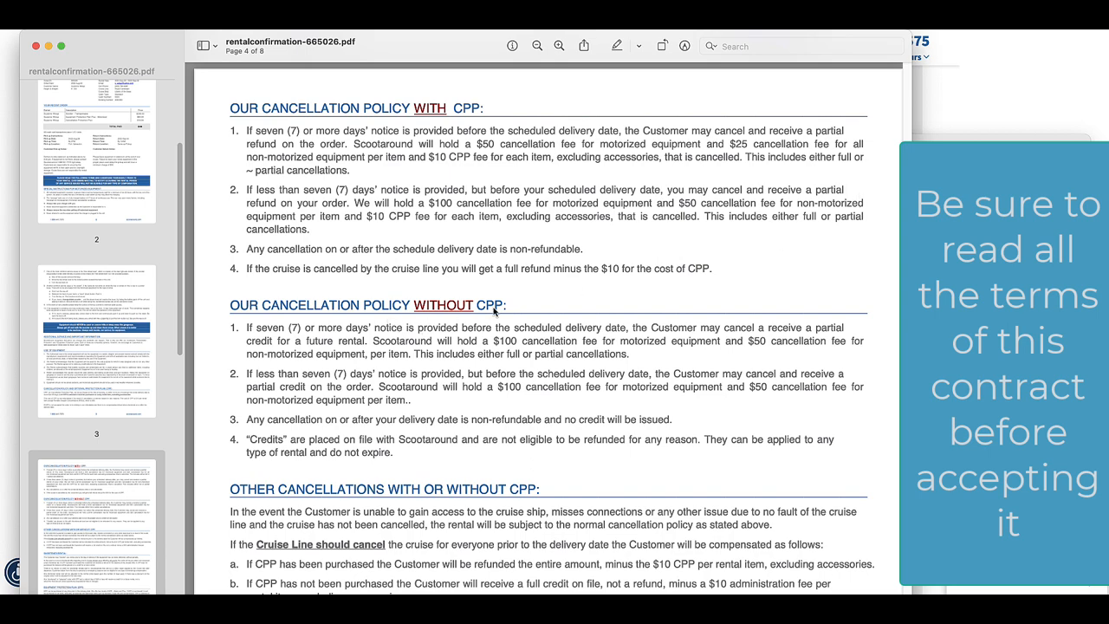
{"action": "scroll", "scroll_direction": "down", "scroll_amount": 3}
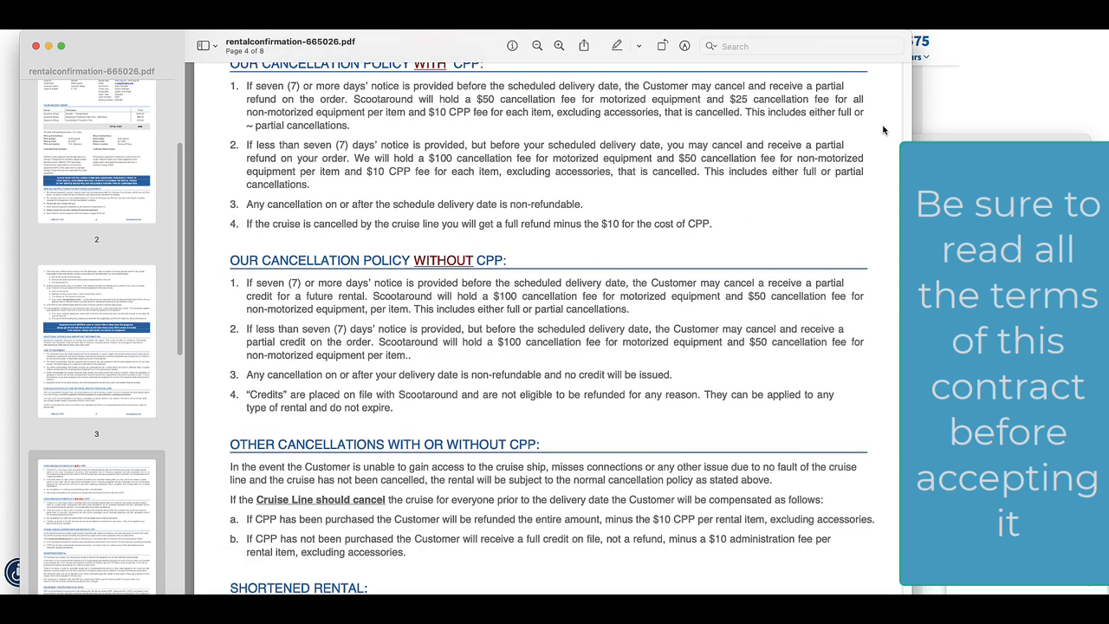
{"action": "scroll", "scroll_direction": "down", "scroll_amount": 3}
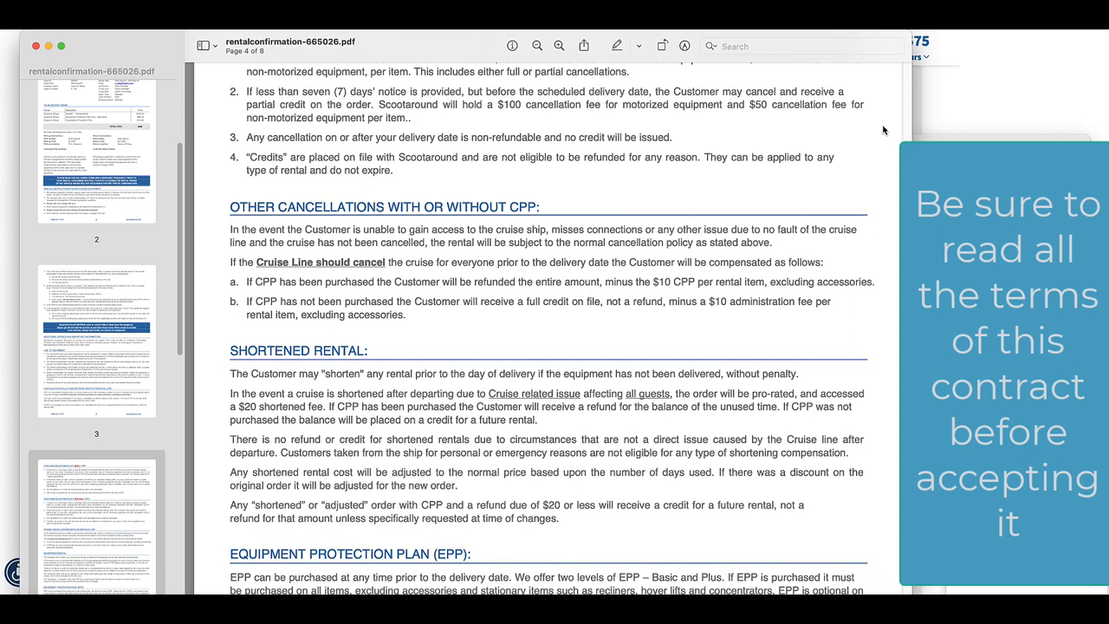
{"action": "scroll", "scroll_direction": "down", "scroll_amount": 3}
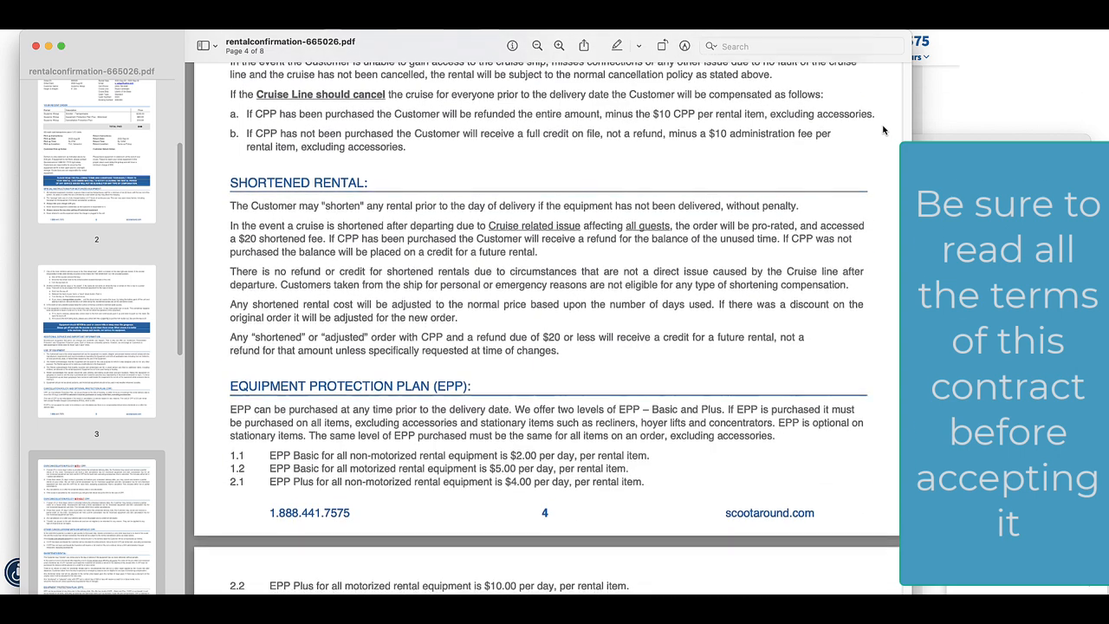
{"action": "scroll", "scroll_direction": "down", "scroll_amount": 3}
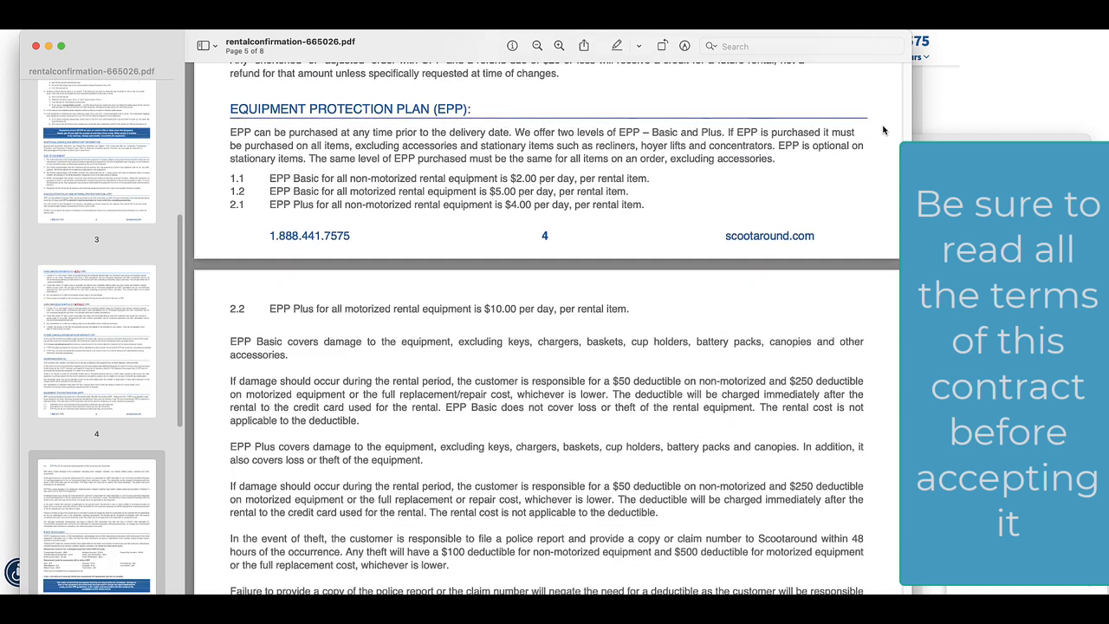
{"action": "mouse_move", "coordinate": [532, 109]}
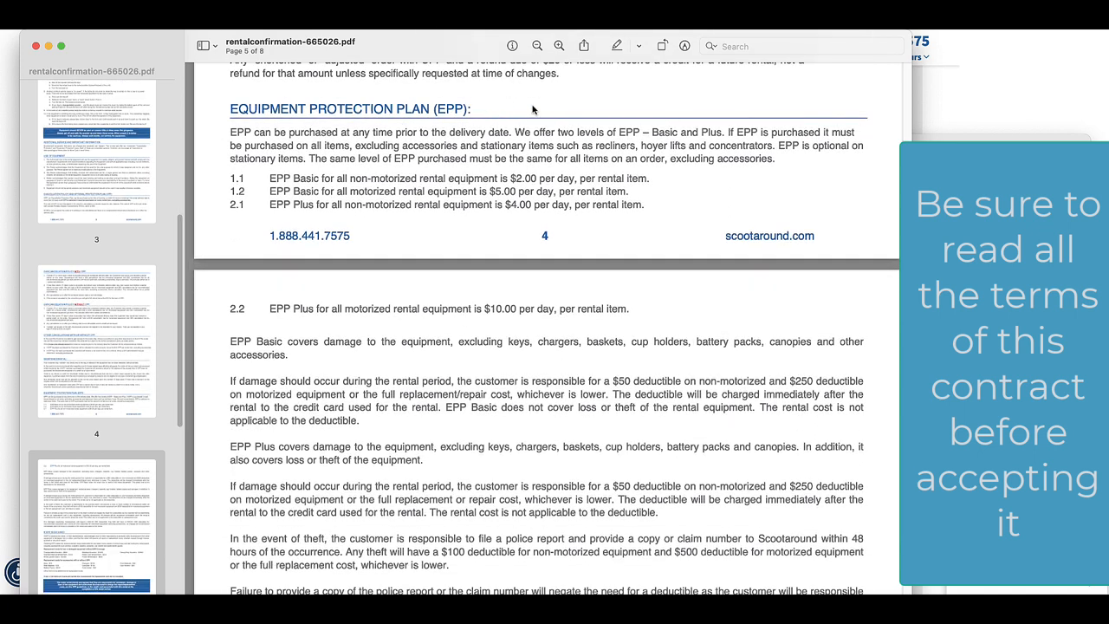
{"action": "mouse_move", "coordinate": [887, 136]}
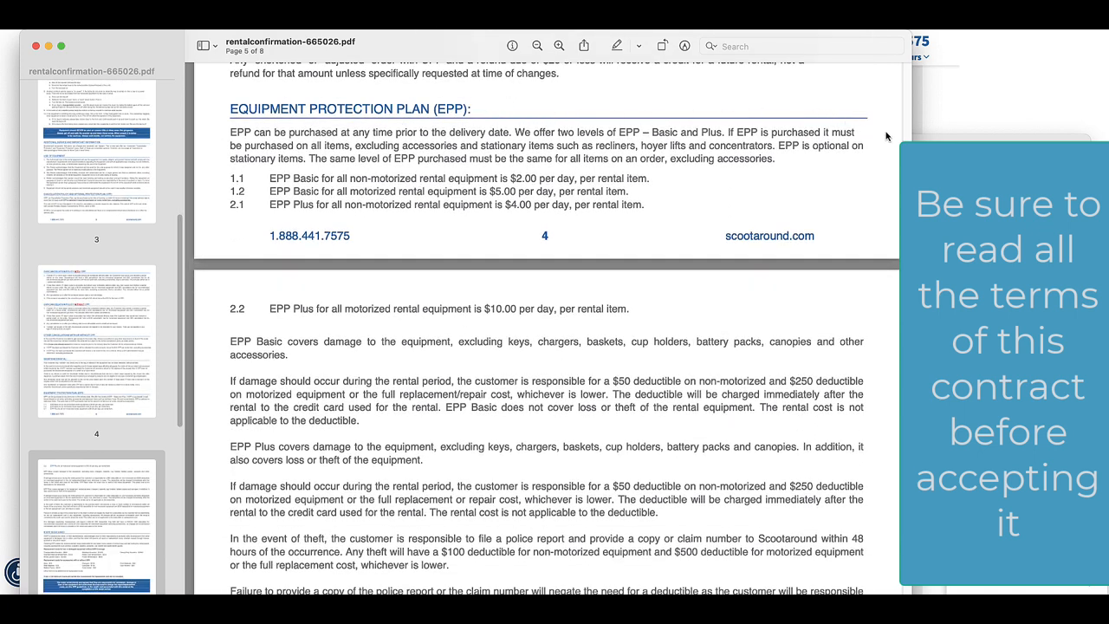
Read past the EPP-declined costs to page 6's rental extensions, travel and service terms
{"action": "scroll", "scroll_direction": "down", "scroll_amount": 3}
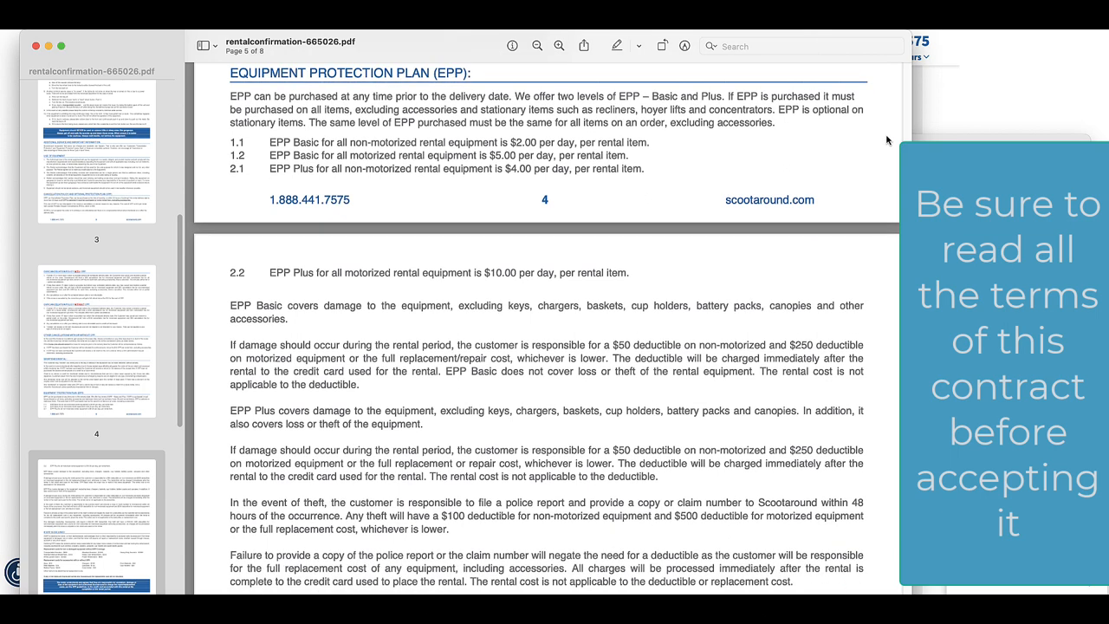
{"action": "scroll", "scroll_direction": "down", "scroll_amount": 3}
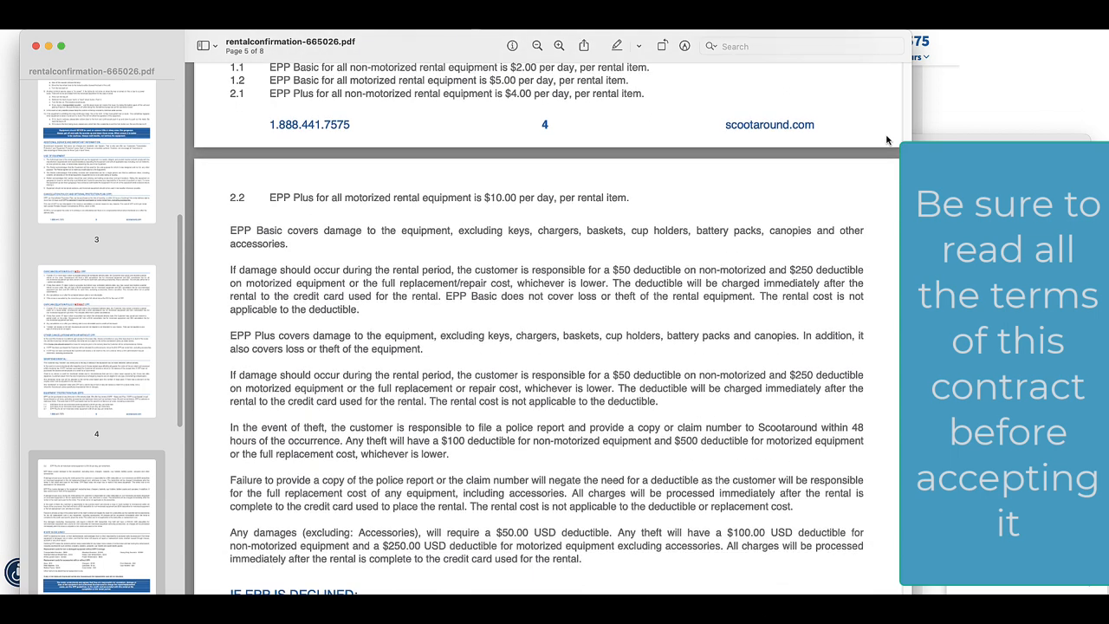
{"action": "scroll", "scroll_direction": "down", "scroll_amount": 3}
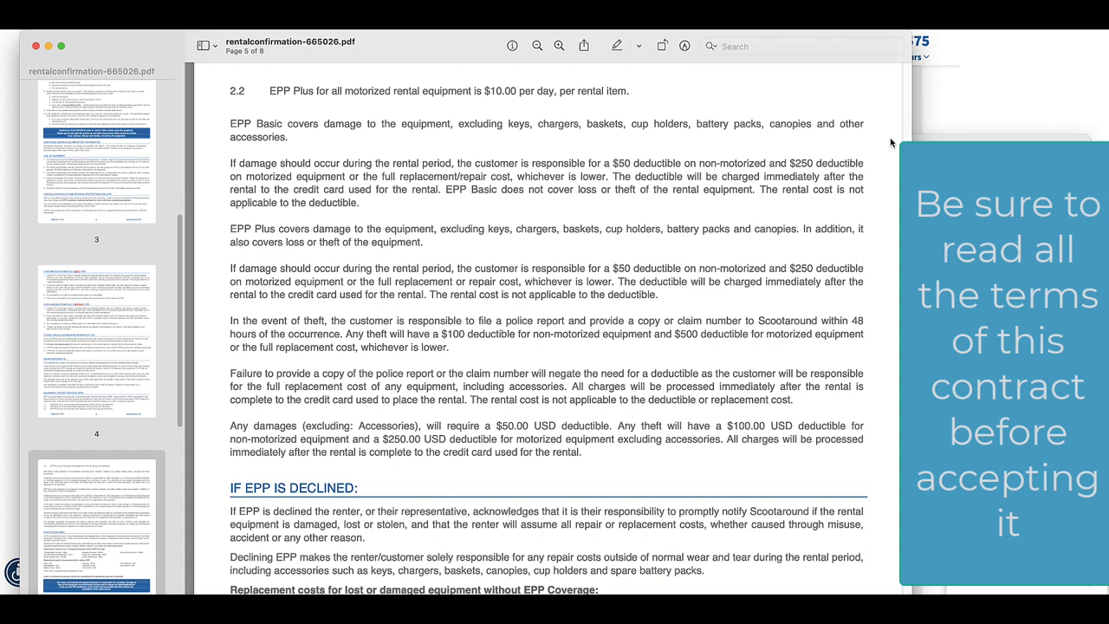
{"action": "scroll", "scroll_direction": "down", "scroll_amount": 3}
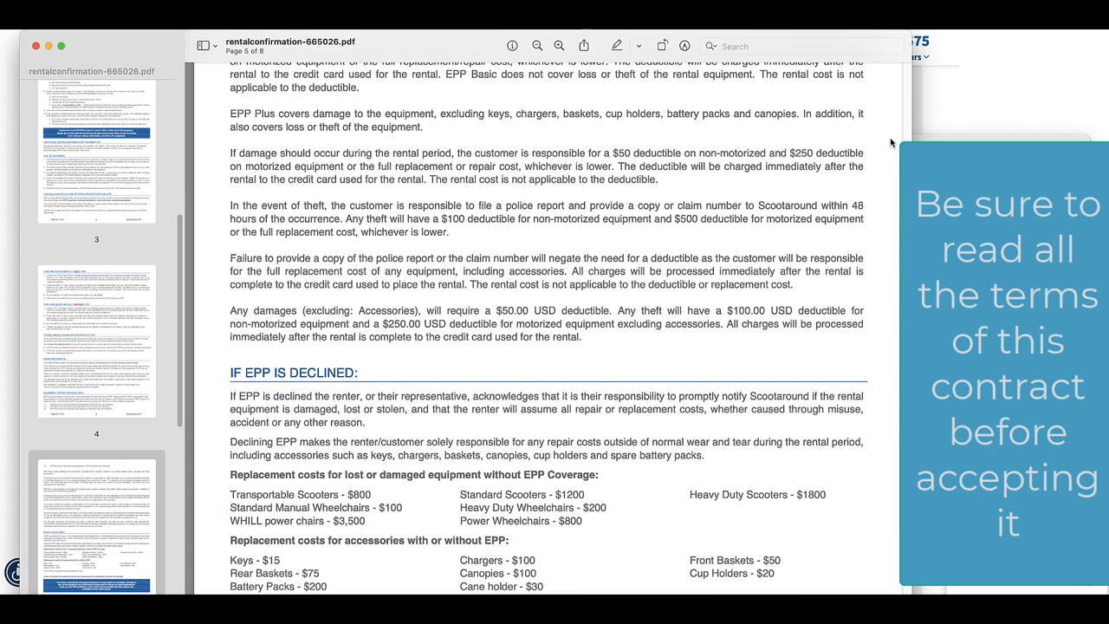
{"action": "scroll", "scroll_direction": "down", "scroll_amount": 3}
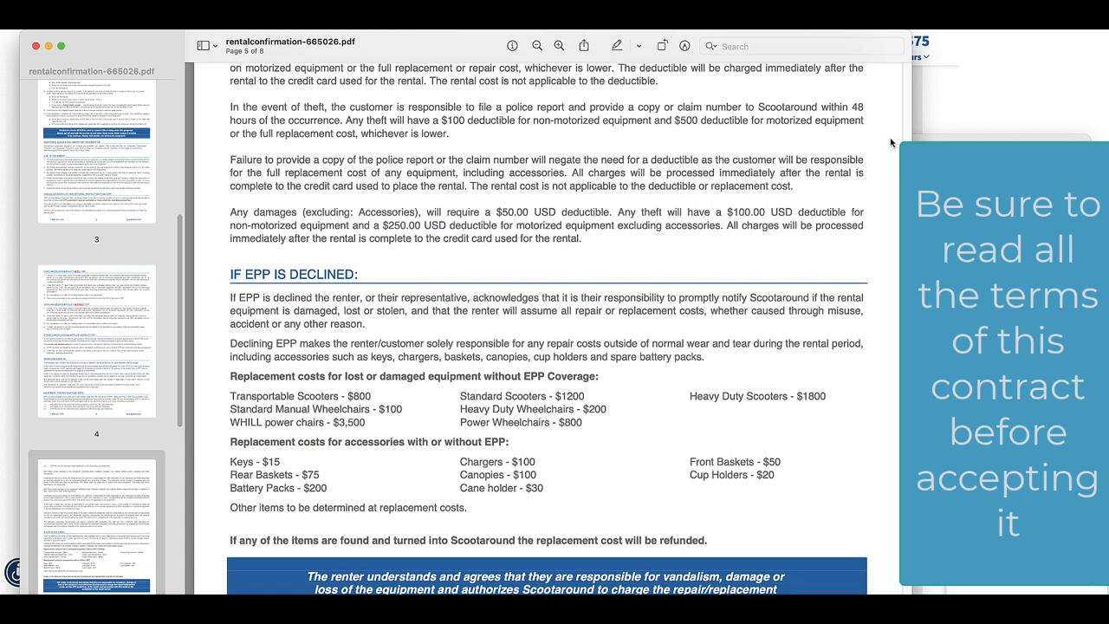
{"action": "mouse_move", "coordinate": [542, 121]}
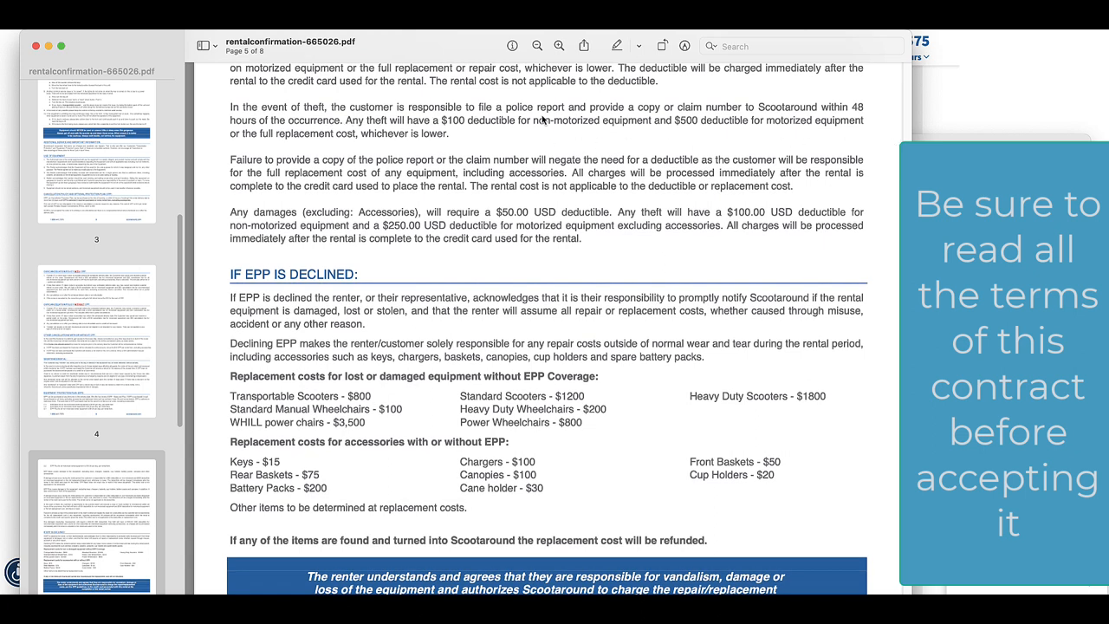
{"action": "mouse_move", "coordinate": [725, 123]}
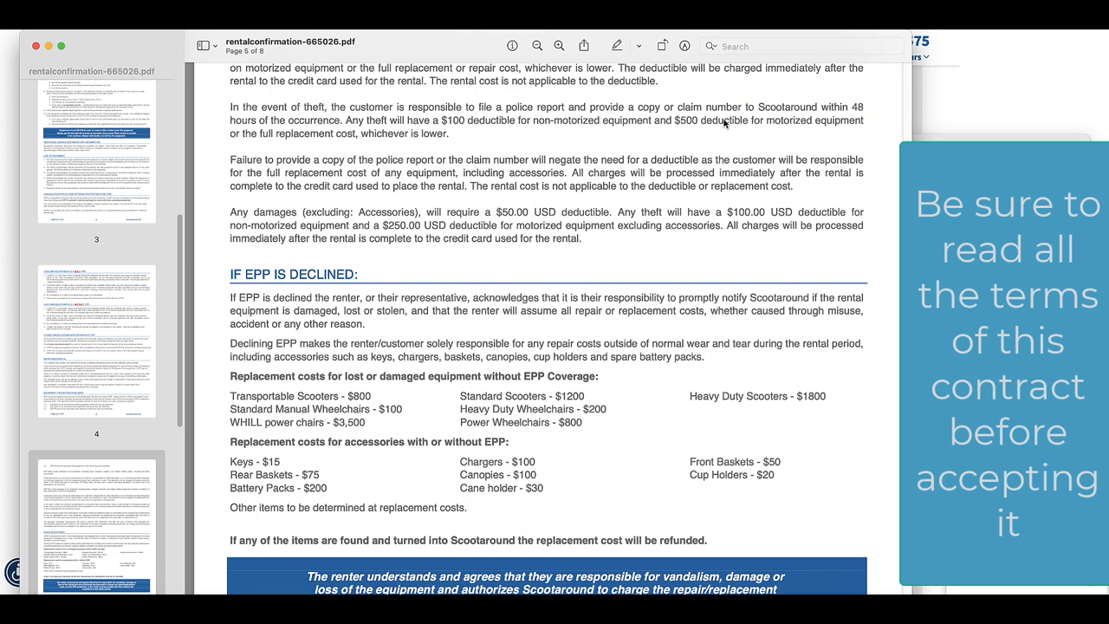
{"action": "mouse_move", "coordinate": [669, 161]}
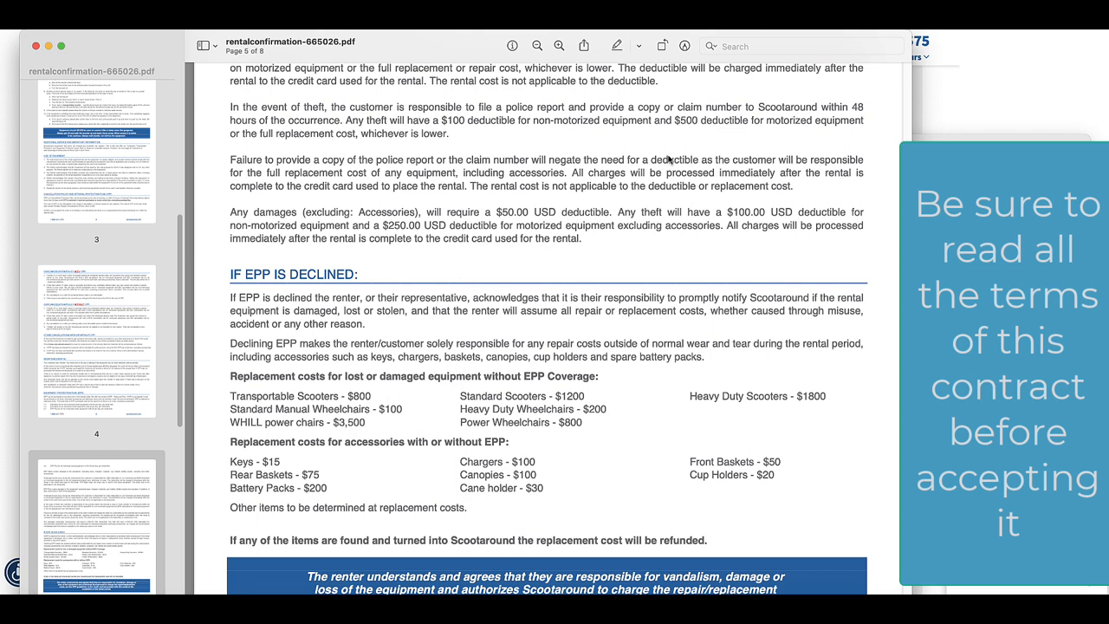
{"action": "mouse_move", "coordinate": [606, 174]}
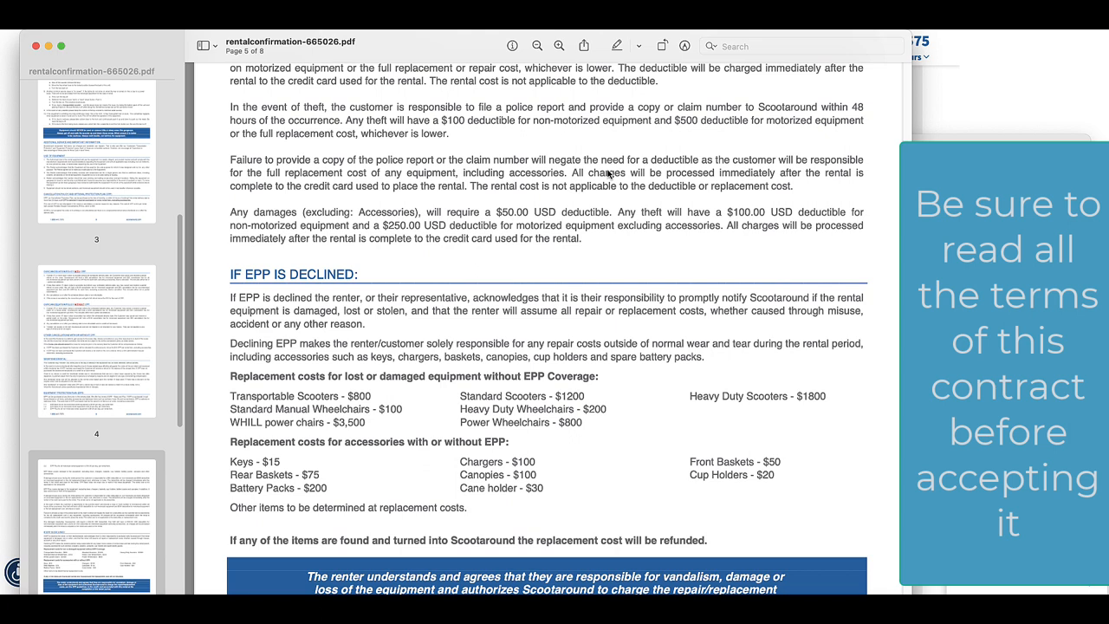
{"action": "mouse_move", "coordinate": [810, 182]}
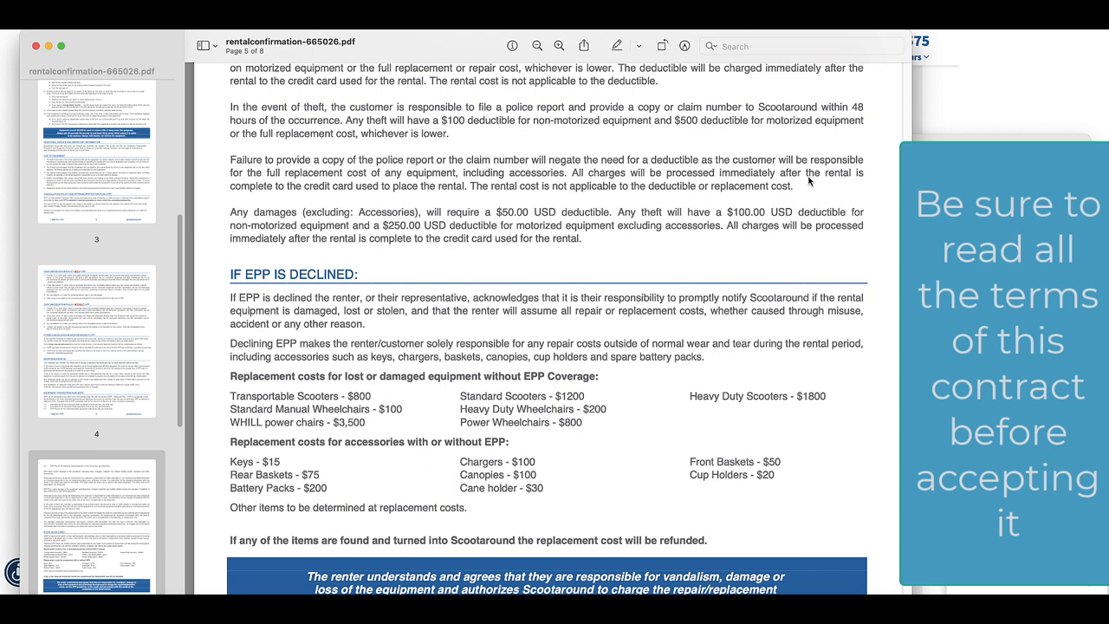
{"action": "scroll", "scroll_direction": "down", "scroll_amount": 3}
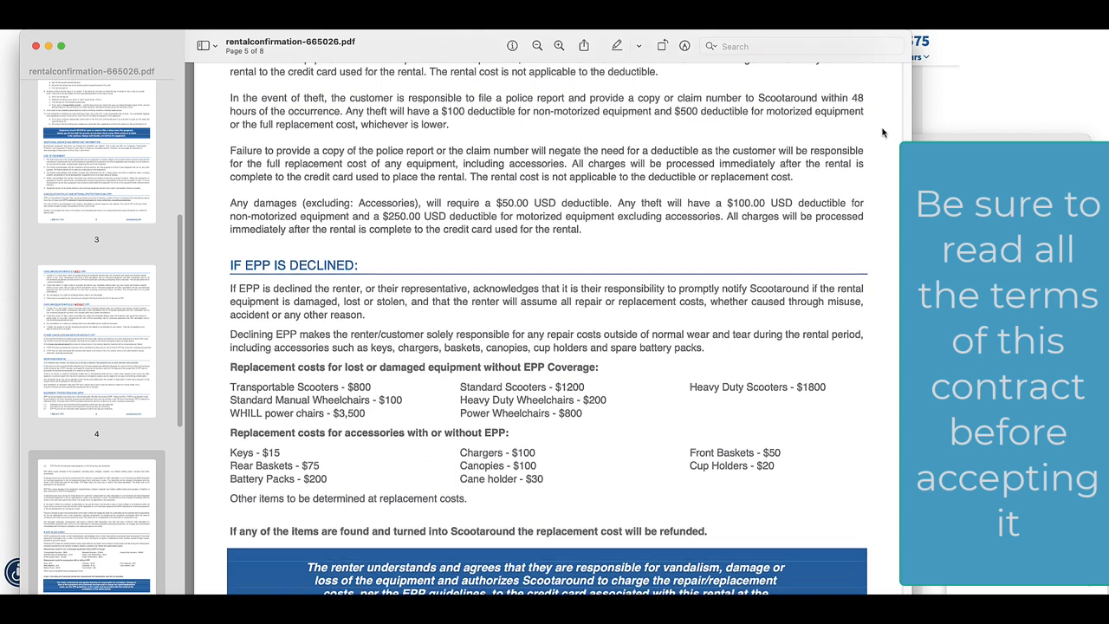
{"action": "scroll", "scroll_direction": "down", "scroll_amount": 3}
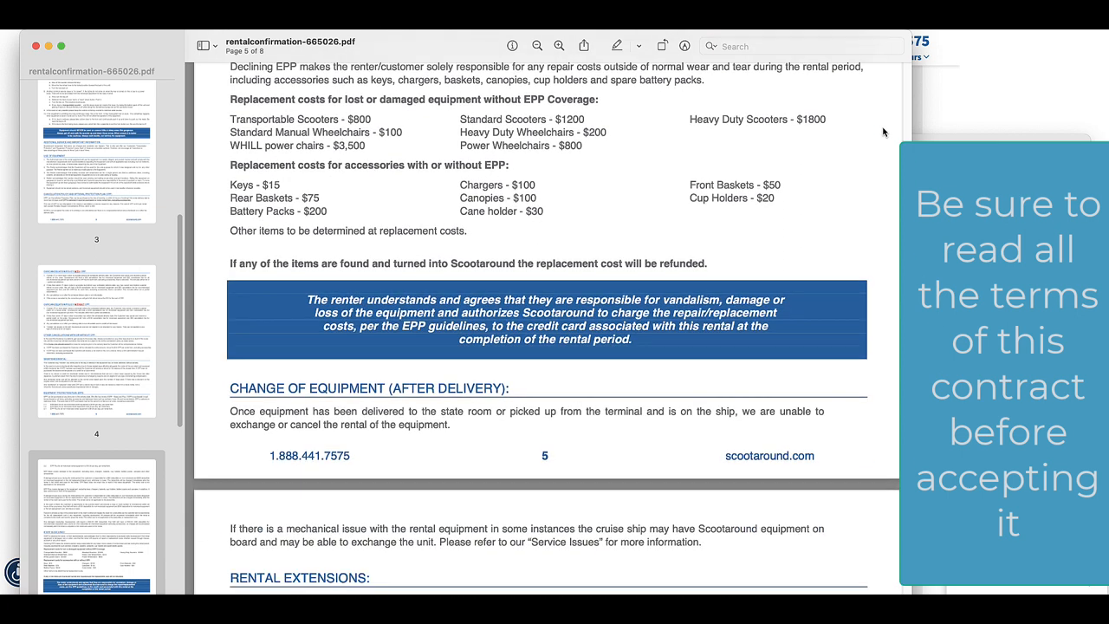
{"action": "scroll", "scroll_direction": "down", "scroll_amount": 3}
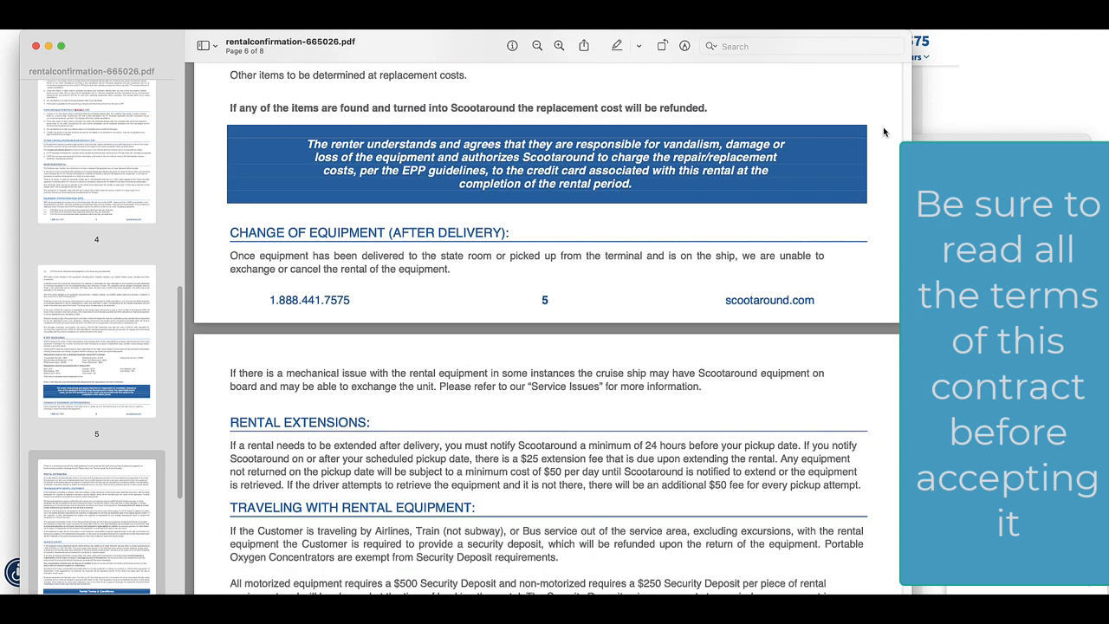
{"action": "scroll", "scroll_direction": "down", "scroll_amount": 3}
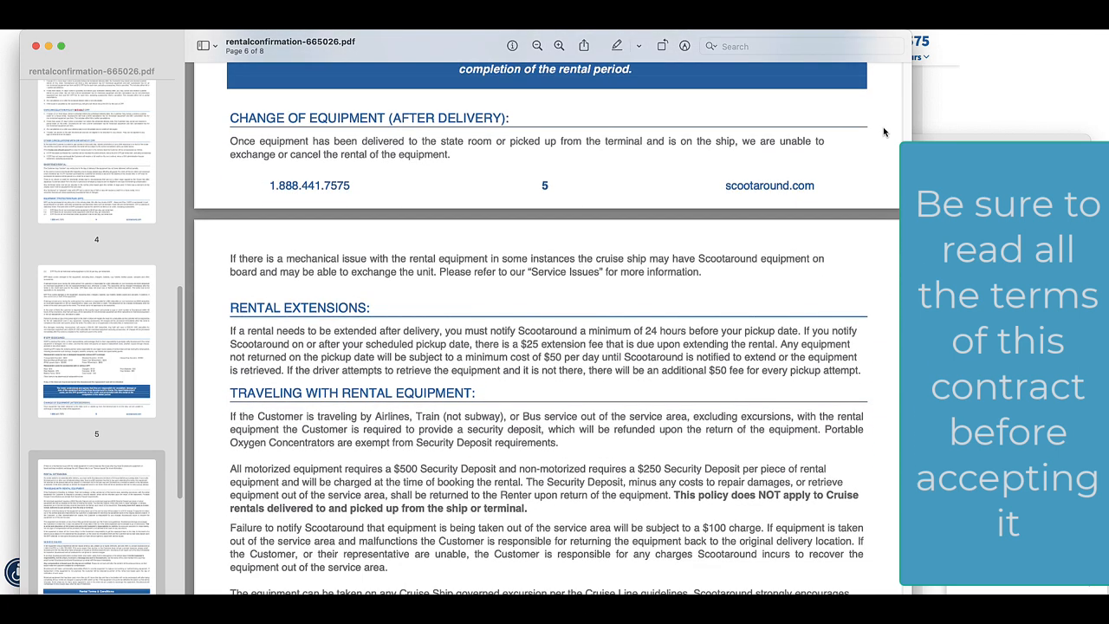
{"action": "mouse_move", "coordinate": [514, 167]}
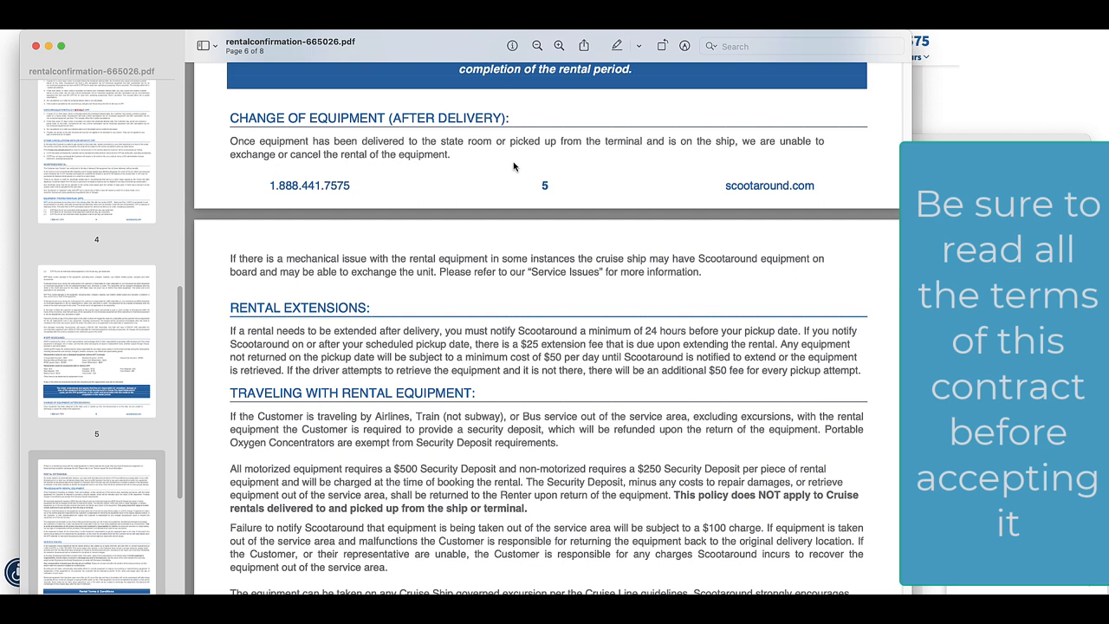
{"action": "mouse_move", "coordinate": [905, 136]}
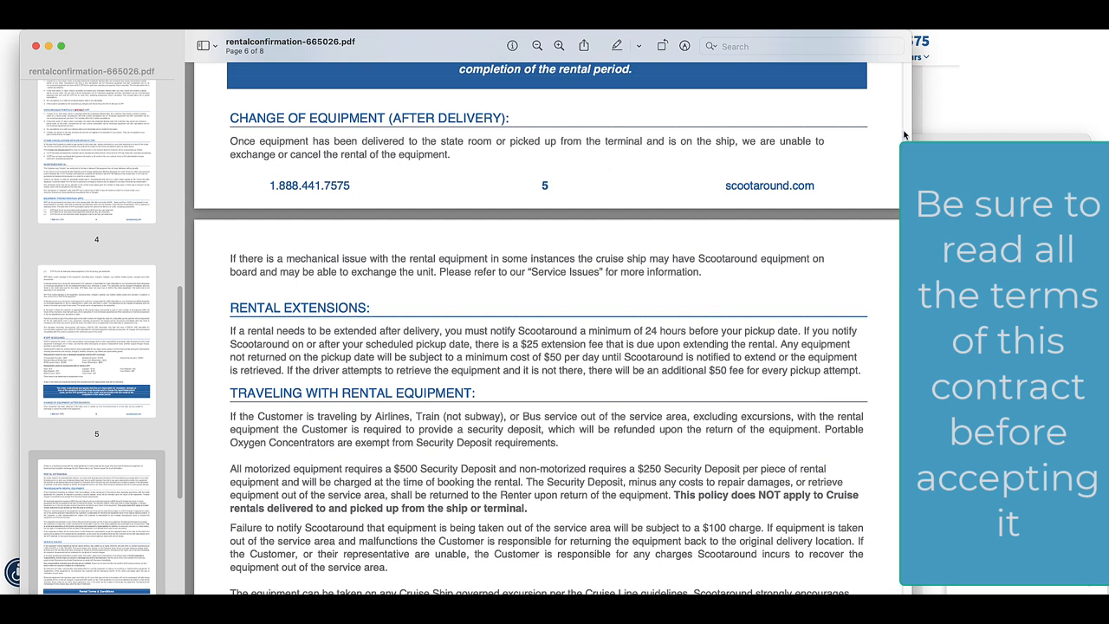
{"action": "scroll", "scroll_direction": "down", "scroll_amount": 3}
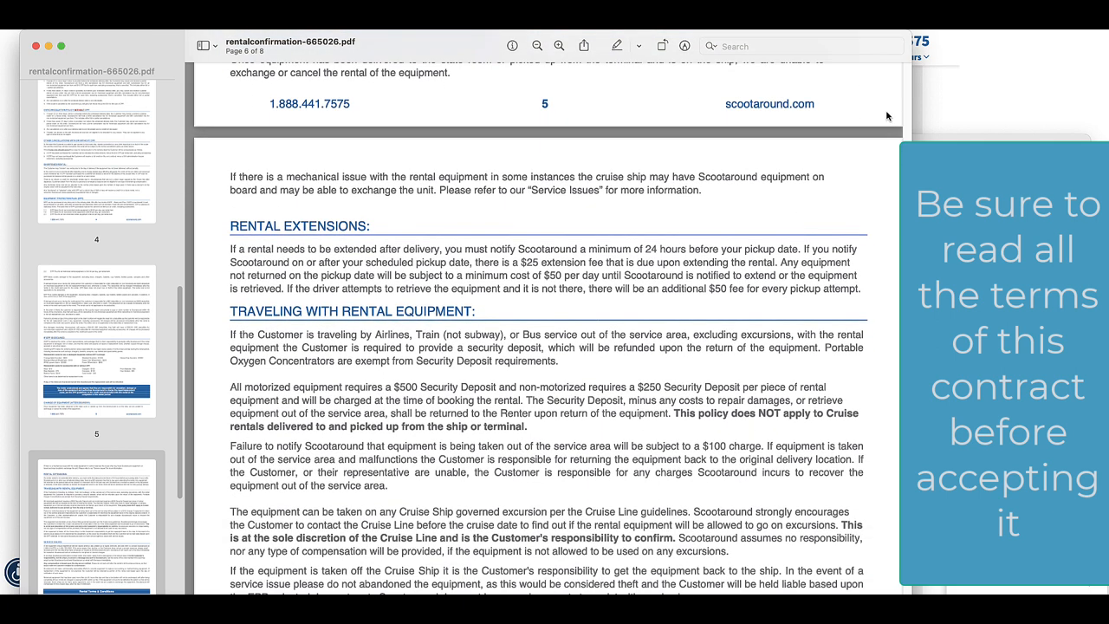
{"action": "scroll", "scroll_direction": "down", "scroll_amount": 3}
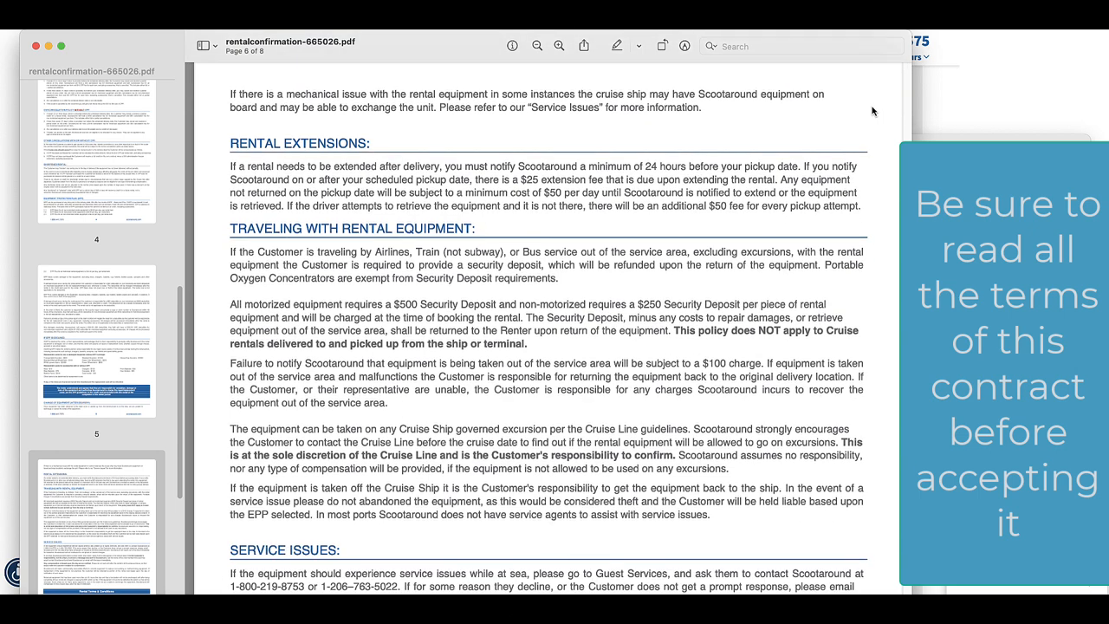
{"action": "mouse_move", "coordinate": [879, 109]}
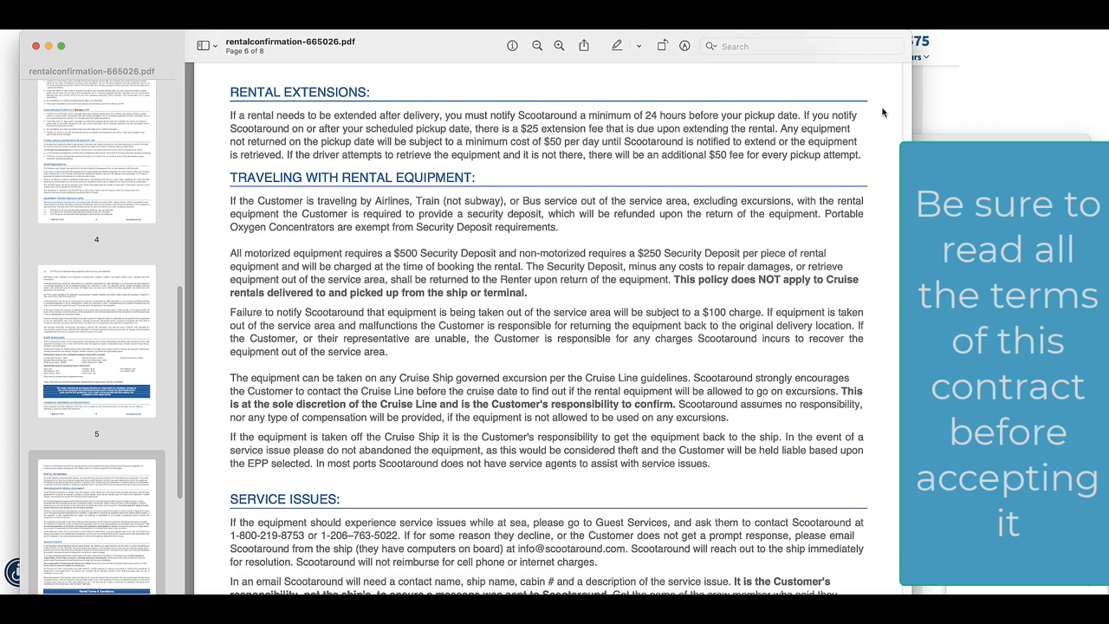
{"action": "mouse_move", "coordinate": [594, 125]}
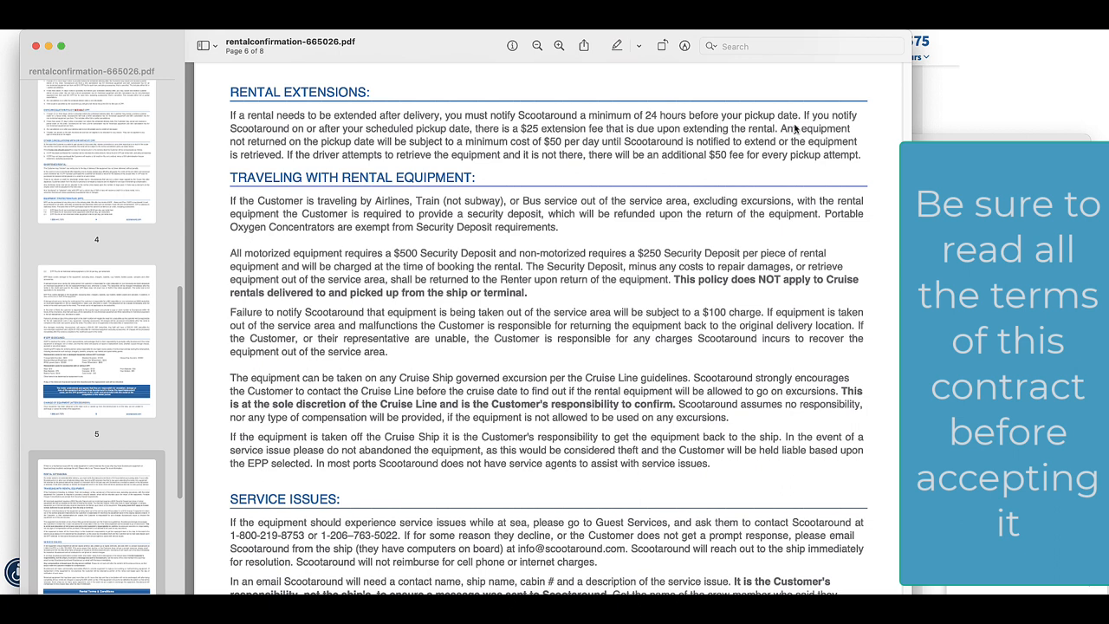
{"action": "mouse_move", "coordinate": [646, 138]}
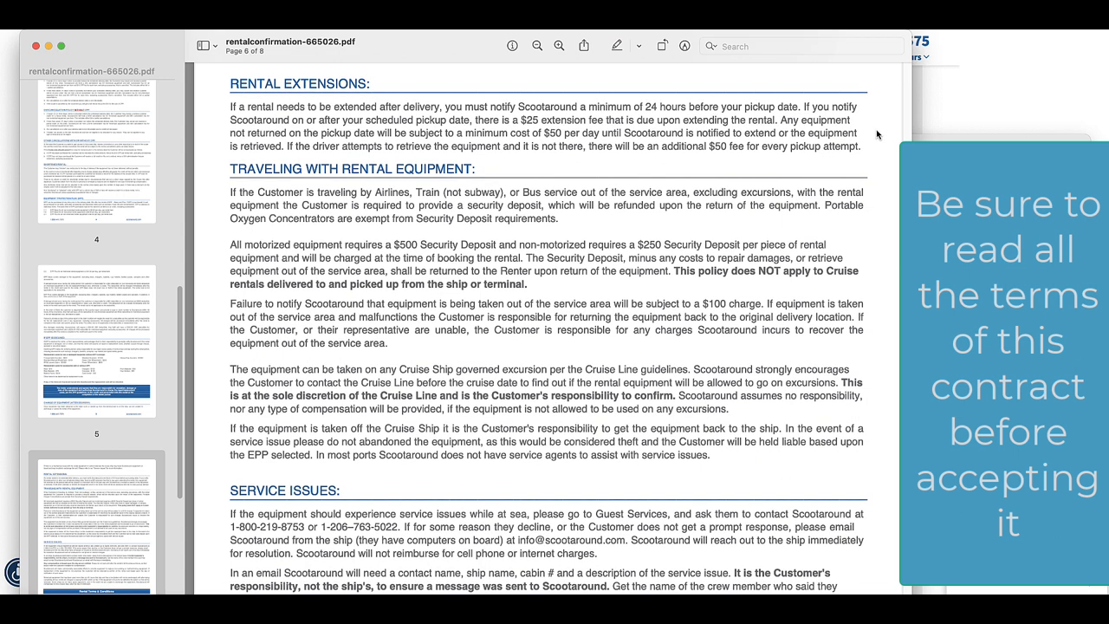
Read page 6's Rental Terms & Conditions into page 7's payment terms
{"action": "scroll", "scroll_direction": "down", "scroll_amount": 3}
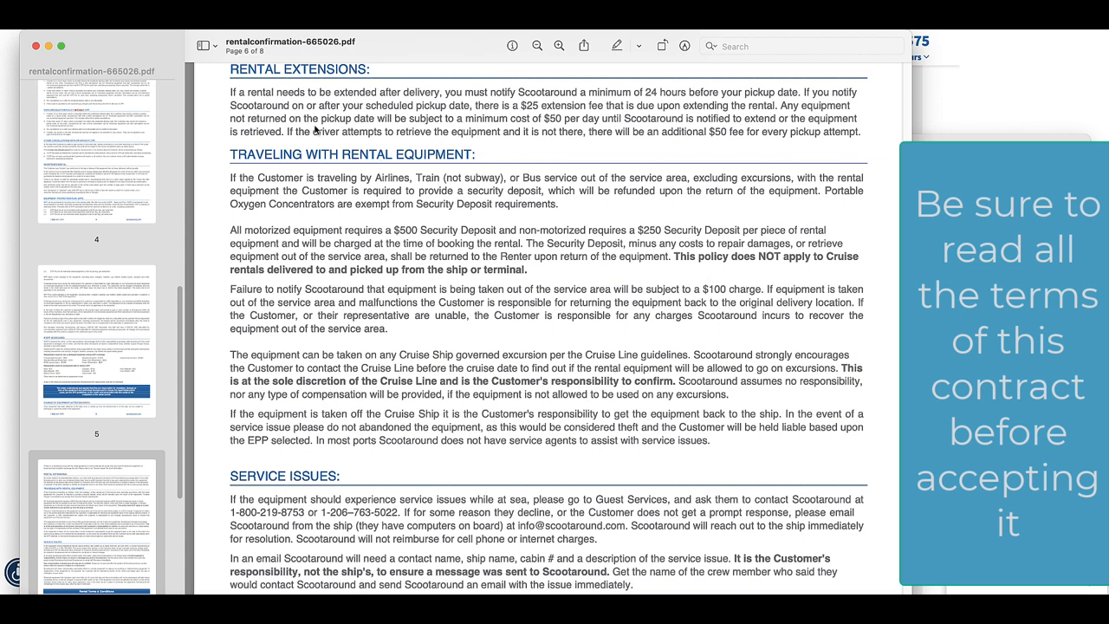
{"action": "mouse_move", "coordinate": [892, 144]}
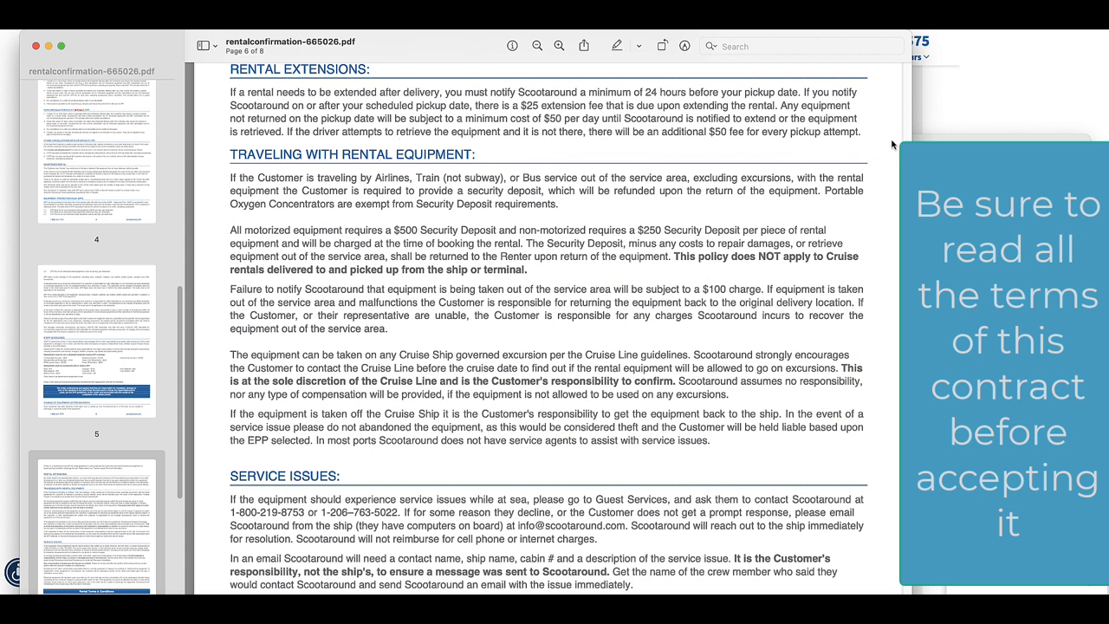
{"action": "scroll", "scroll_direction": "down", "scroll_amount": 3}
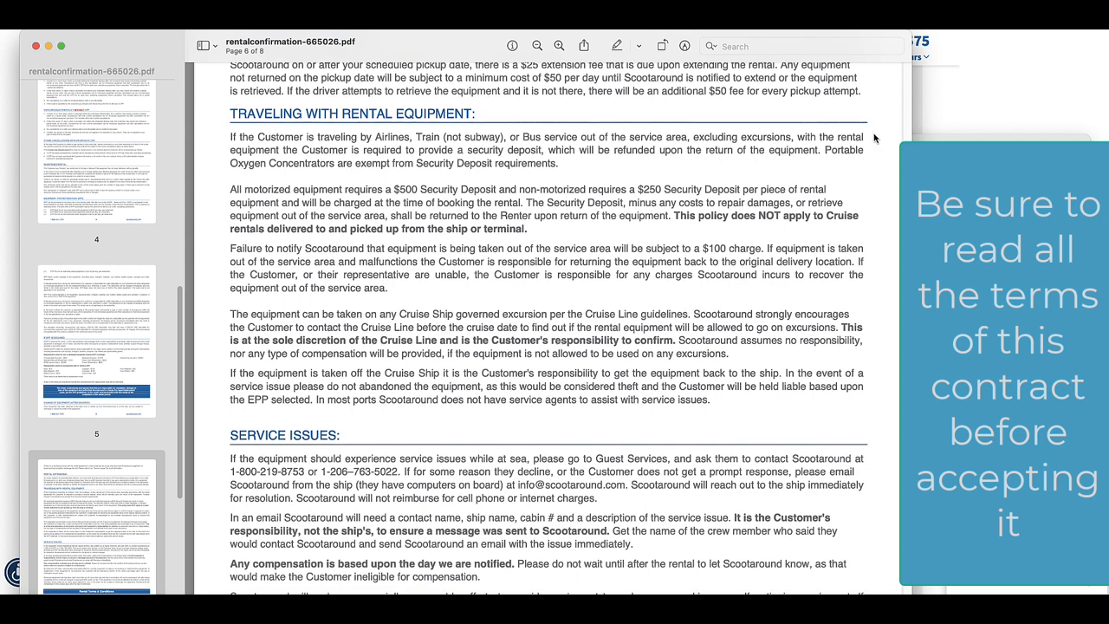
{"action": "scroll", "scroll_direction": "down", "scroll_amount": 3}
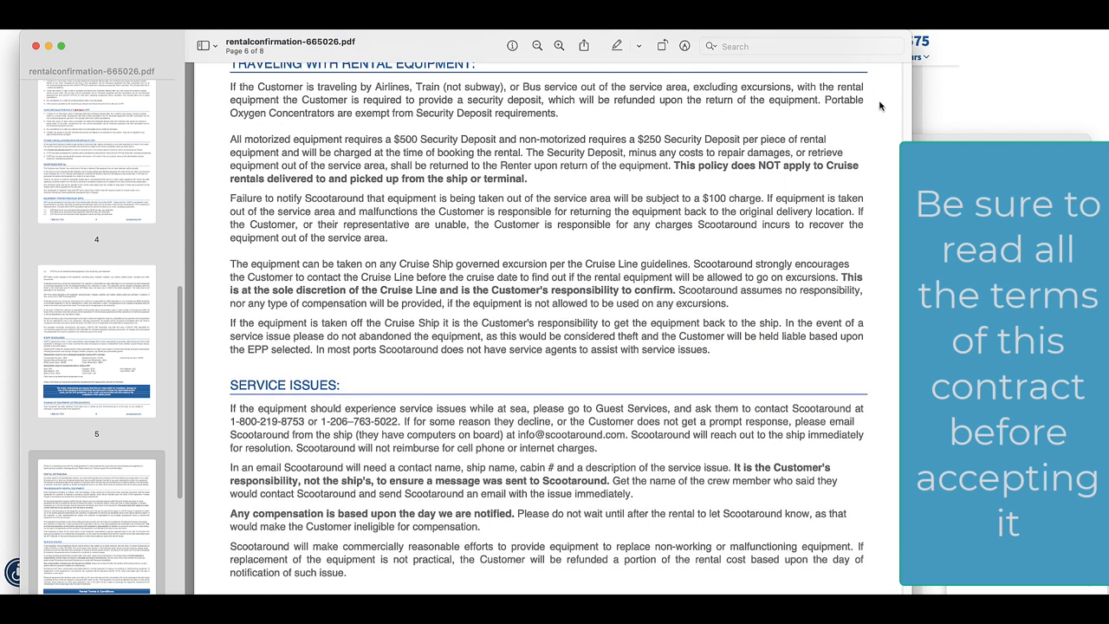
{"action": "scroll", "scroll_direction": "down", "scroll_amount": 3}
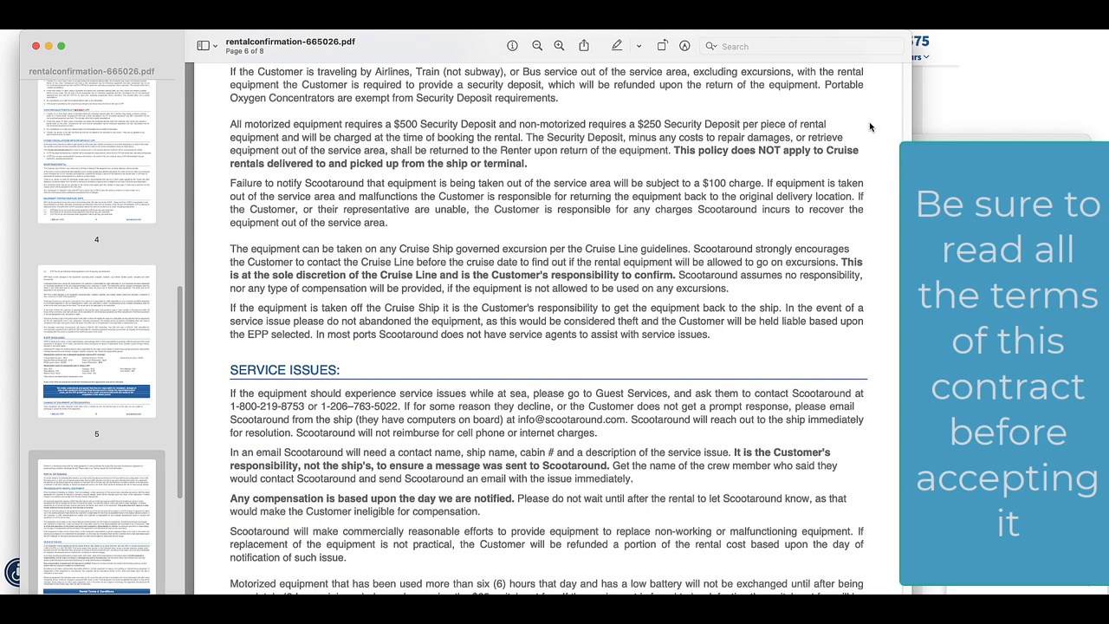
{"action": "scroll", "scroll_direction": "down", "scroll_amount": 3}
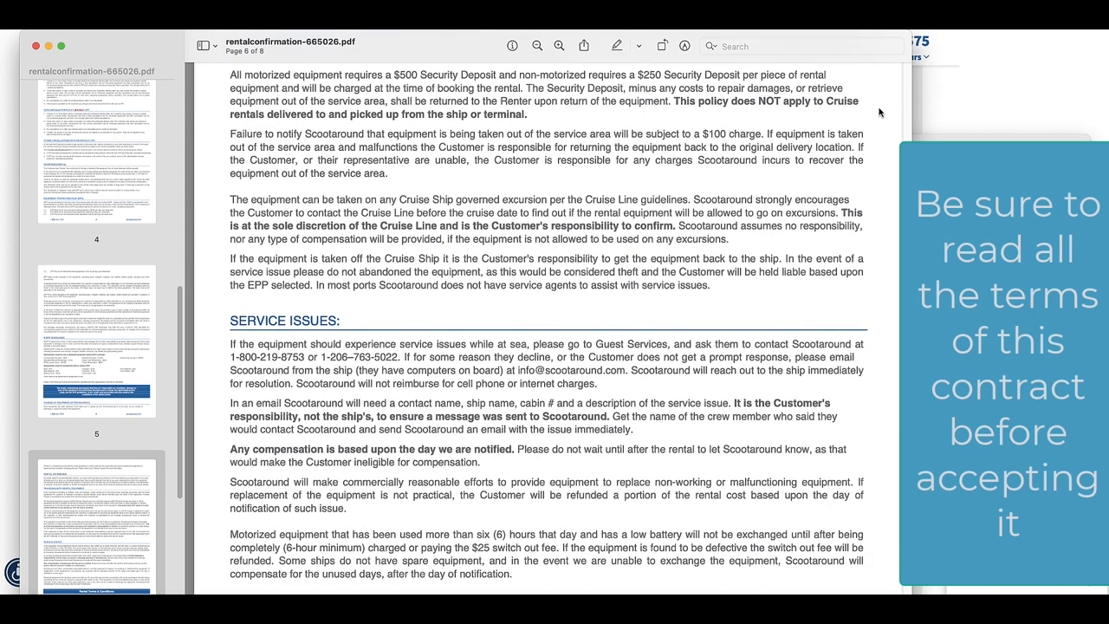
{"action": "scroll", "scroll_direction": "down", "scroll_amount": 3}
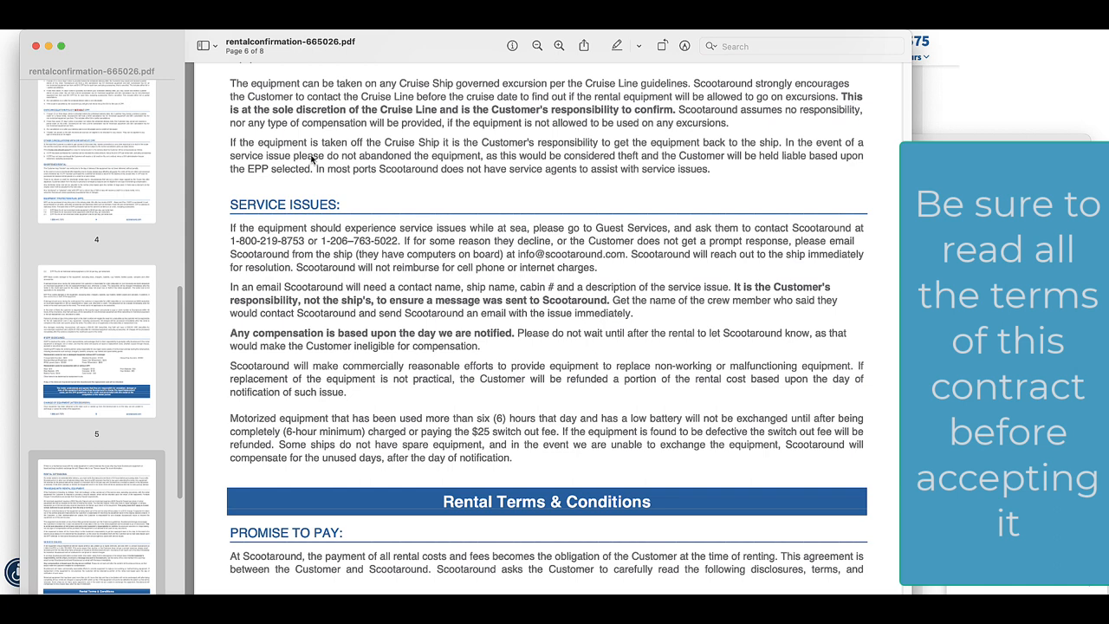
{"action": "mouse_move", "coordinate": [665, 139]}
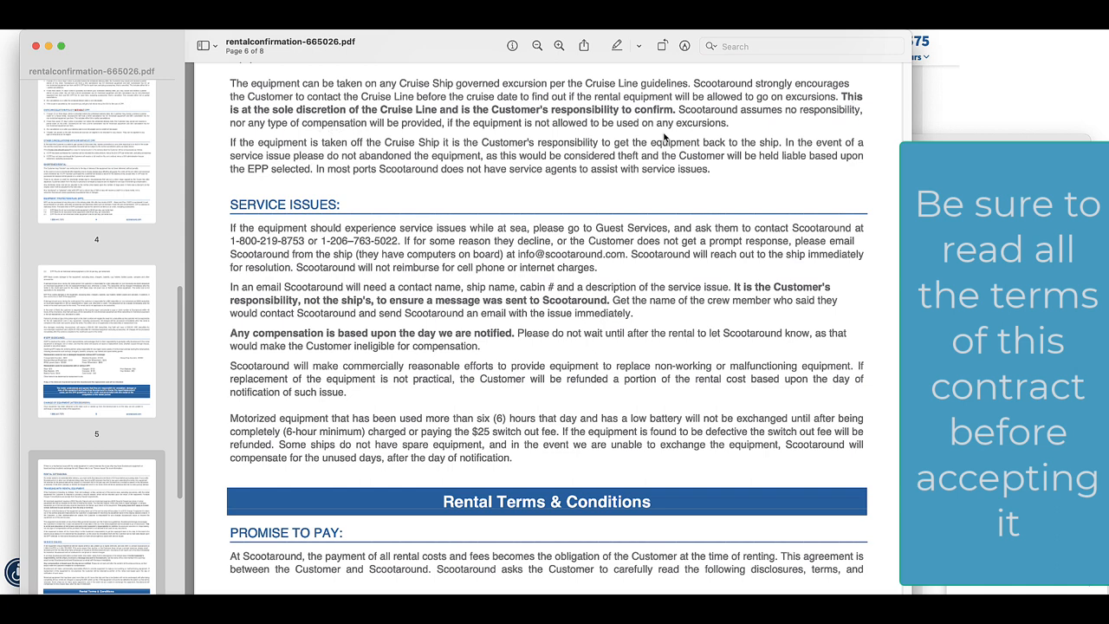
{"action": "mouse_move", "coordinate": [872, 117]}
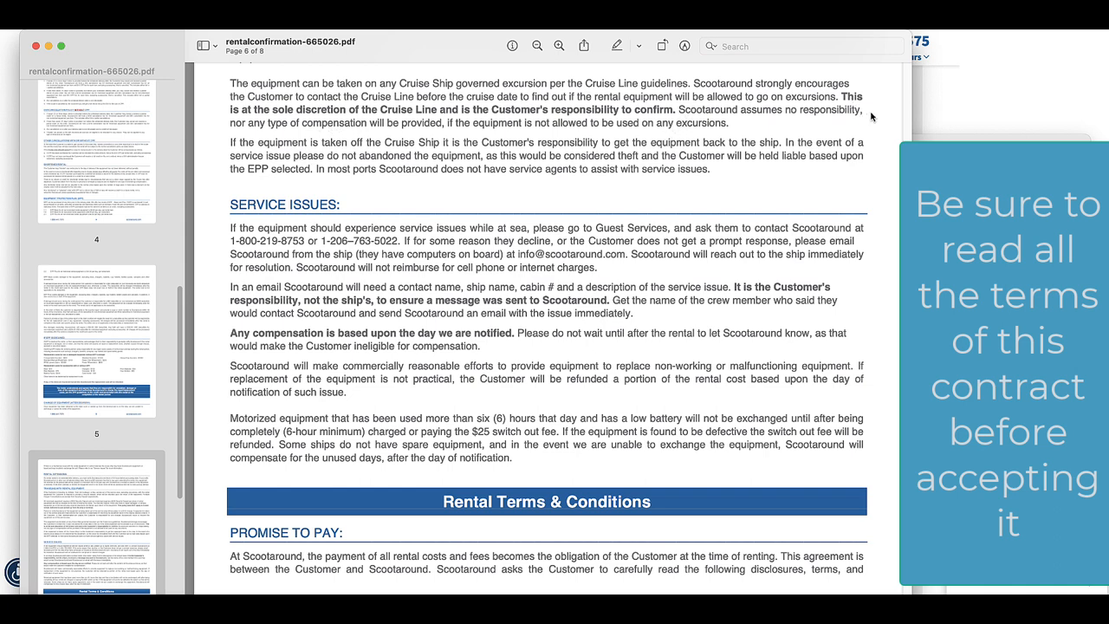
{"action": "scroll", "scroll_direction": "down", "scroll_amount": 3}
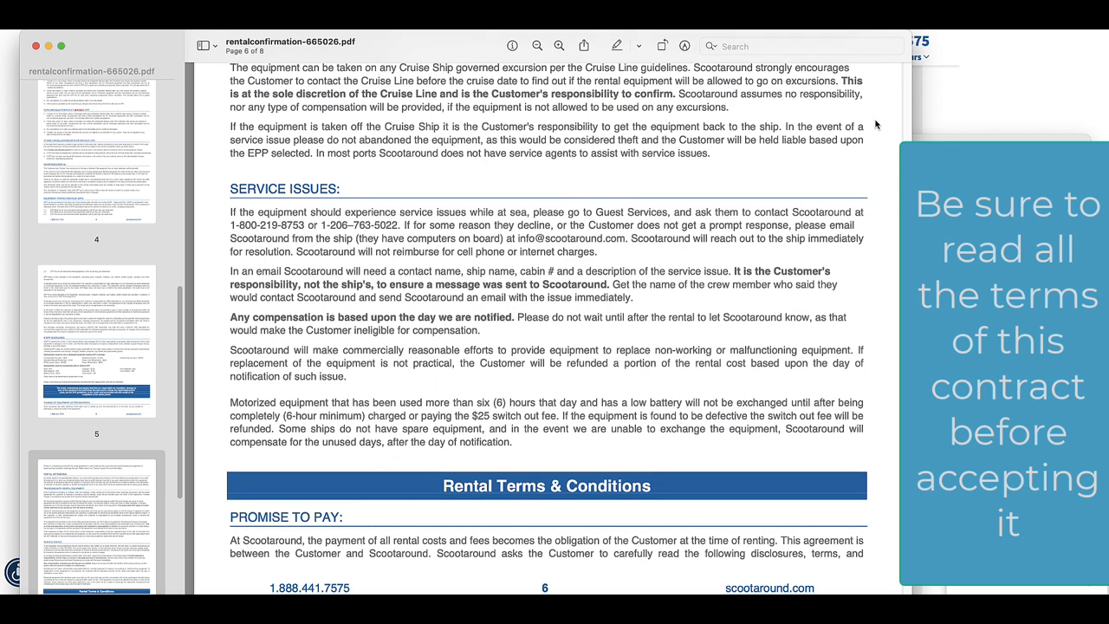
{"action": "scroll", "scroll_direction": "down", "scroll_amount": 3}
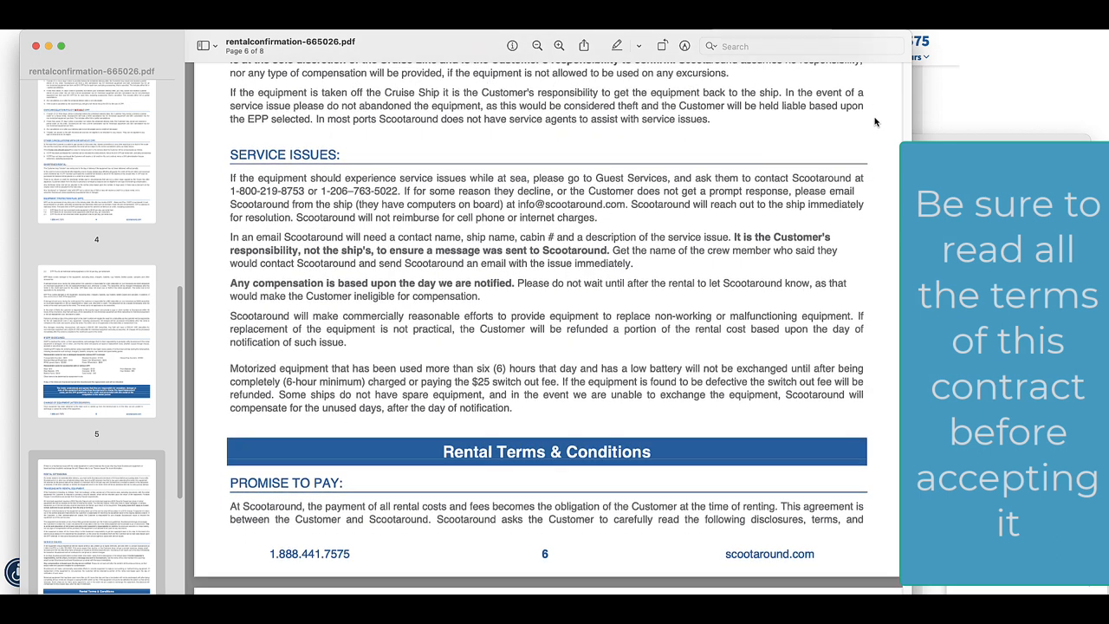
{"action": "scroll", "scroll_direction": "down", "scroll_amount": 3}
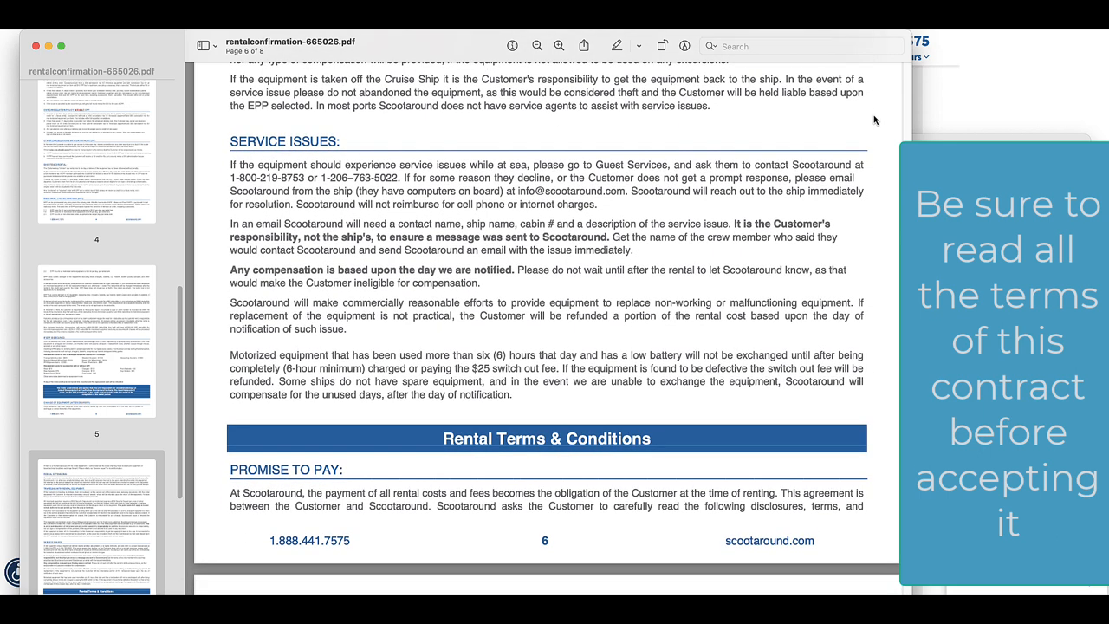
{"action": "scroll", "scroll_direction": "down", "scroll_amount": 3}
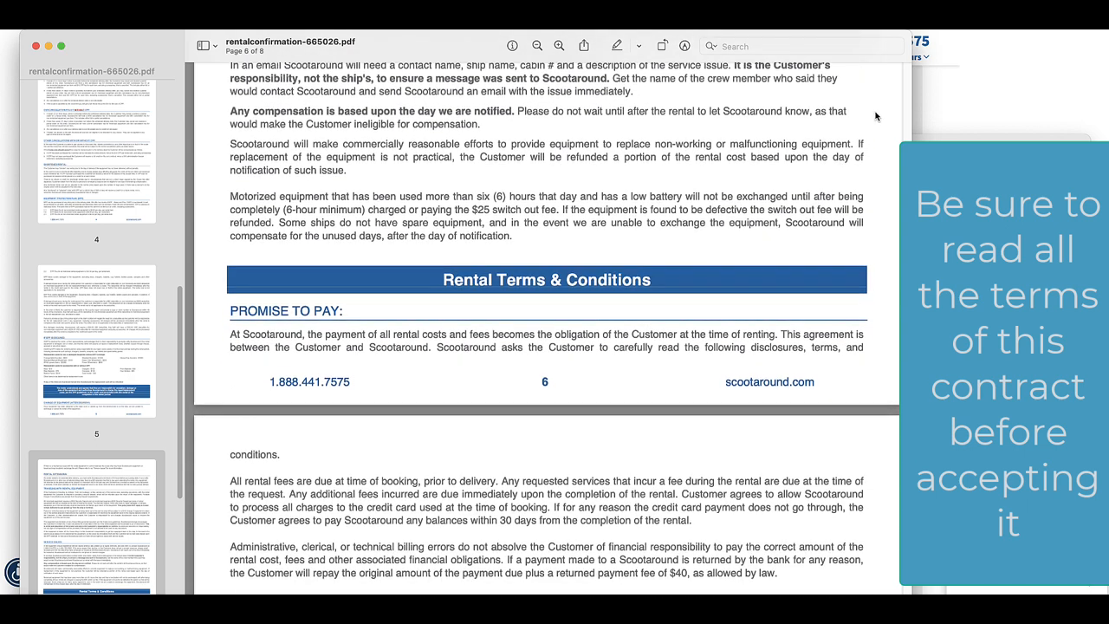
Read page 7's liability and release terms to page 8's Action Required box and ACCEPT button
{"action": "scroll", "scroll_direction": "down", "scroll_amount": 3}
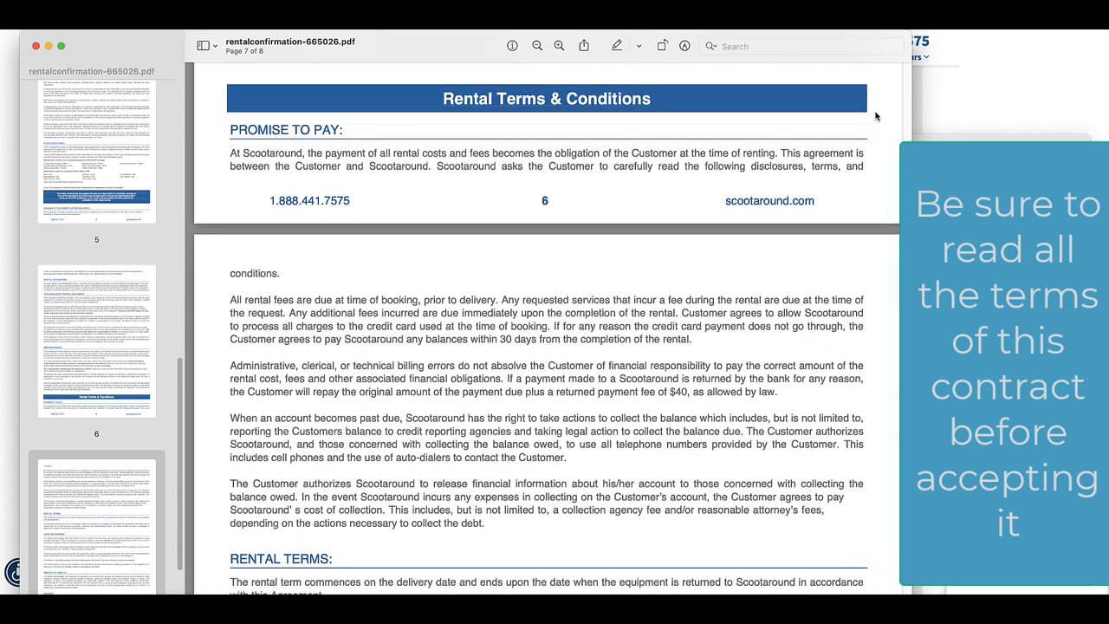
{"action": "scroll", "scroll_direction": "down", "scroll_amount": 3}
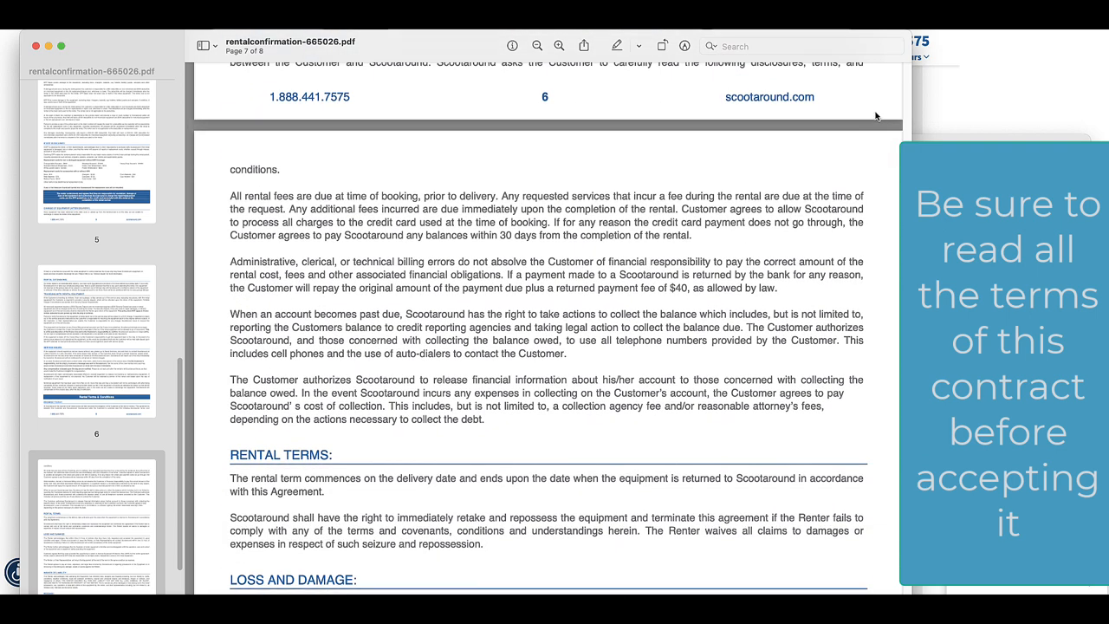
{"action": "scroll", "scroll_direction": "down", "scroll_amount": 3}
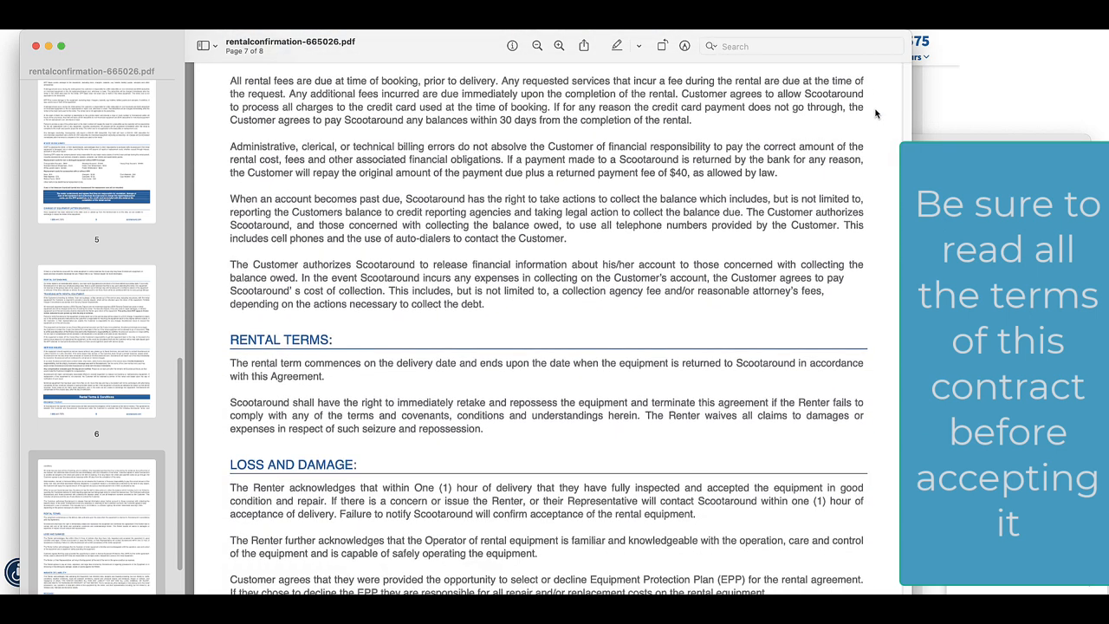
{"action": "scroll", "scroll_direction": "down", "scroll_amount": 3}
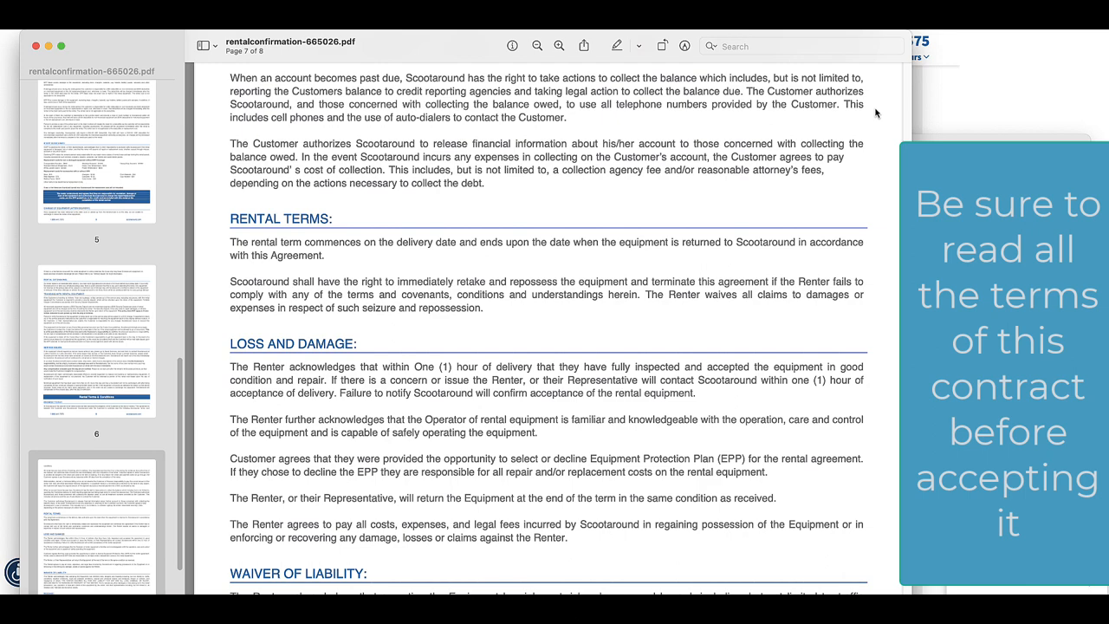
{"action": "scroll", "scroll_direction": "down", "scroll_amount": 3}
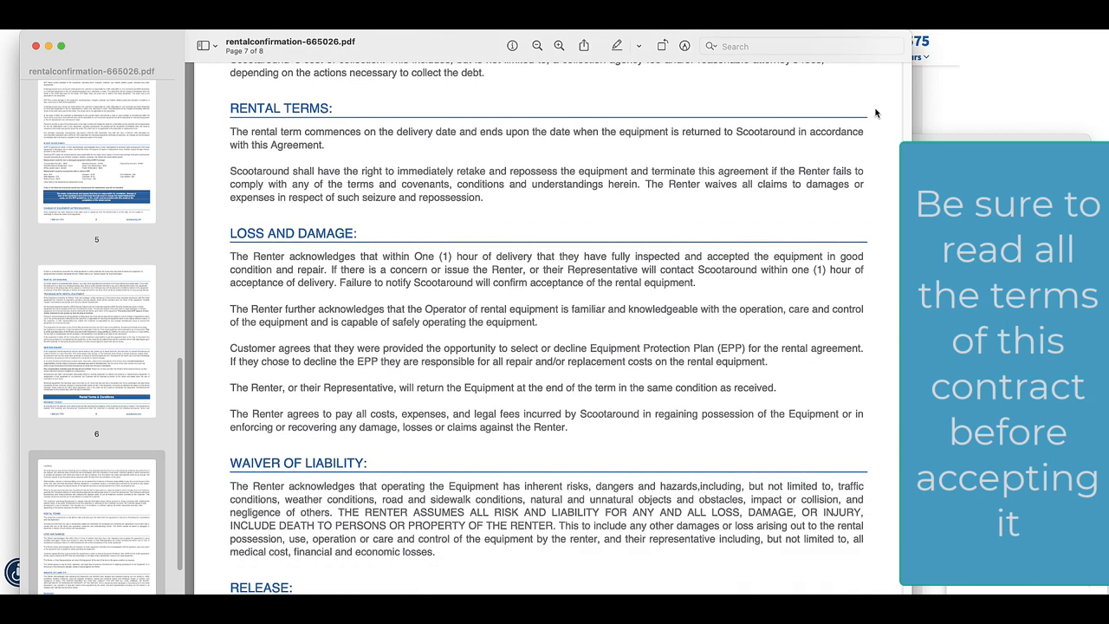
{"action": "scroll", "scroll_direction": "down", "scroll_amount": 3}
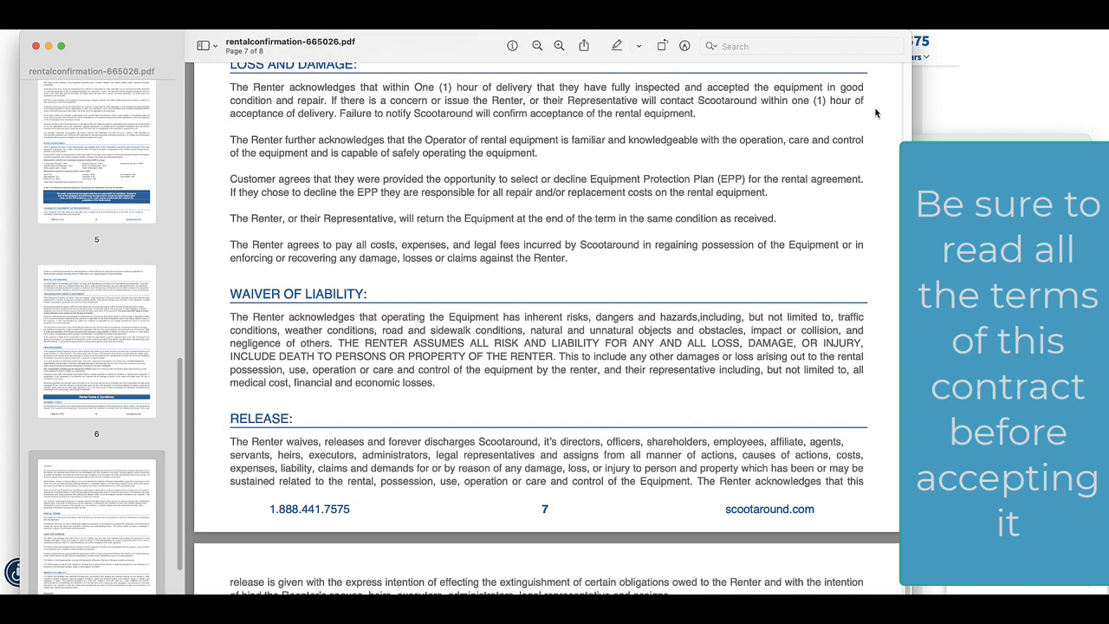
{"action": "scroll", "scroll_direction": "down", "scroll_amount": 3}
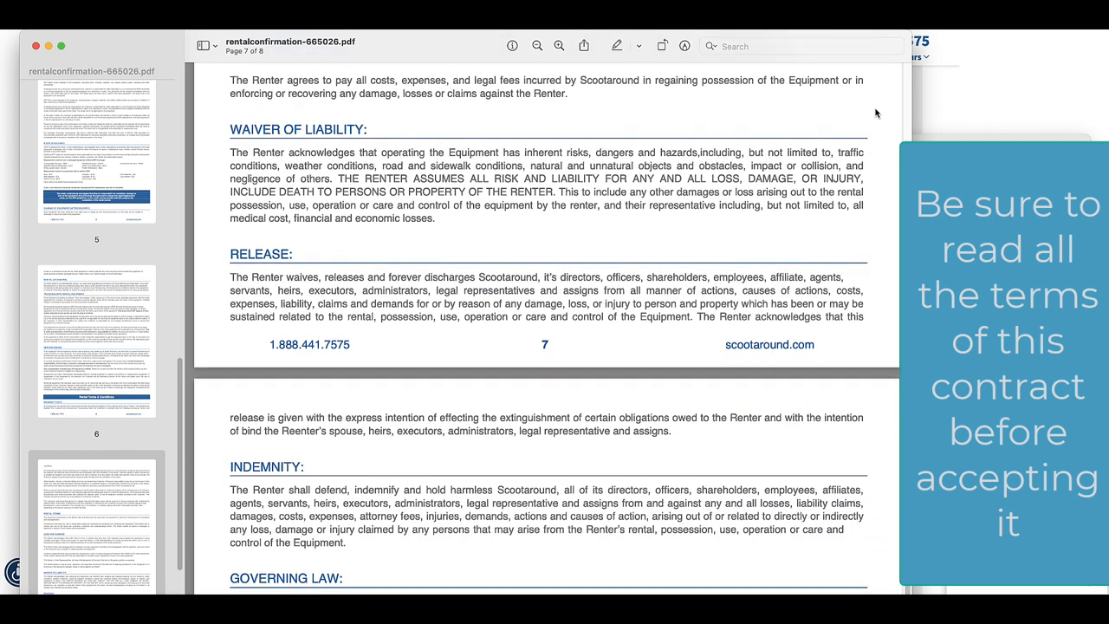
{"action": "scroll", "scroll_direction": "down", "scroll_amount": 3}
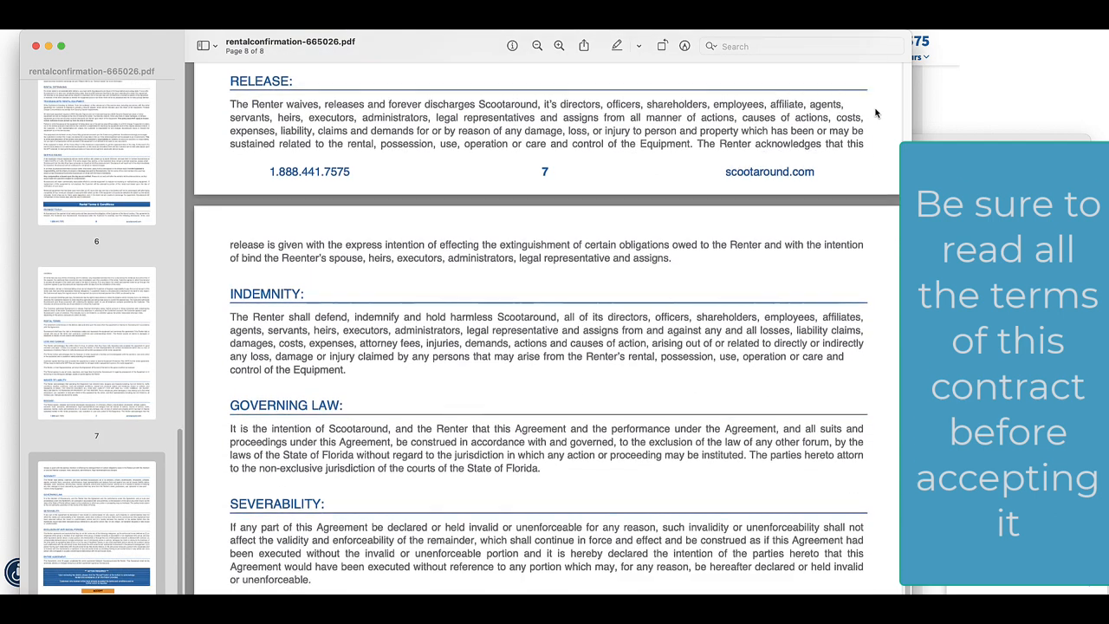
{"action": "scroll", "scroll_direction": "down", "scroll_amount": 3}
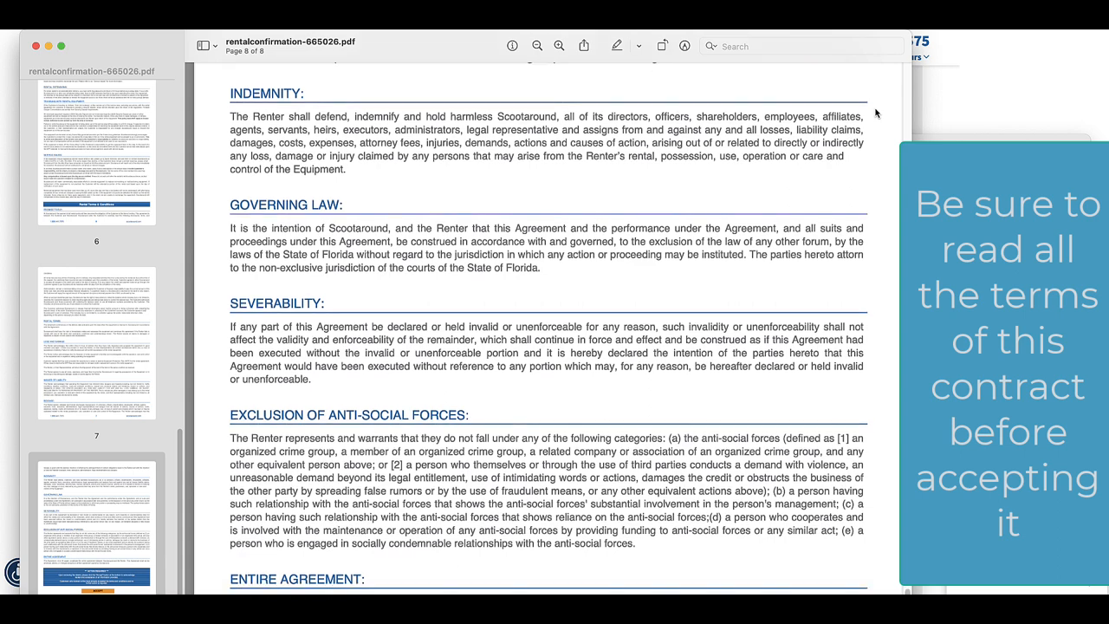
{"action": "scroll", "scroll_direction": "down", "scroll_amount": 3}
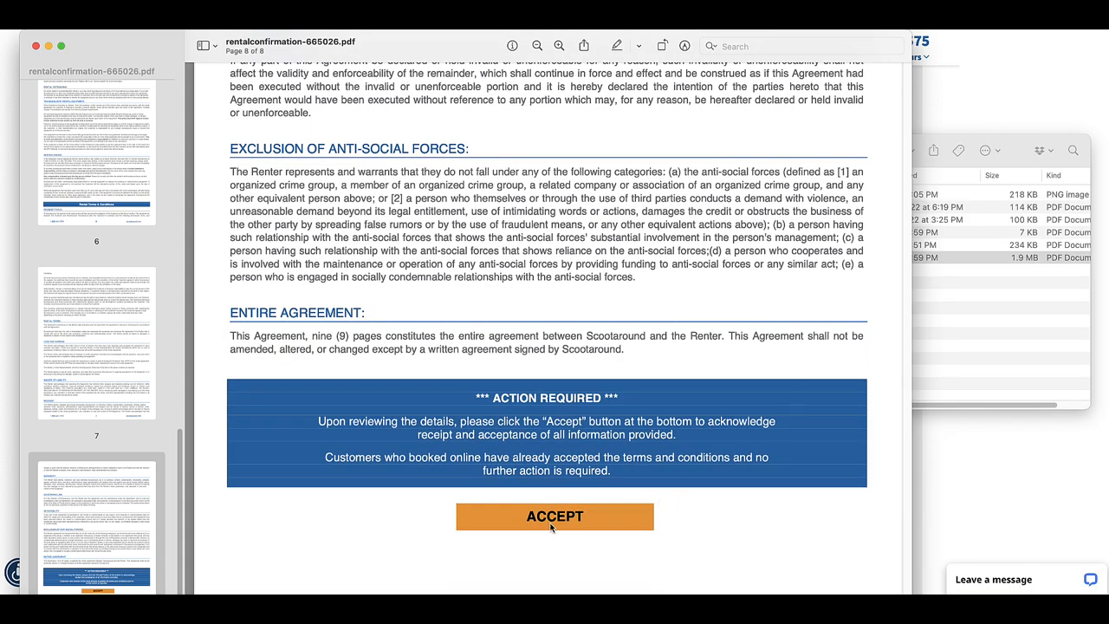
{"action": "mouse_move", "coordinate": [554, 517]}
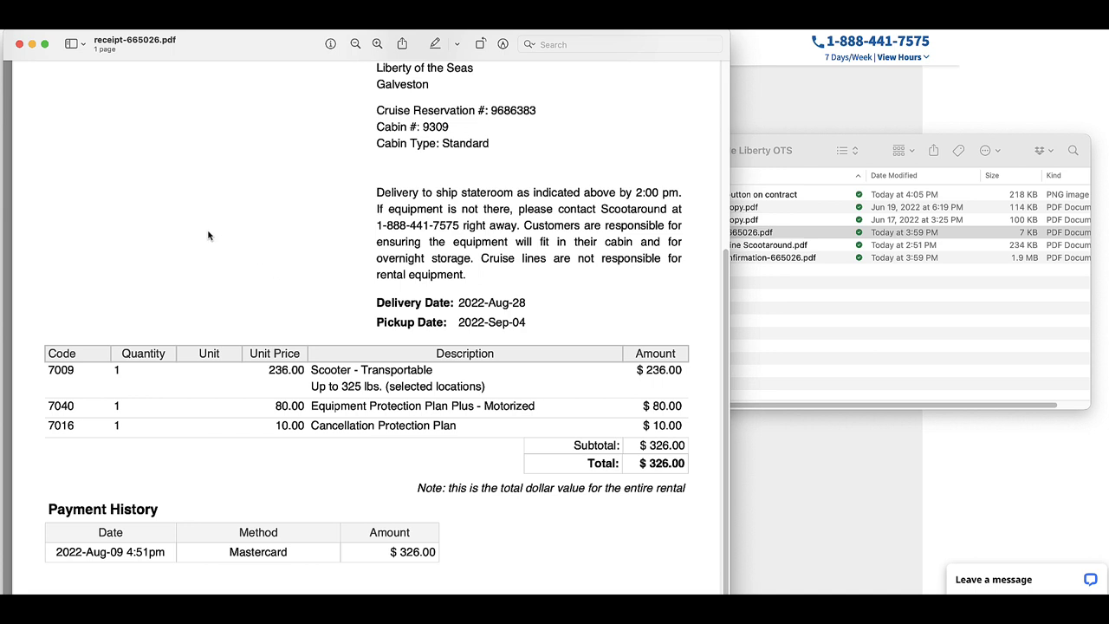
Scroll receipt-665026.pdf down to the $326.00 line items and Mastercard payment history
{"action": "scroll", "scroll_direction": "down", "scroll_amount": 3}
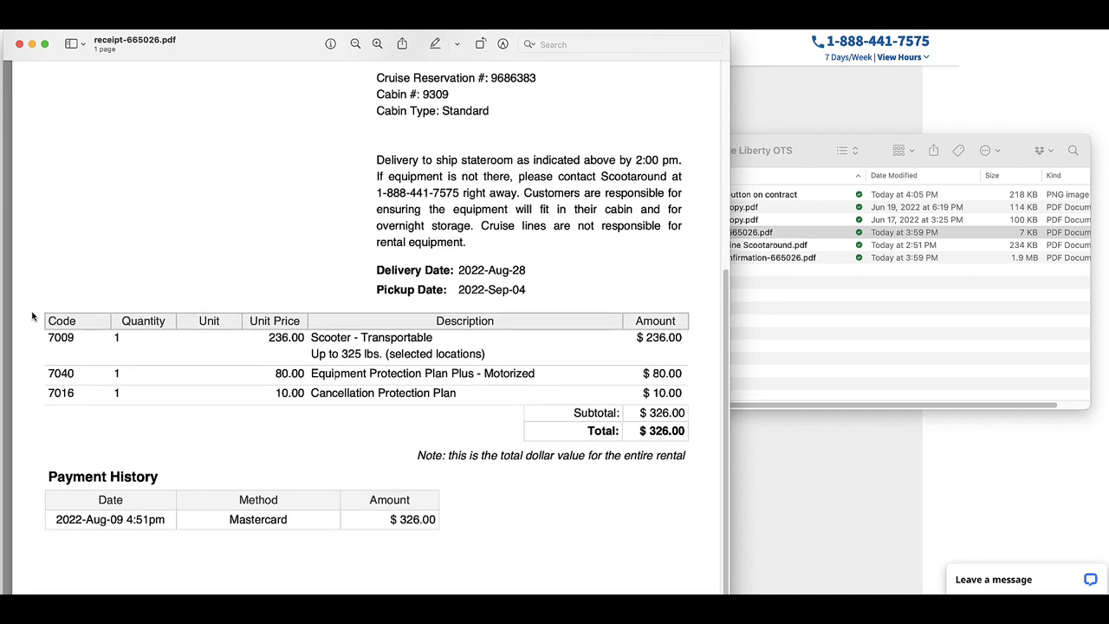